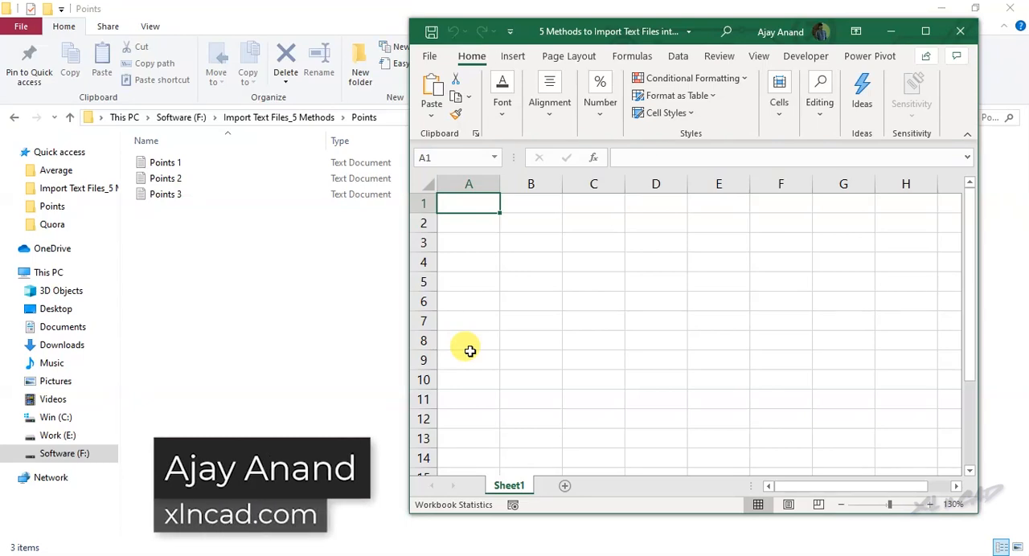
pyautogui.moveTo(293, 338)
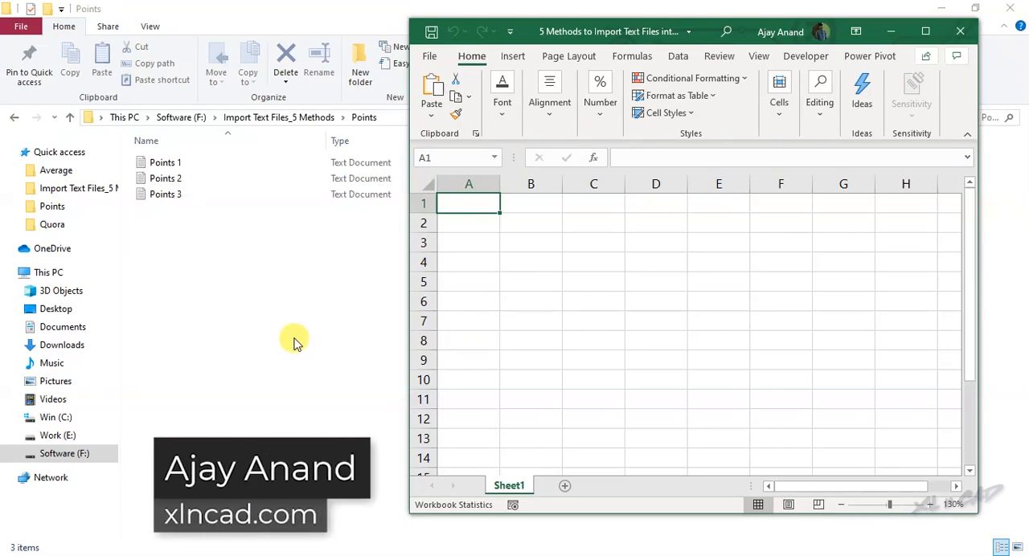
pyautogui.moveTo(377, 277)
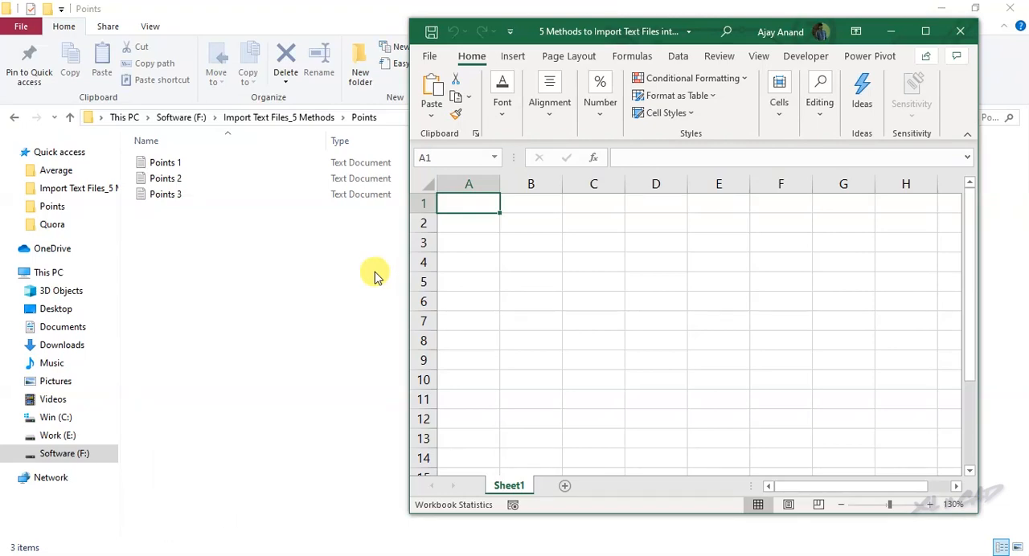
# - View the Points 1 survey data in its text file, then close it
pyautogui.doubleClick(165, 163)
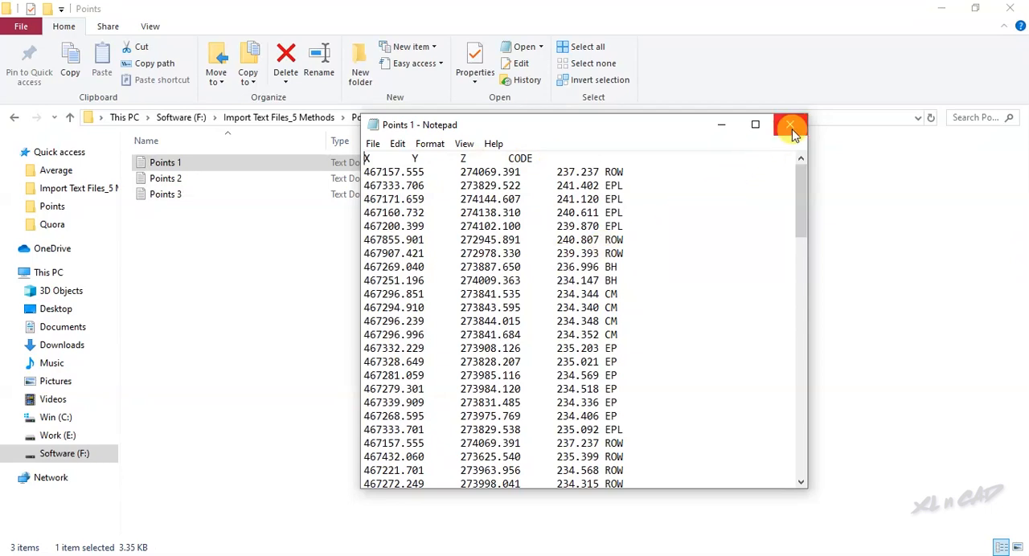
pyautogui.click(790, 125)
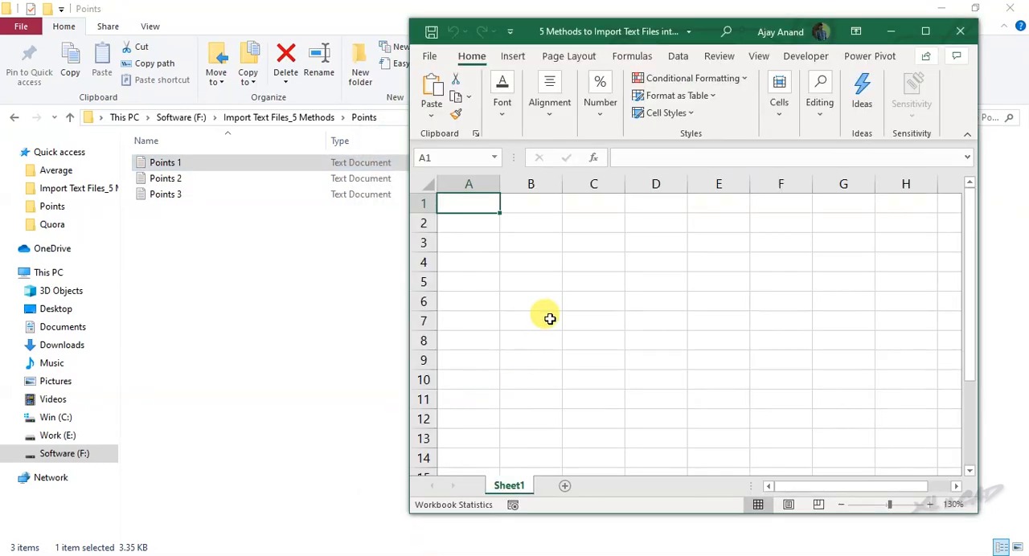
pyautogui.click(165, 163)
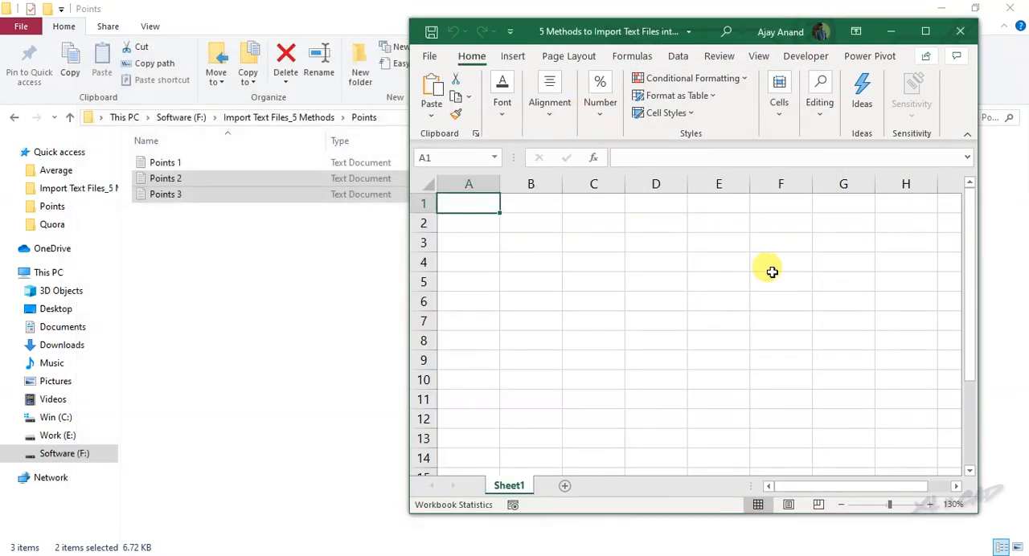
pyautogui.moveTo(320, 306)
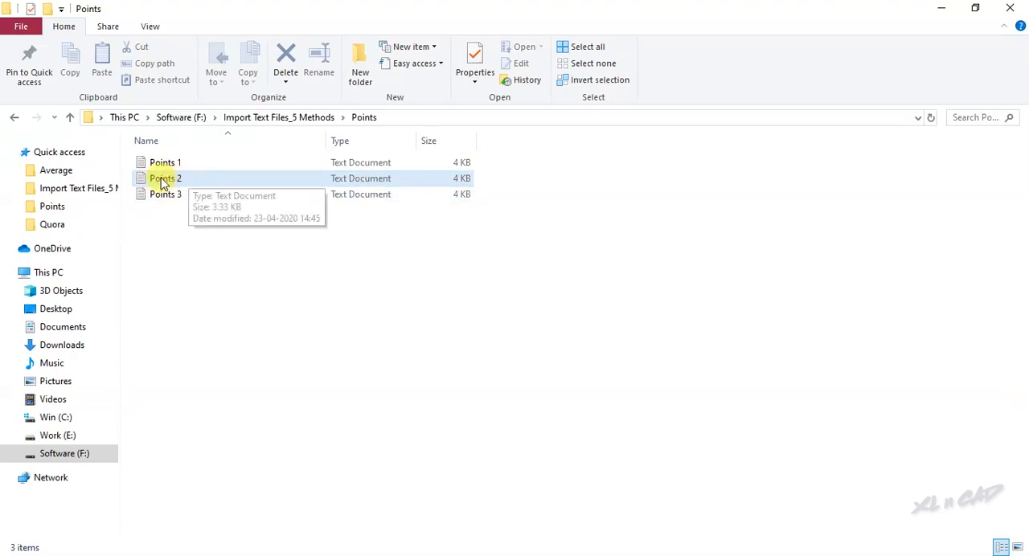
pyautogui.moveTo(223, 247)
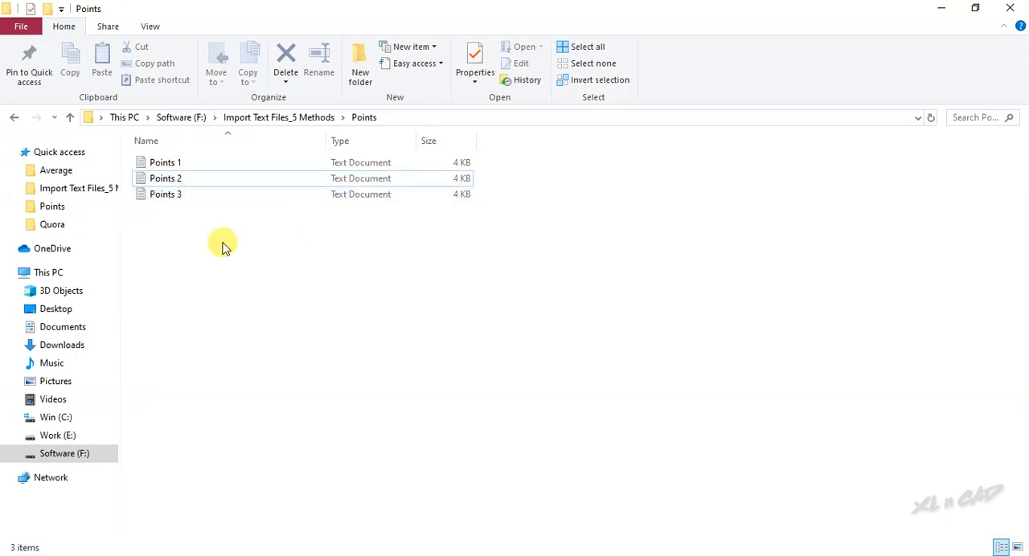
# - Open the Points 2 file in Excel through Open with
pyautogui.rightClick(165, 178)
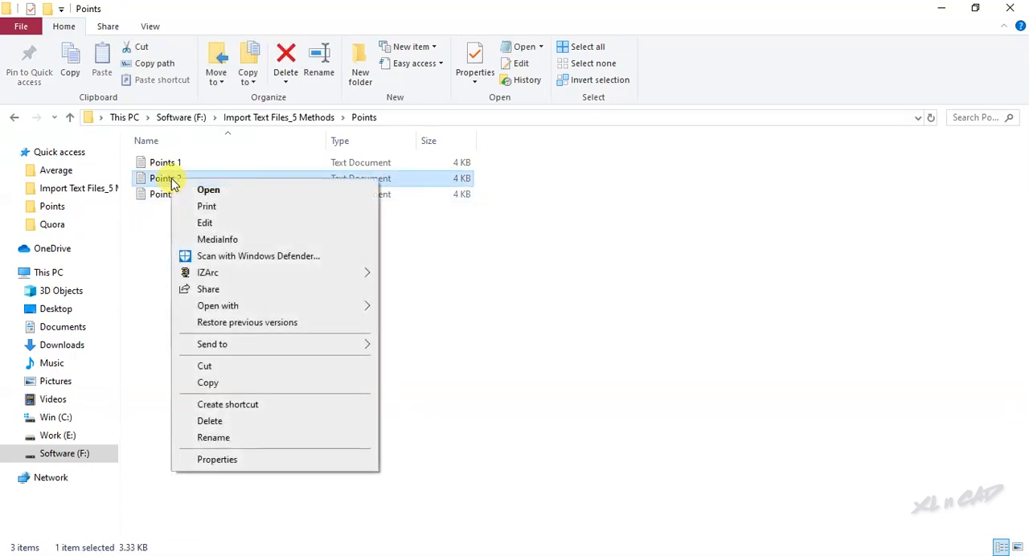
pyautogui.click(217, 306)
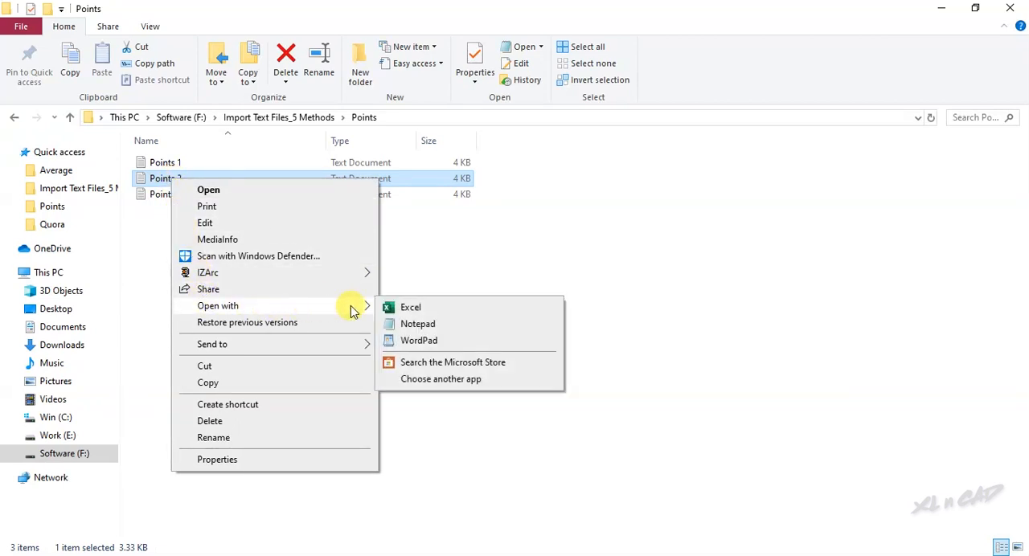
pyautogui.moveTo(428, 309)
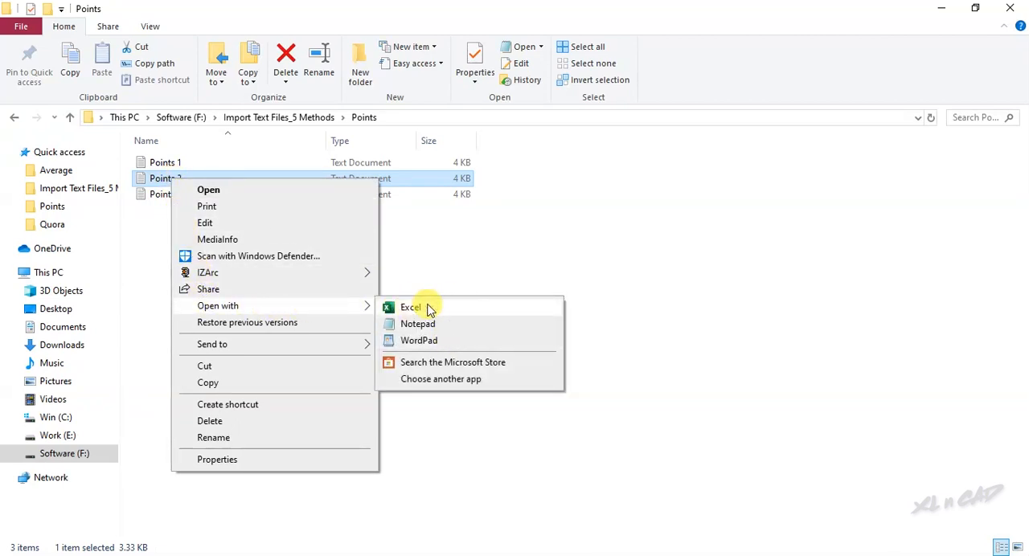
pyautogui.click(411, 308)
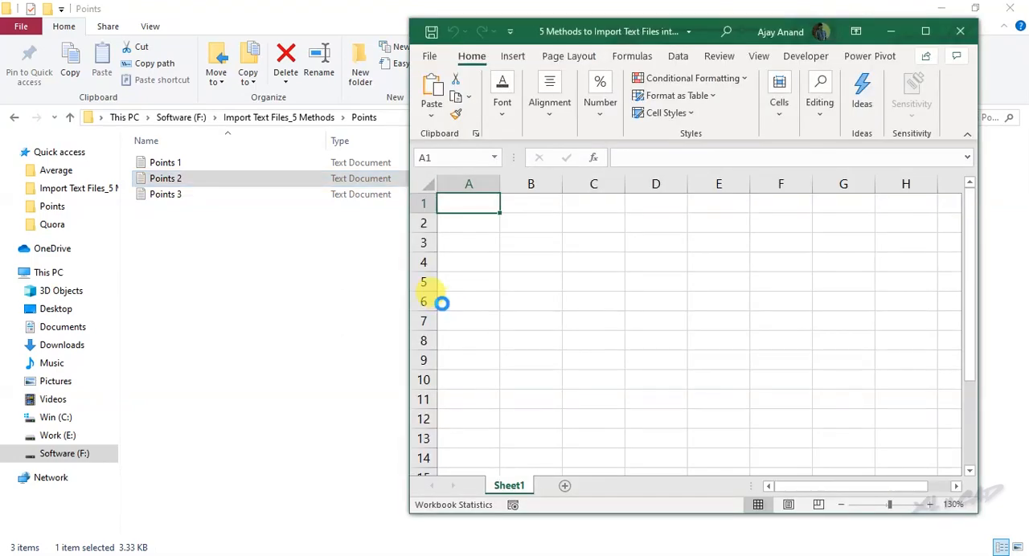
pyautogui.doubleClick(166, 178)
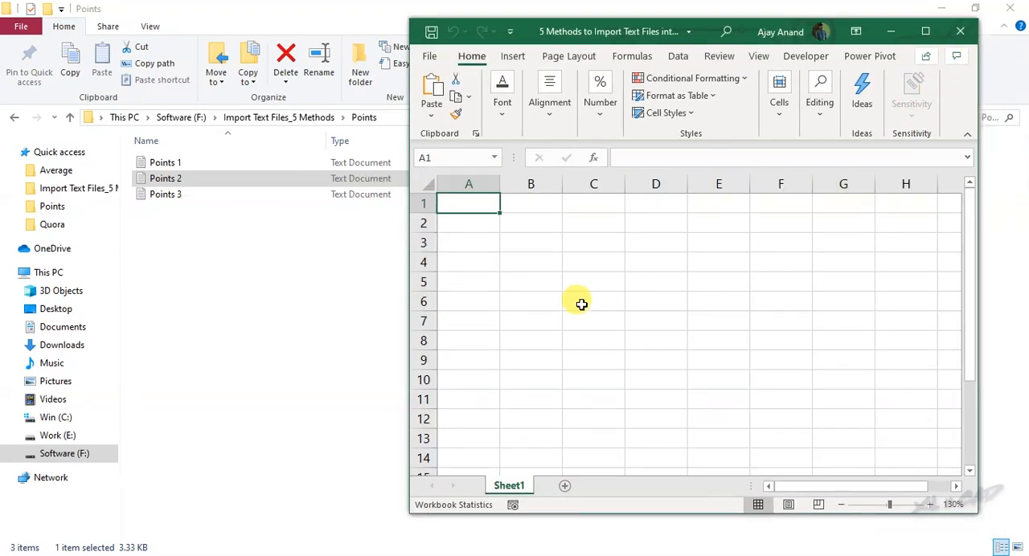
pyautogui.click(166, 163)
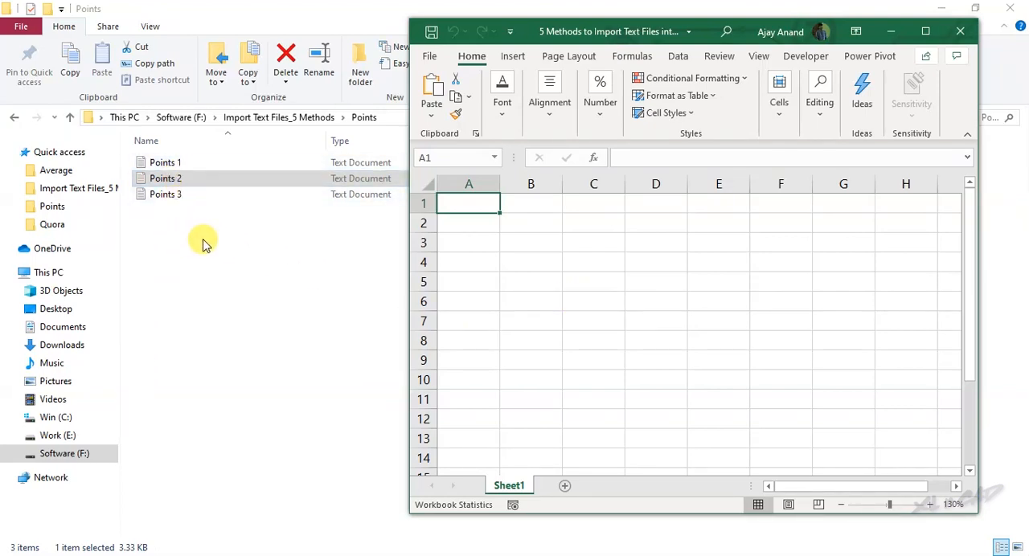
pyautogui.moveTo(183, 221)
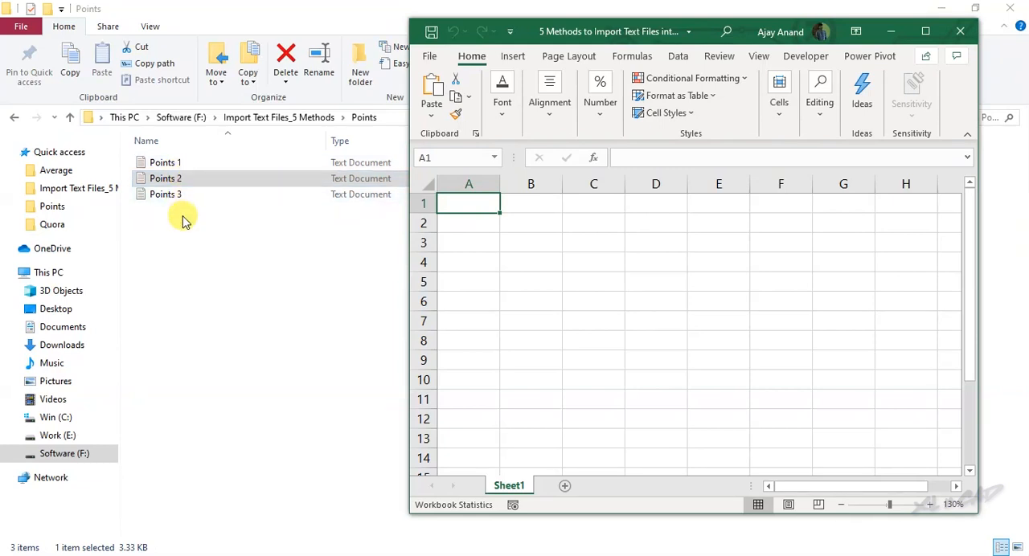
pyautogui.moveTo(453, 263)
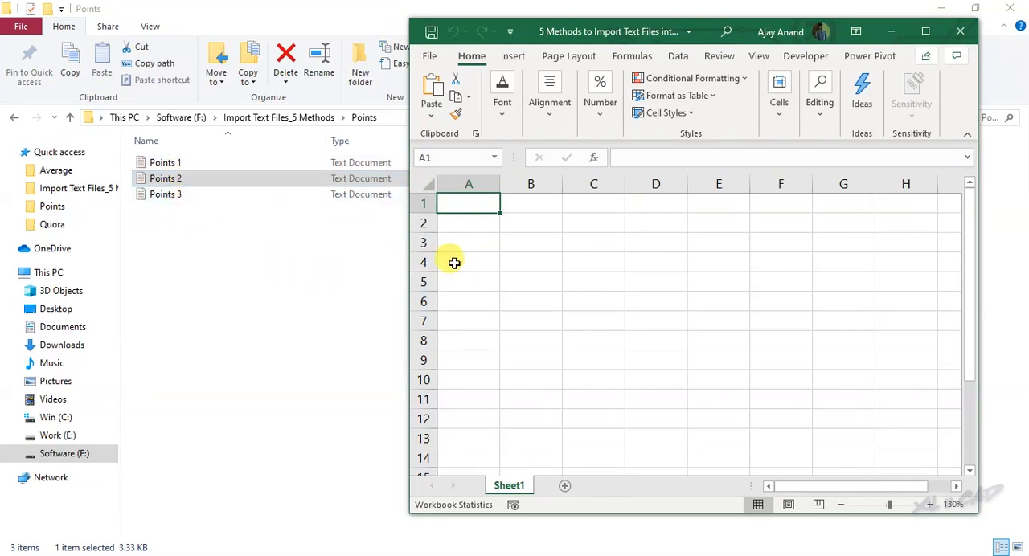
pyautogui.click(165, 161)
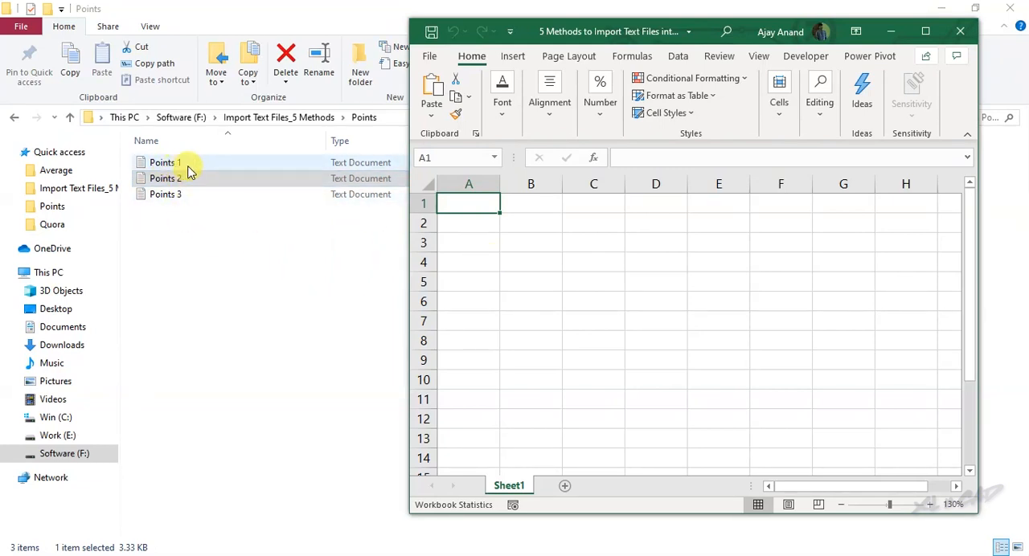
pyautogui.click(165, 178)
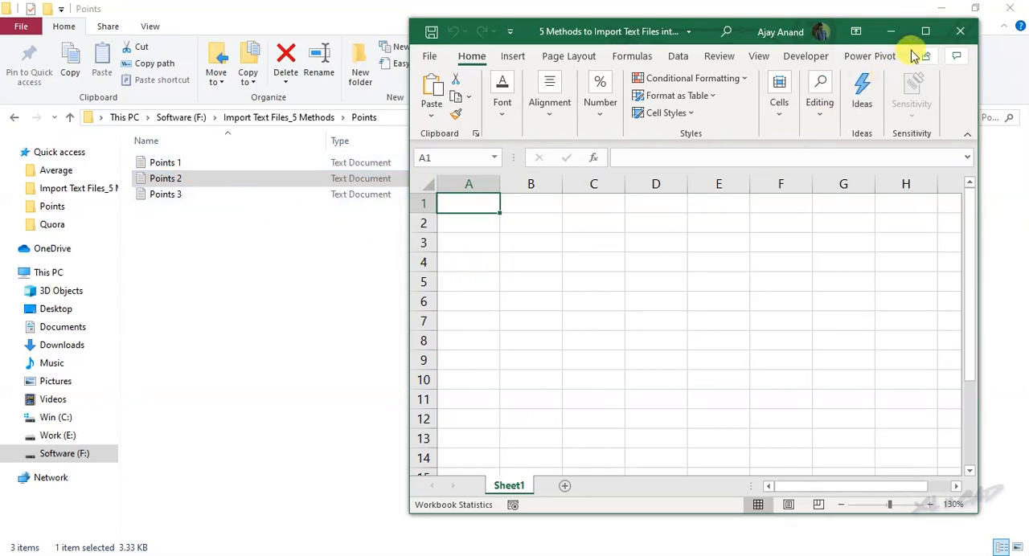
# - Import from Text/CSV, browsing Import Text Files_5 Methods > Points to pick Points 2
pyautogui.click(926, 32)
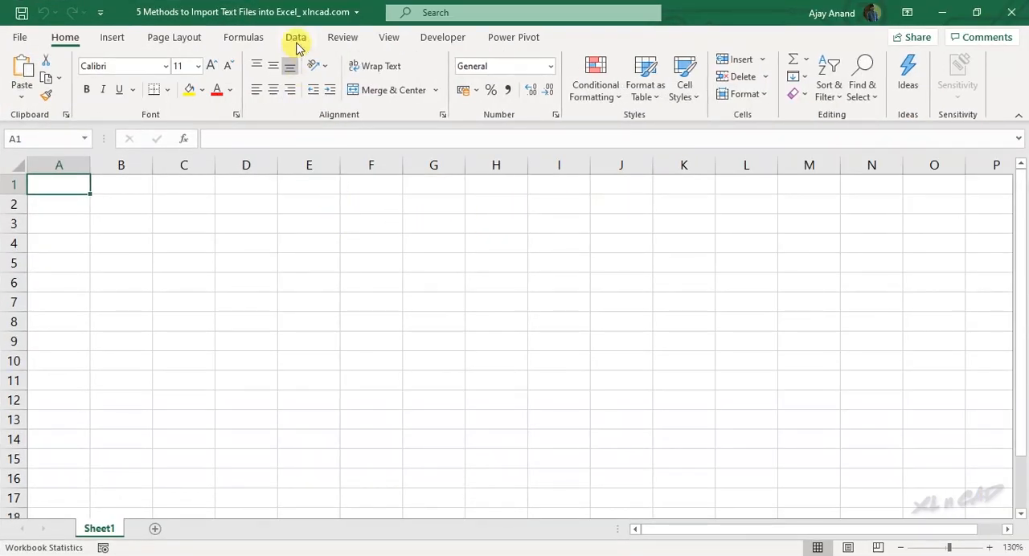
pyautogui.click(296, 37)
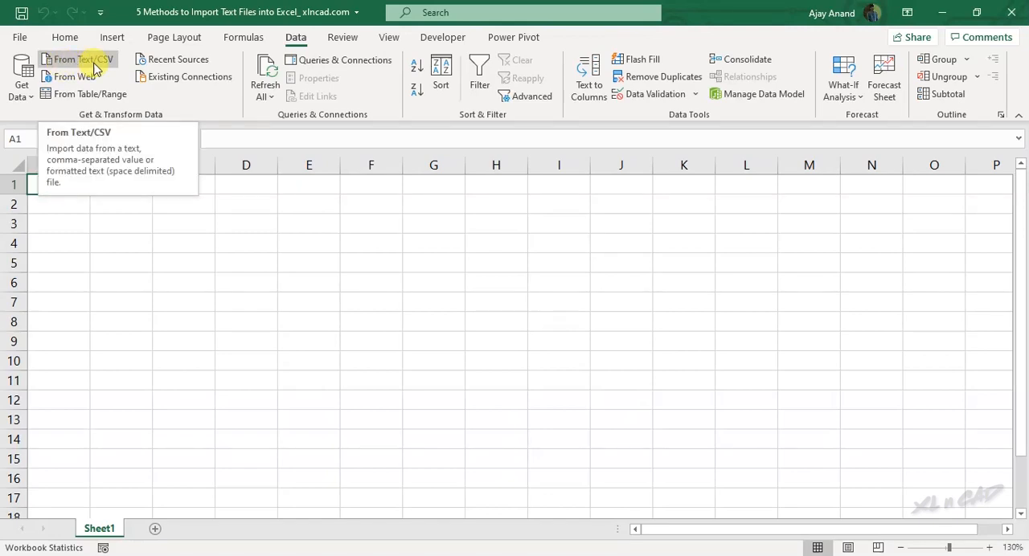
pyautogui.click(63, 58)
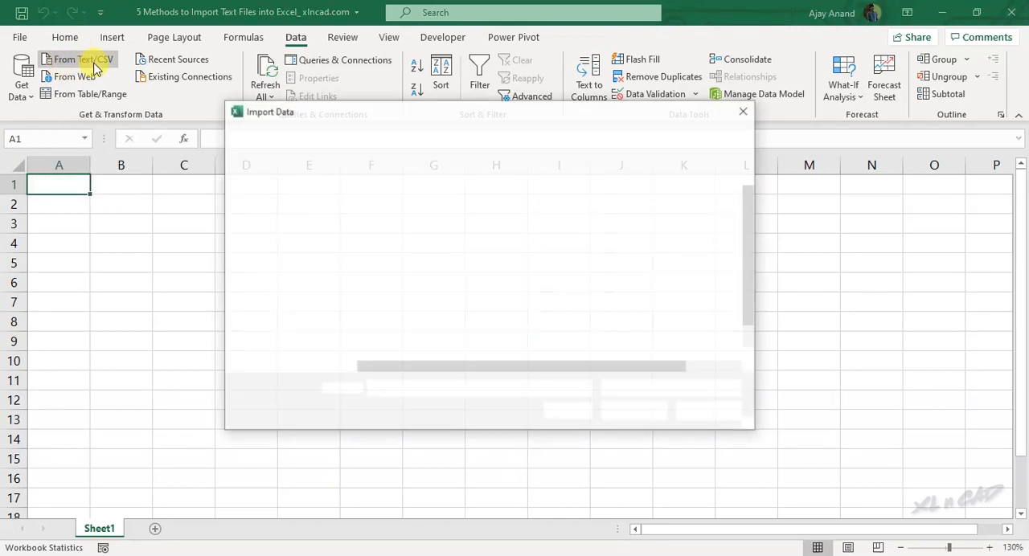
pyautogui.click(78, 59)
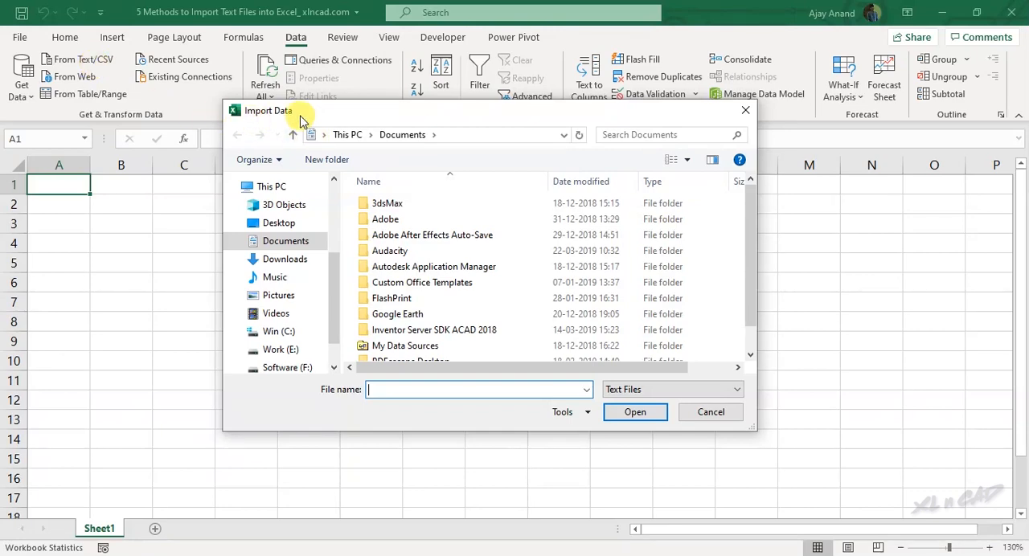
pyautogui.scroll(-3)
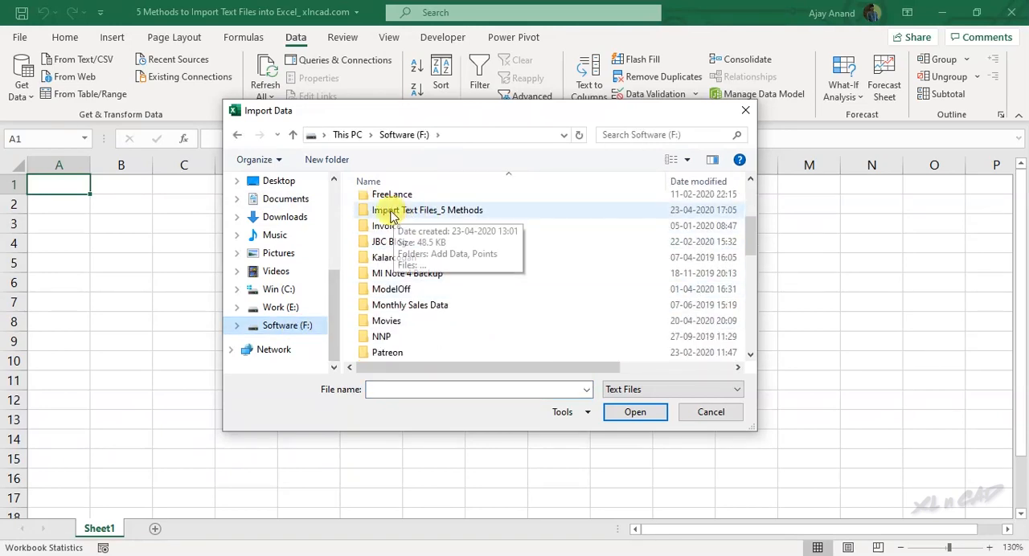
pyautogui.doubleClick(429, 210)
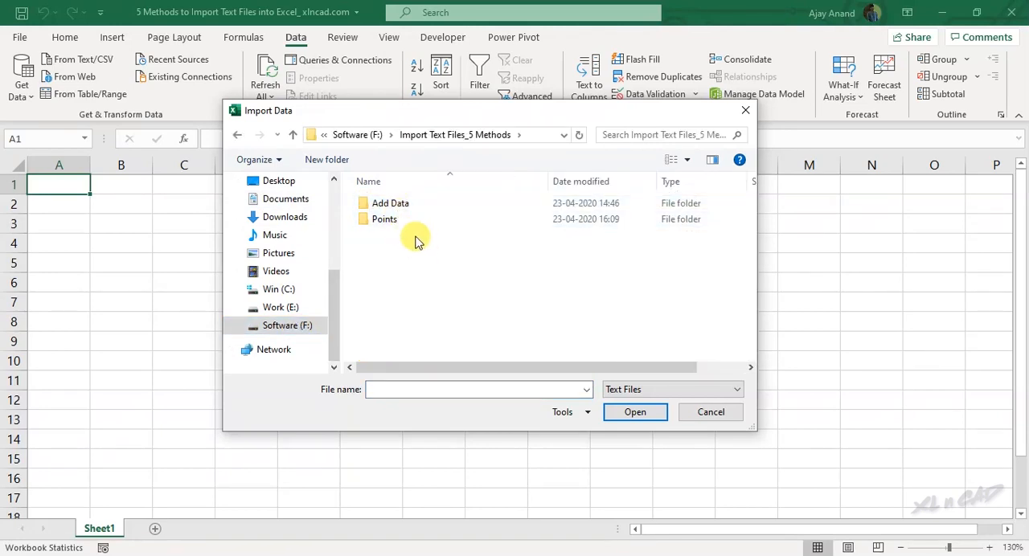
pyautogui.doubleClick(384, 219)
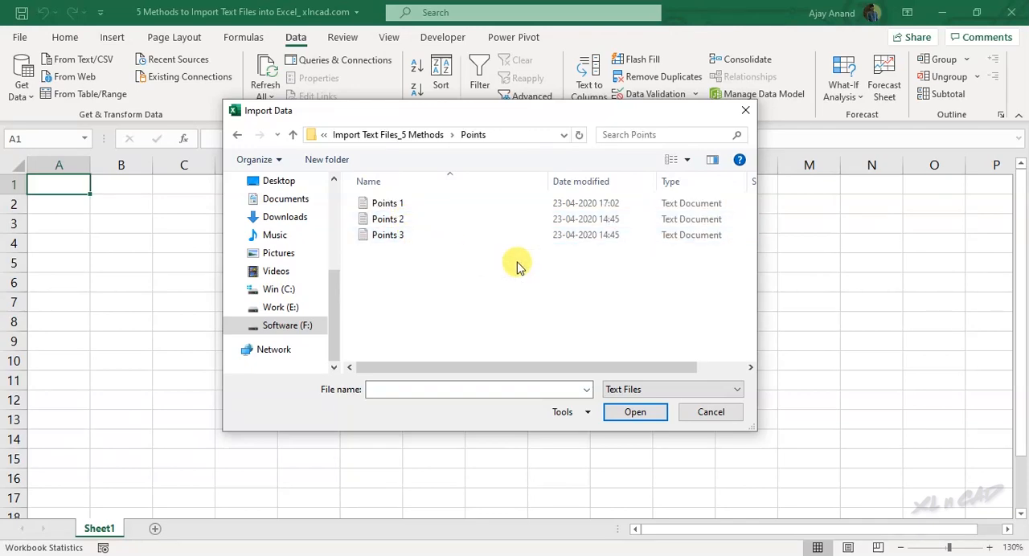
pyautogui.click(388, 219)
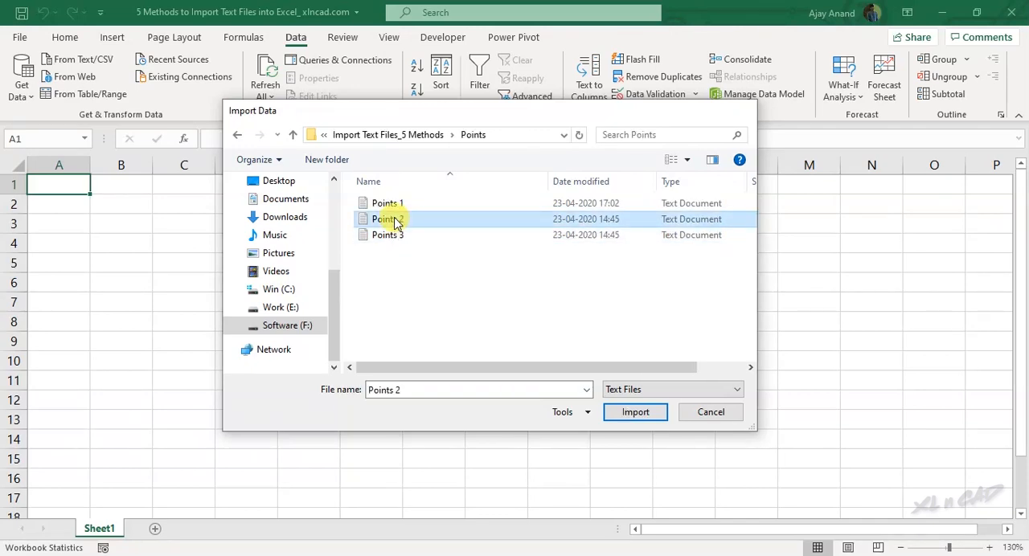
# - Import Points 2.txt and load its X, Y, Z, CODE preview onto a new sheet
pyautogui.click(635, 412)
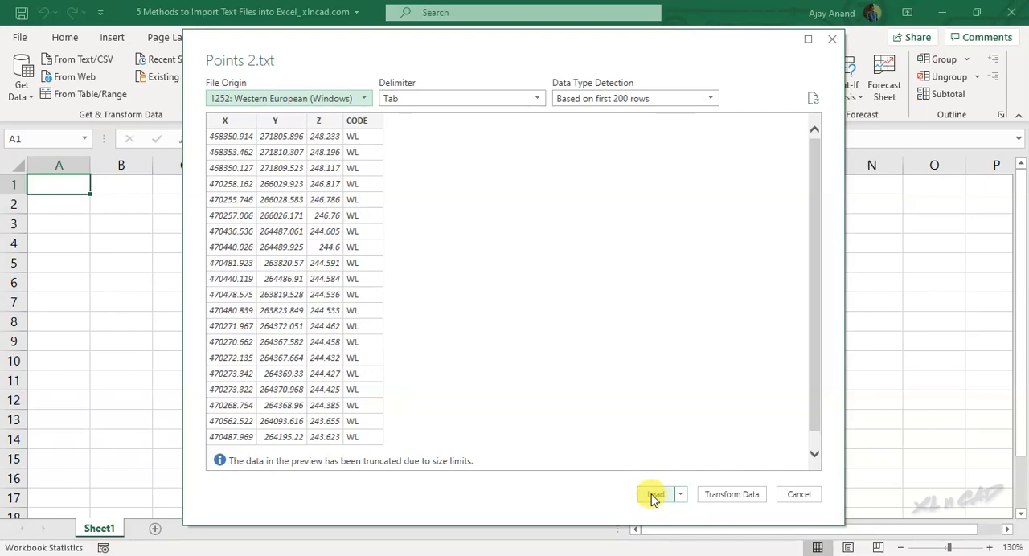
pyautogui.click(654, 494)
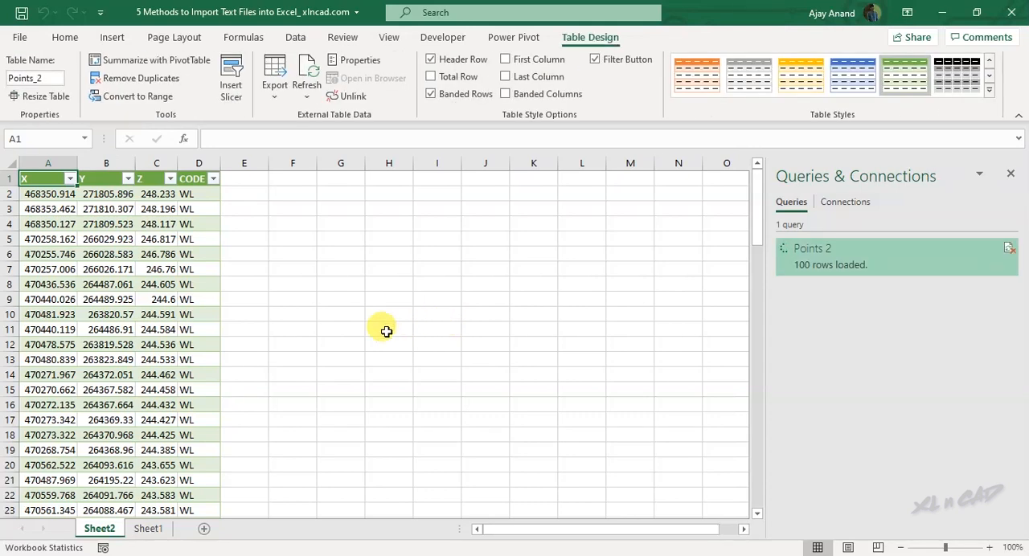
pyautogui.click(47, 194)
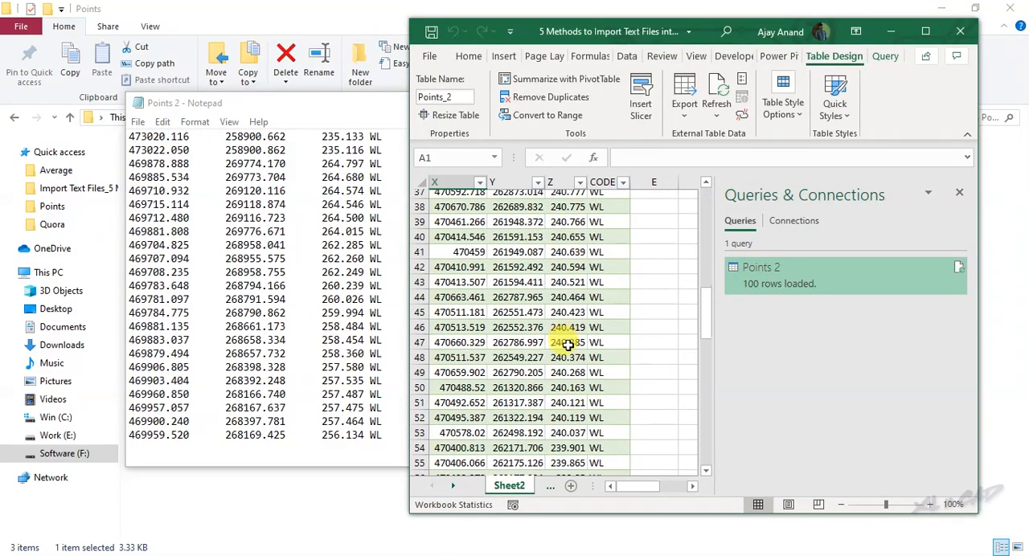
# - Scroll to the bottom of the Points_2 table to compare with the text file
pyautogui.scroll(-3)
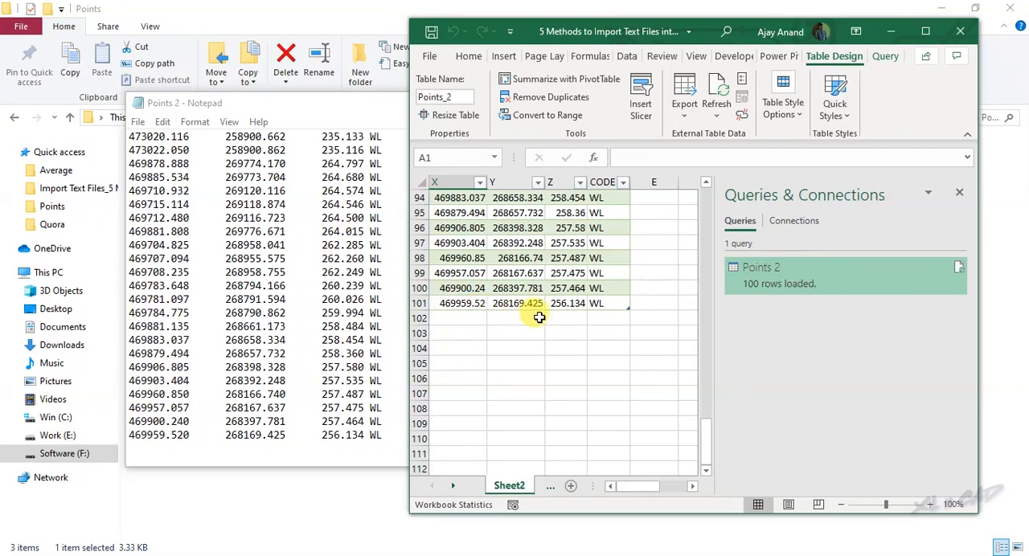
pyautogui.moveTo(591, 321)
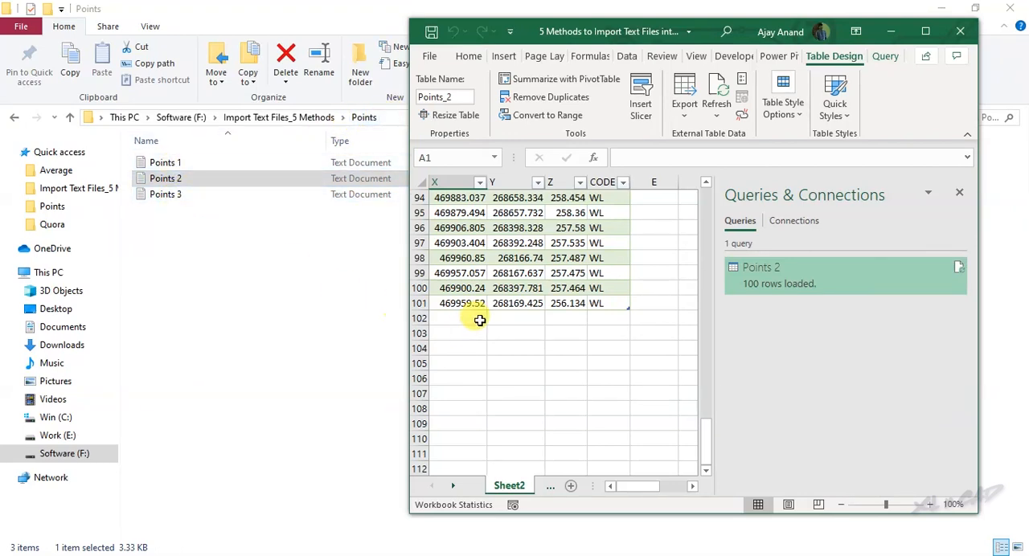
# - Copy the Points folder path from File Explorer's address bar
pyautogui.click(925, 32)
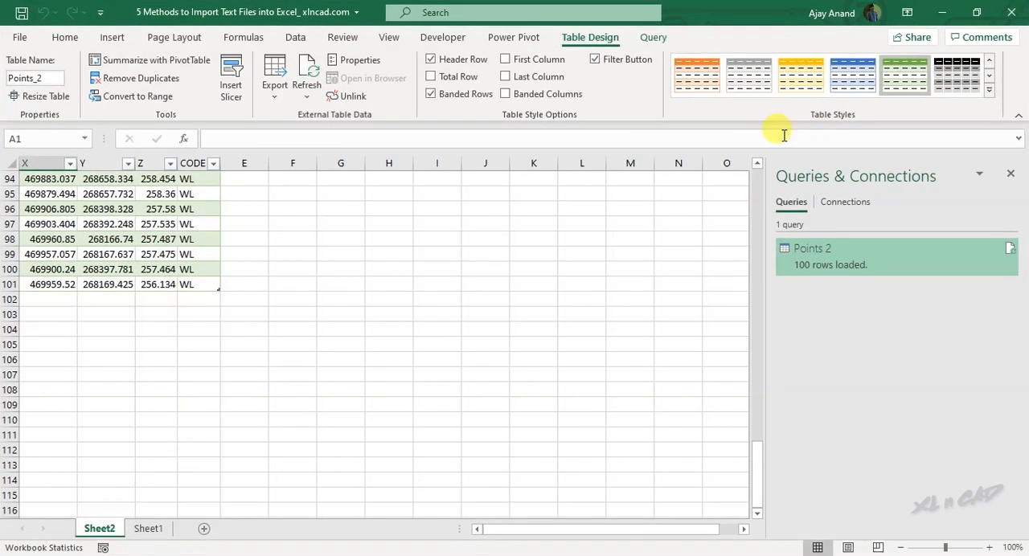
pyautogui.click(296, 37)
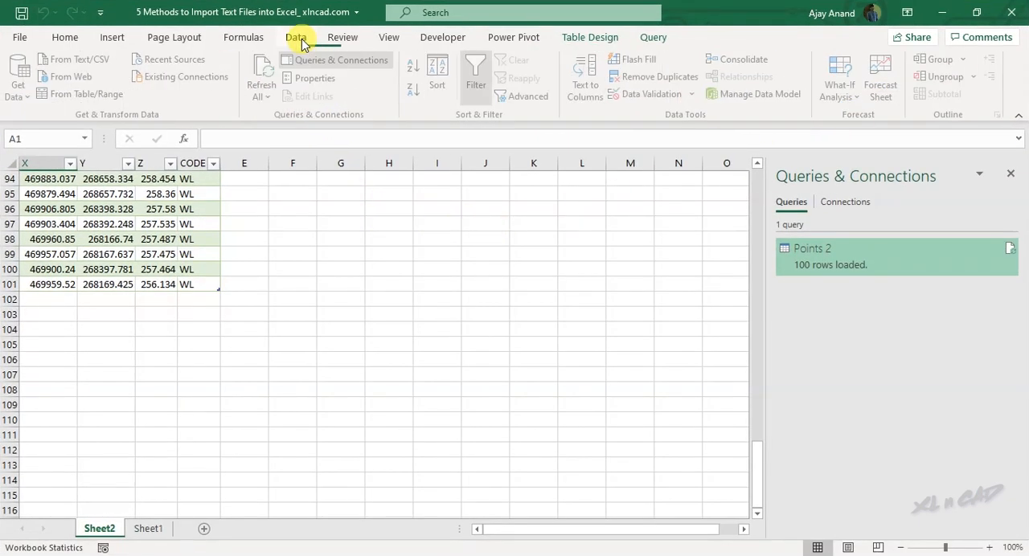
pyautogui.click(18, 76)
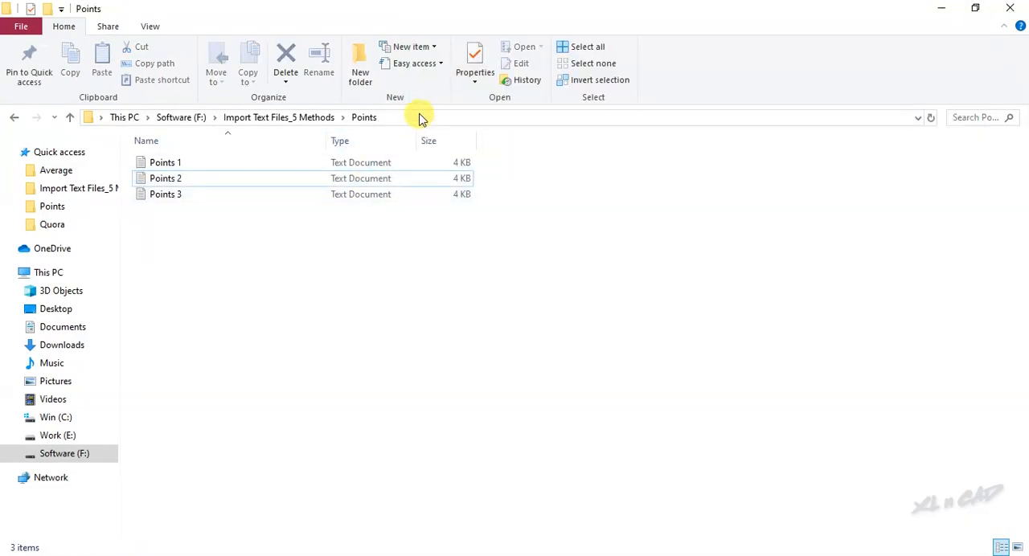
pyautogui.rightClick(418, 117)
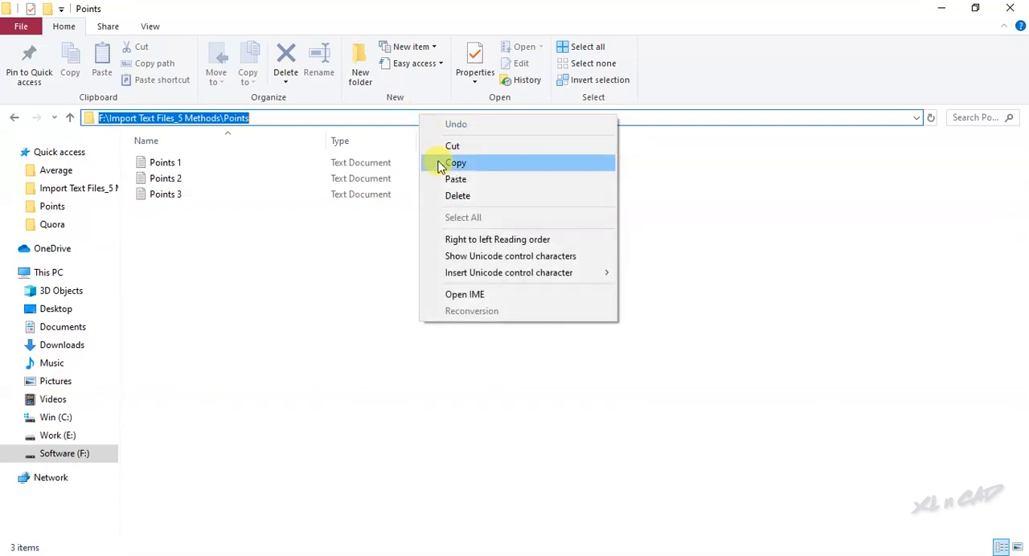
pyautogui.click(457, 162)
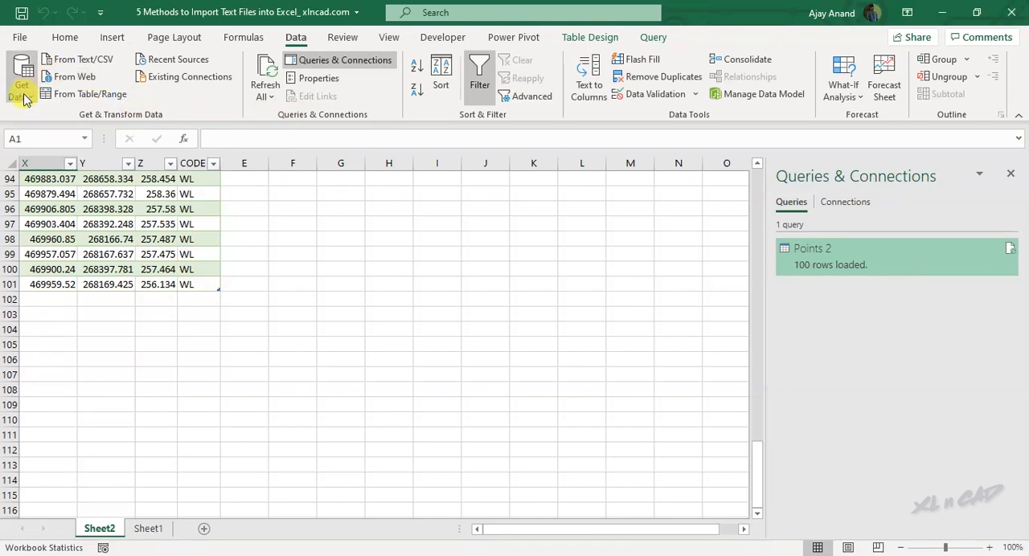
# - Import from folder F:\Import Text Files_5 Methods\Points using Combine & Transform Data
pyautogui.click(21, 76)
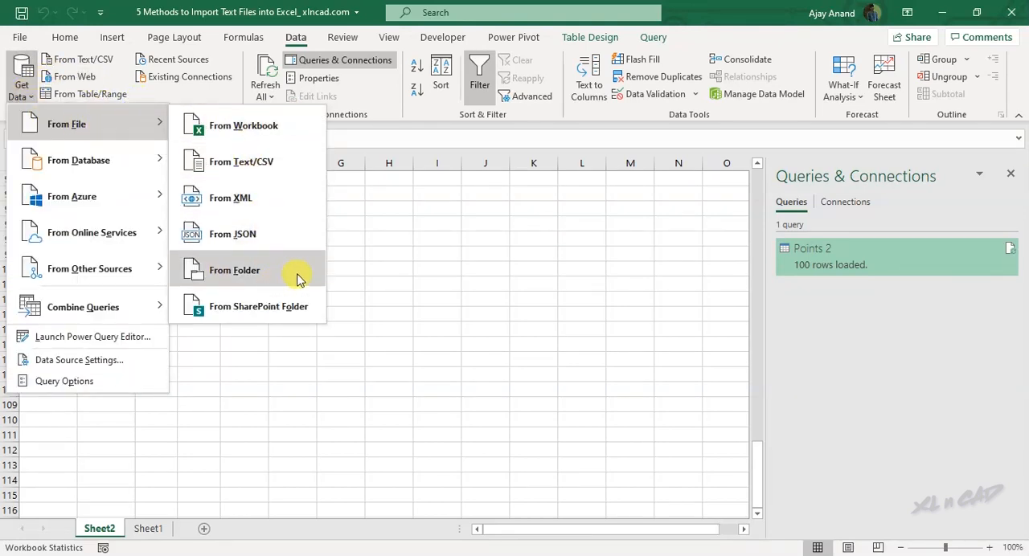
pyautogui.click(234, 269)
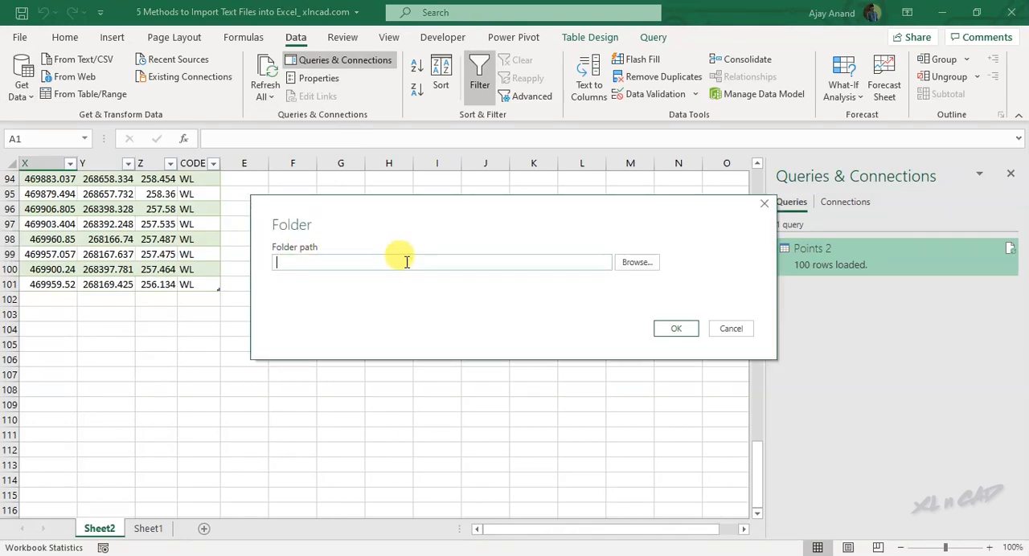
pyautogui.write('F:\\Import Text Files_5 Methods\\Points')
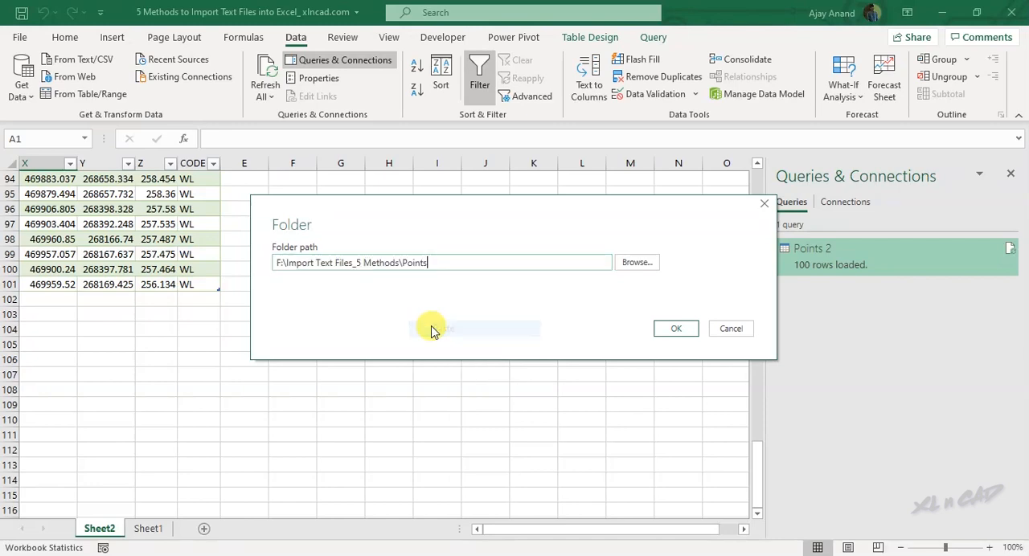
pyautogui.click(676, 328)
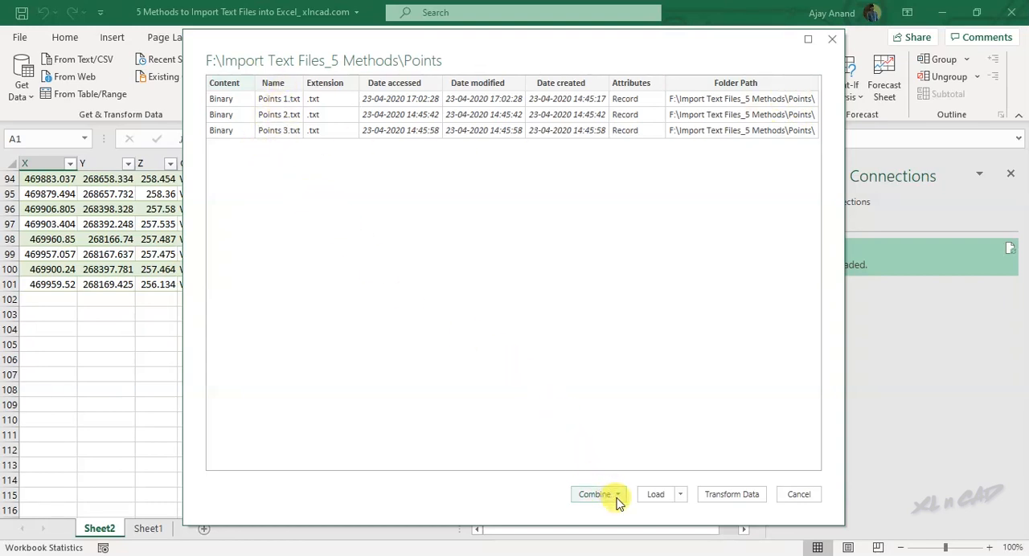
pyautogui.click(618, 494)
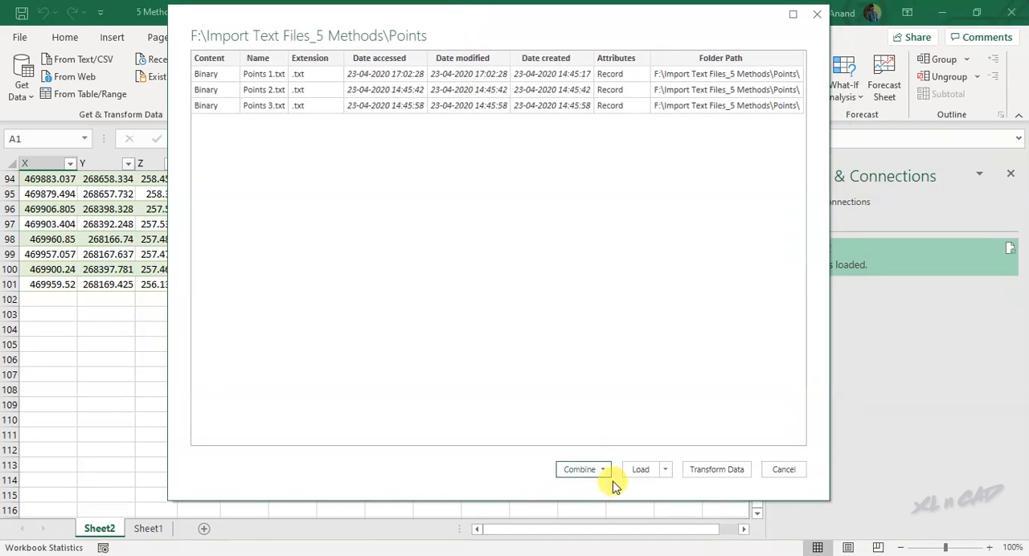
pyautogui.click(580, 469)
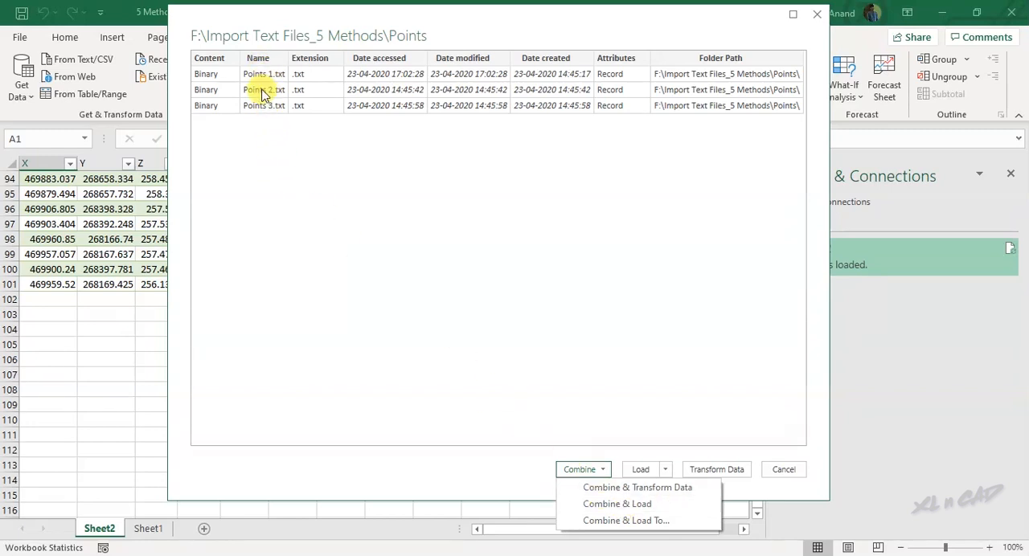
pyautogui.moveTo(493, 424)
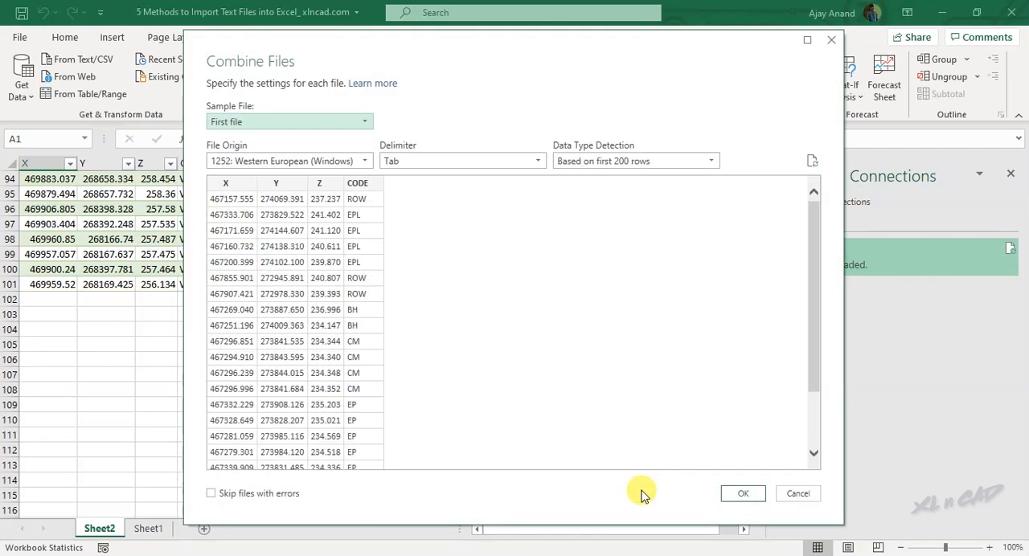
pyautogui.click(743, 493)
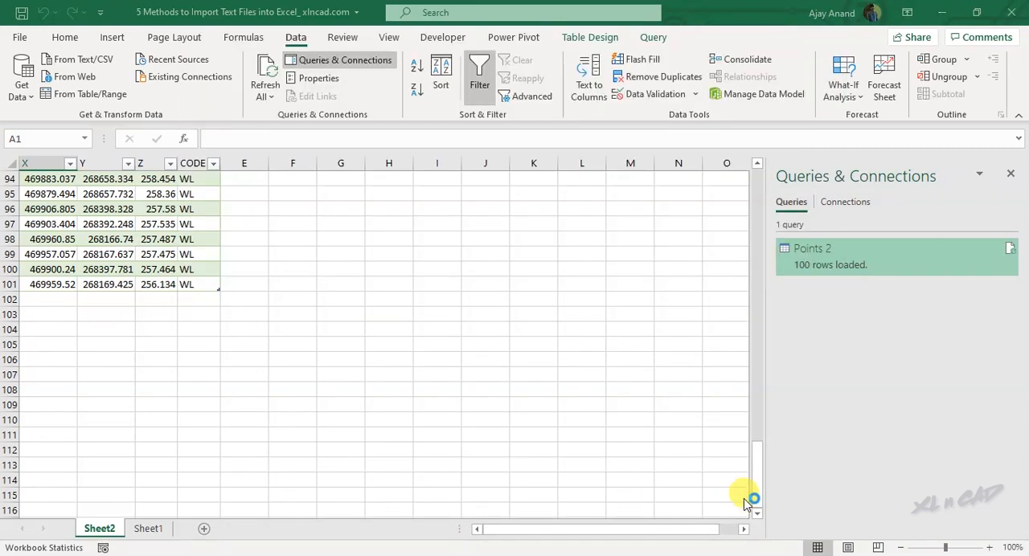
# - Scroll through the 300-row Points query to check rows from Points 1, 2 and 3
pyautogui.doubleClick(812, 249)
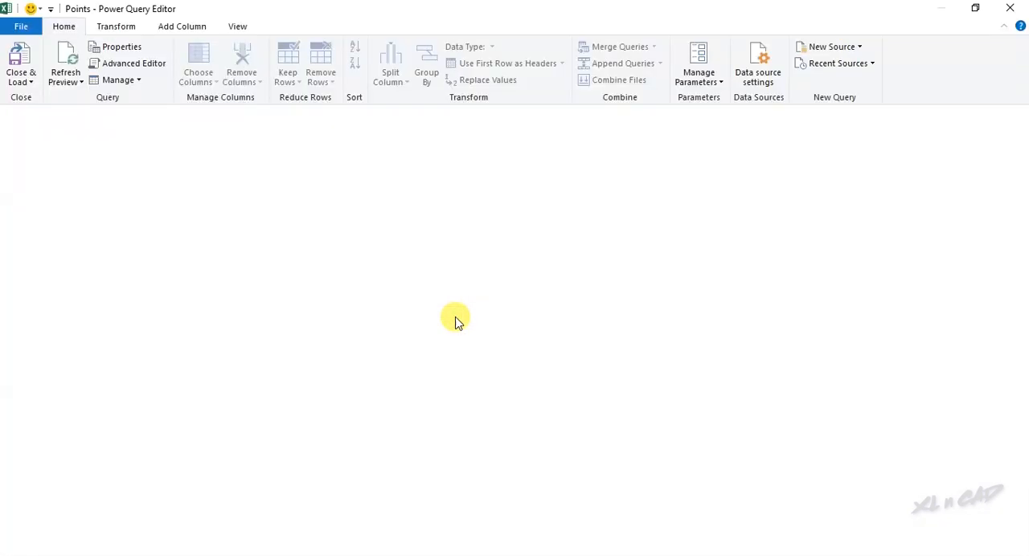
pyautogui.click(62, 281)
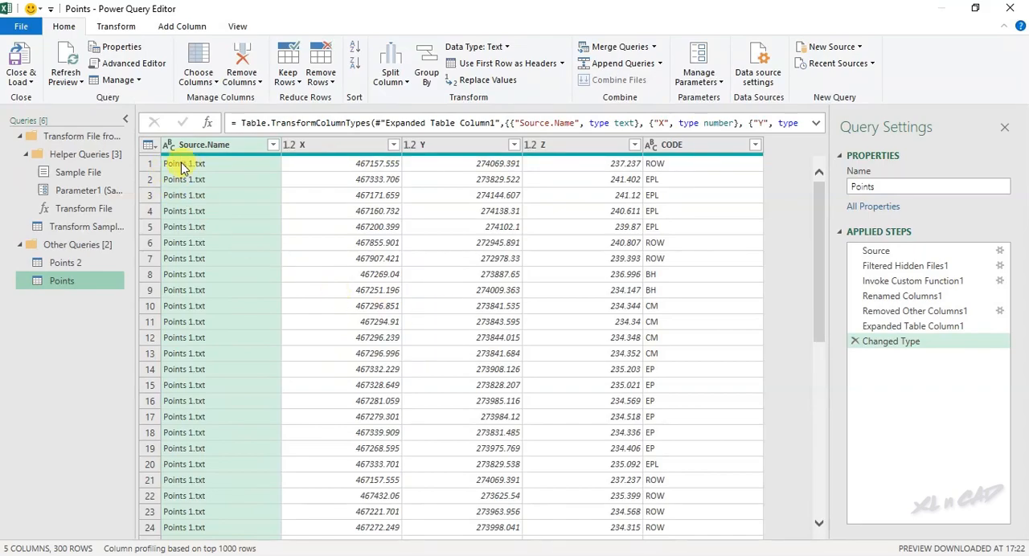
pyautogui.scroll(-3)
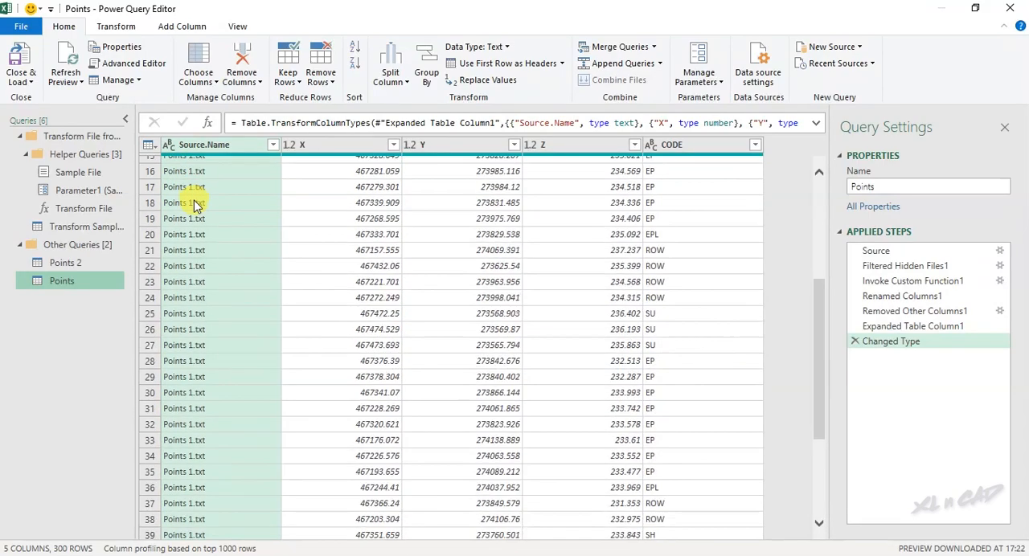
pyautogui.scroll(-3)
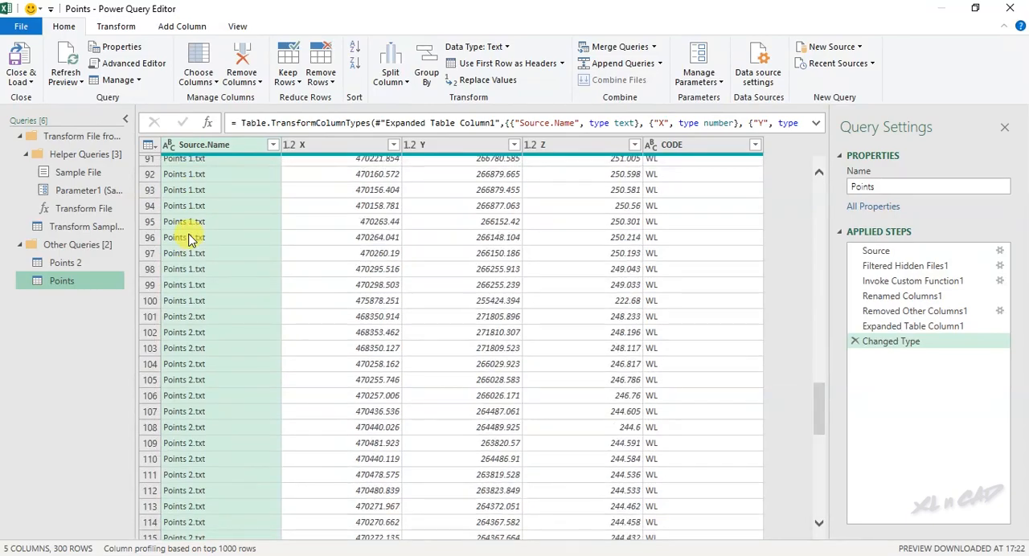
pyautogui.scroll(-3)
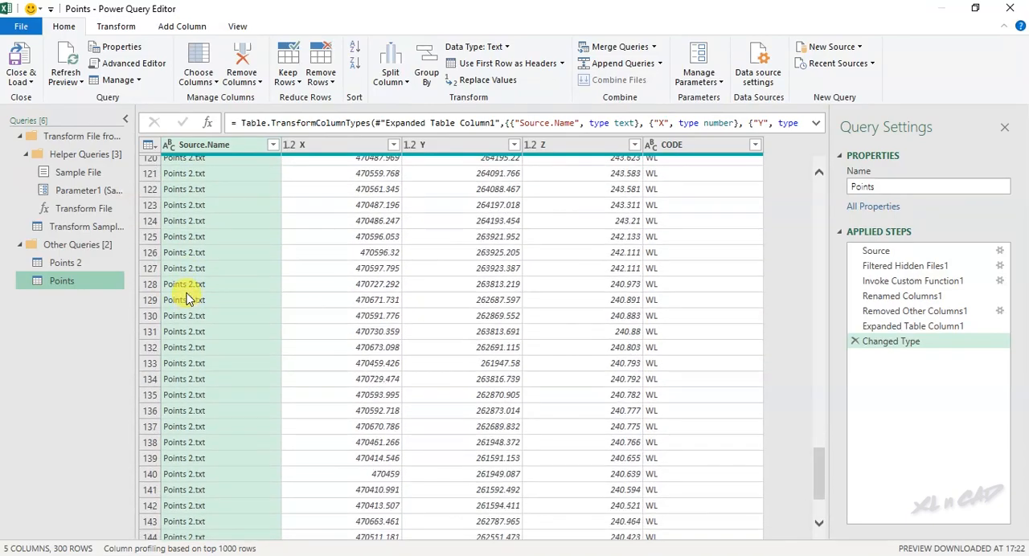
pyautogui.scroll(-3)
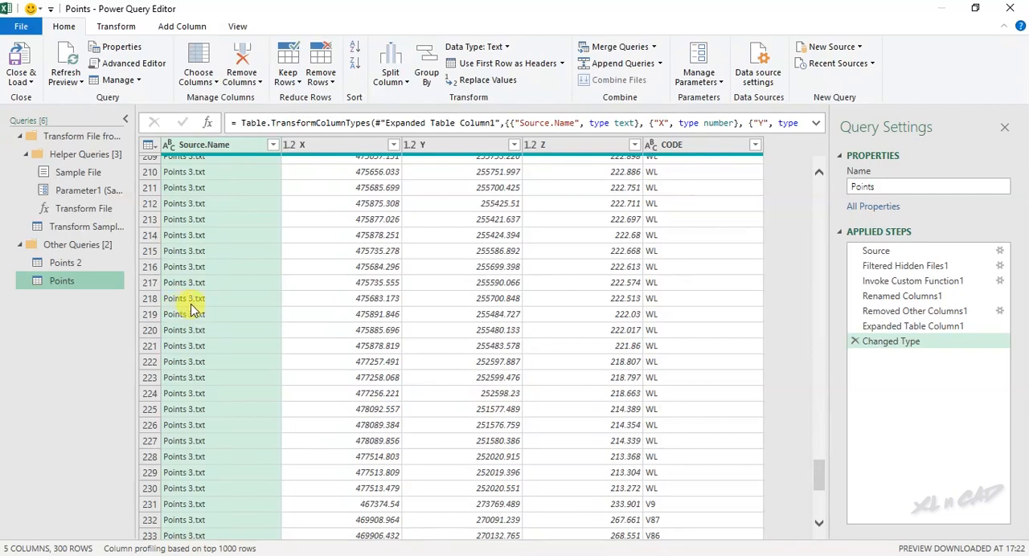
pyautogui.scroll(-3)
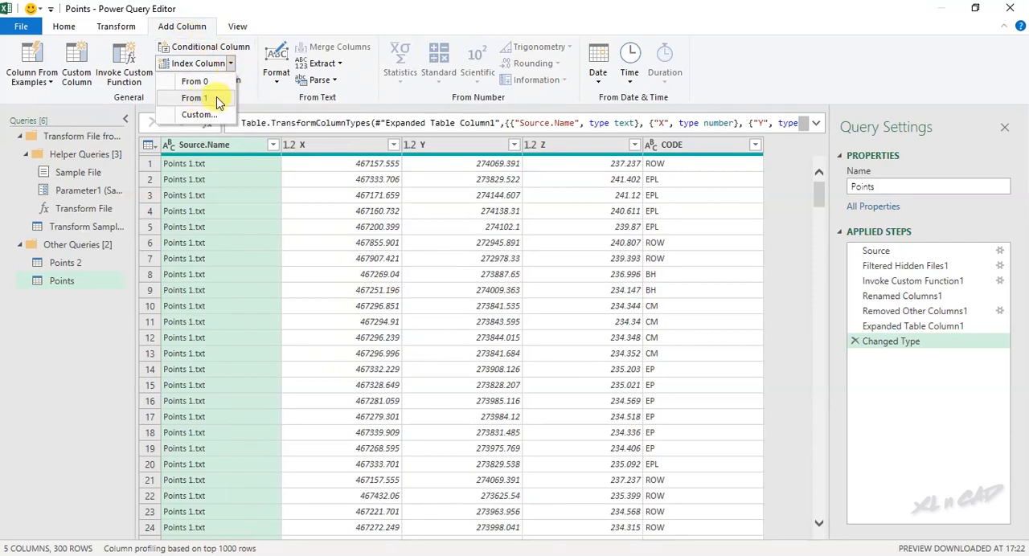
# - Add an Index column numbered from 1
pyautogui.click(193, 97)
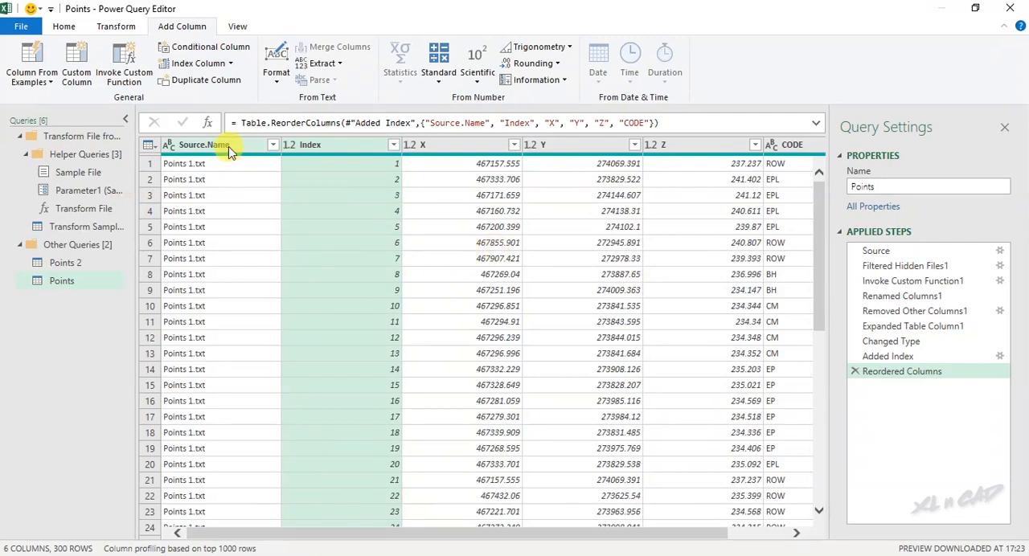
pyautogui.moveTo(251, 171)
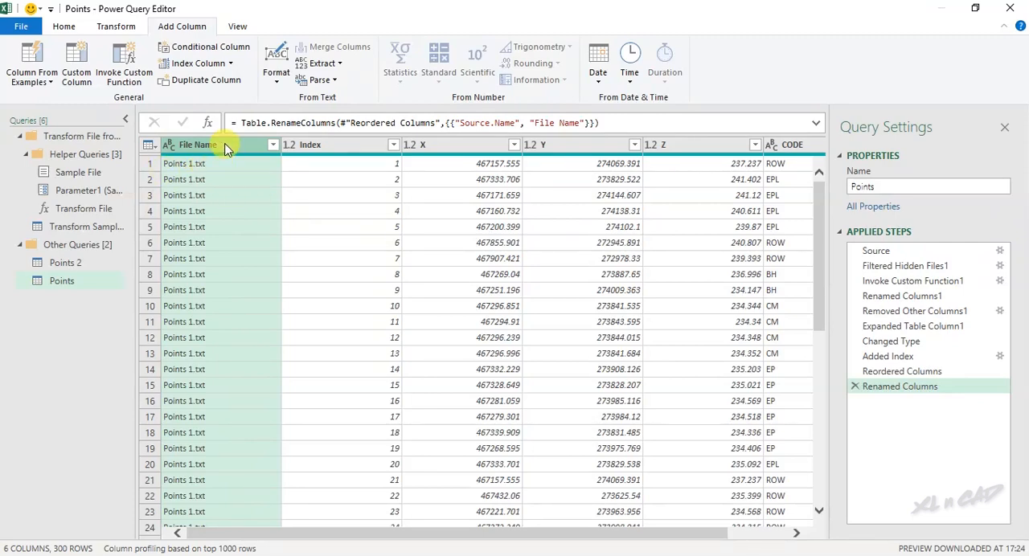
# - Replace '.txt' with nothing in the File Name column
pyautogui.rightClick(197, 145)
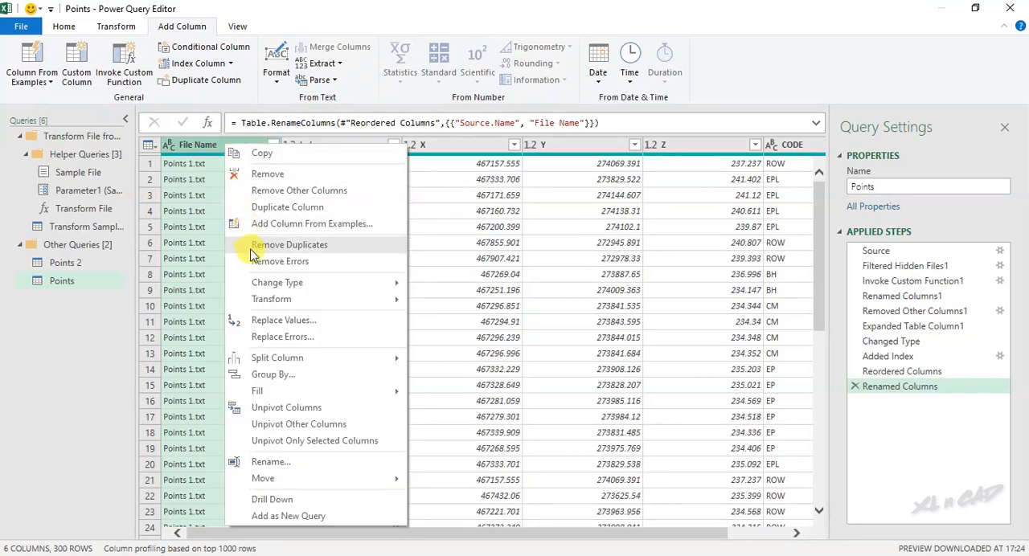
pyautogui.moveTo(340, 325)
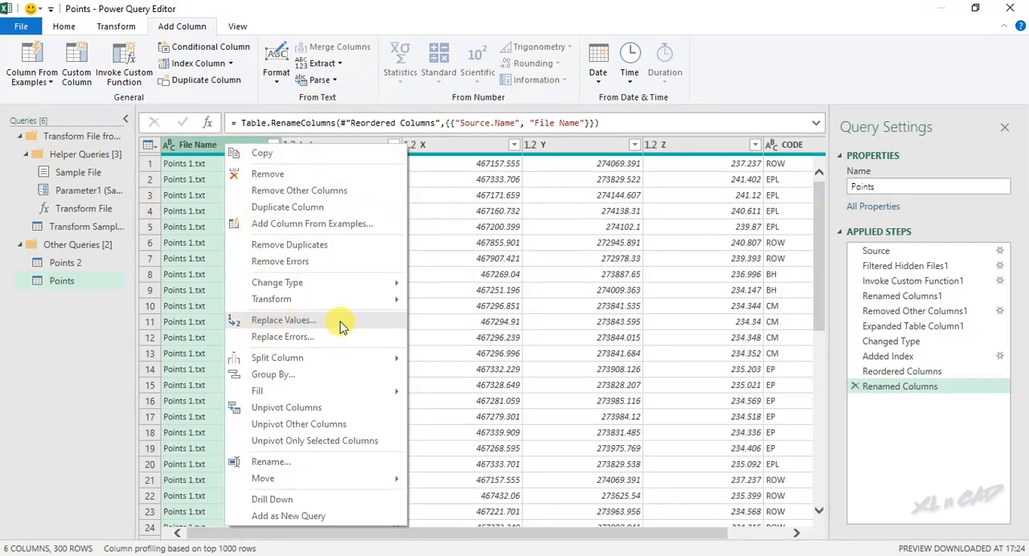
pyautogui.click(283, 320)
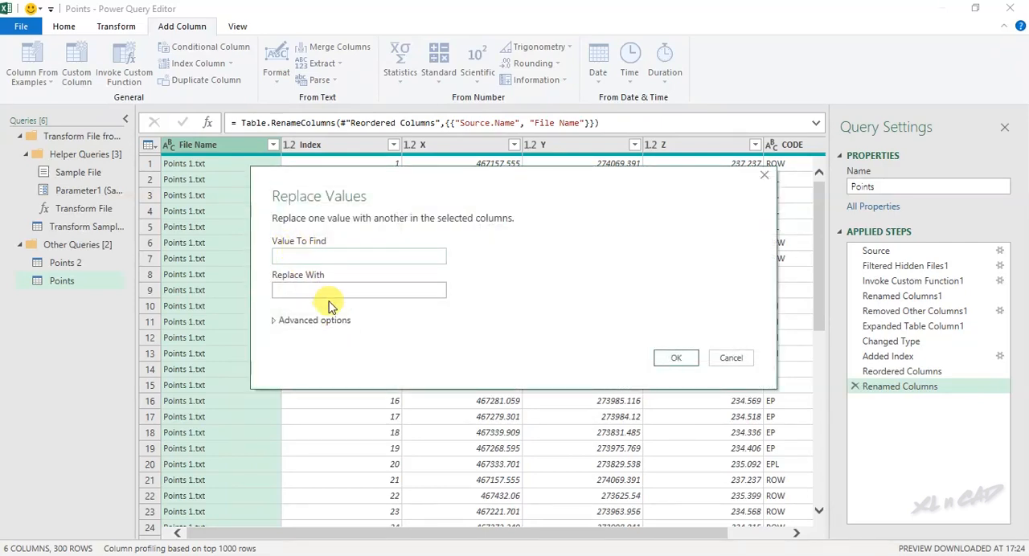
pyautogui.write('.txt')
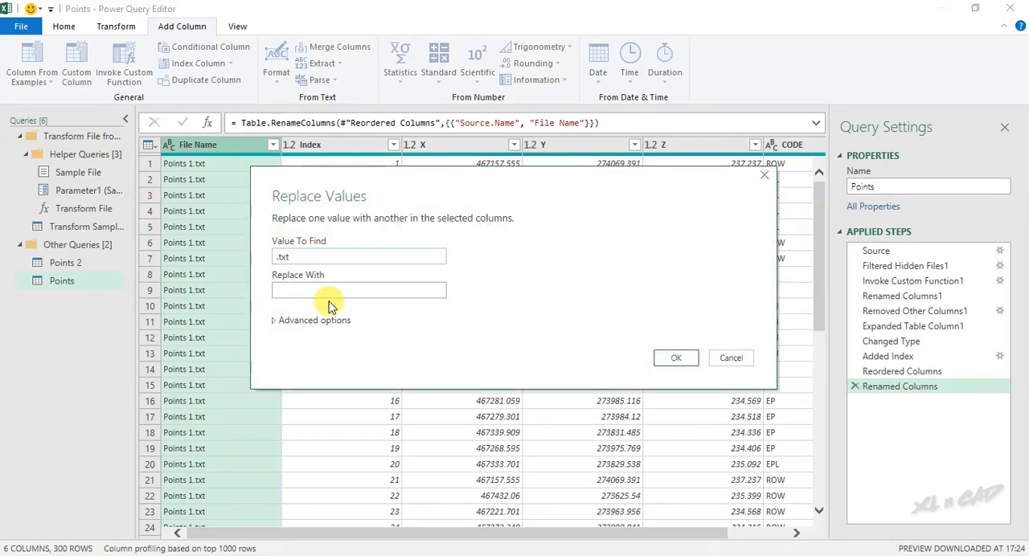
pyautogui.click(676, 358)
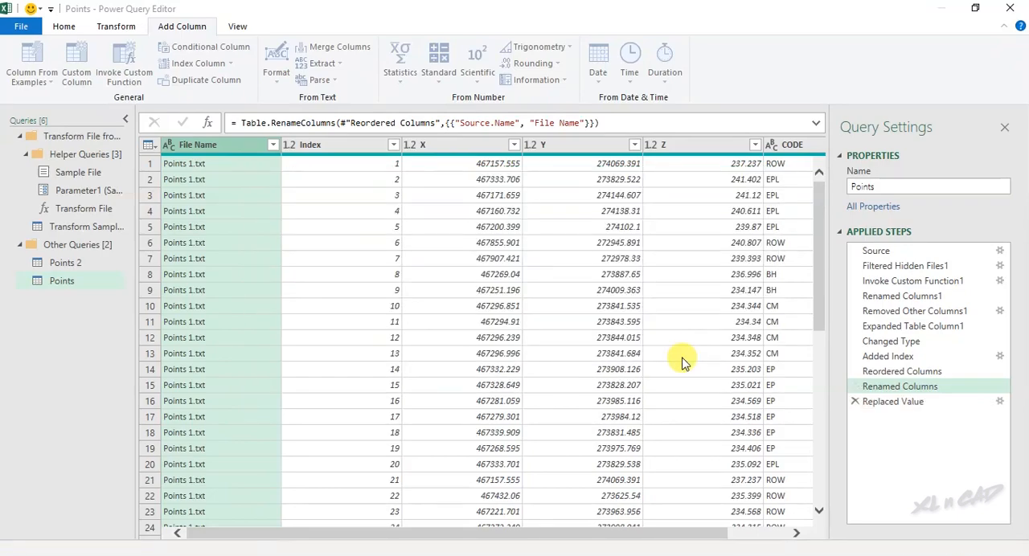
# - Review the cleaned query and load it into Excel as a 300-row table
pyautogui.click(893, 401)
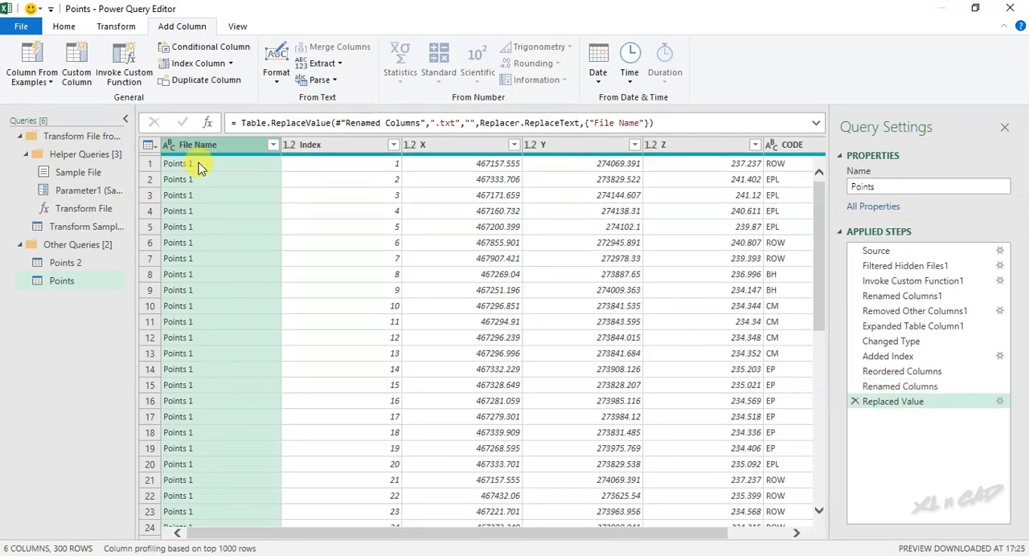
pyautogui.scroll(-3)
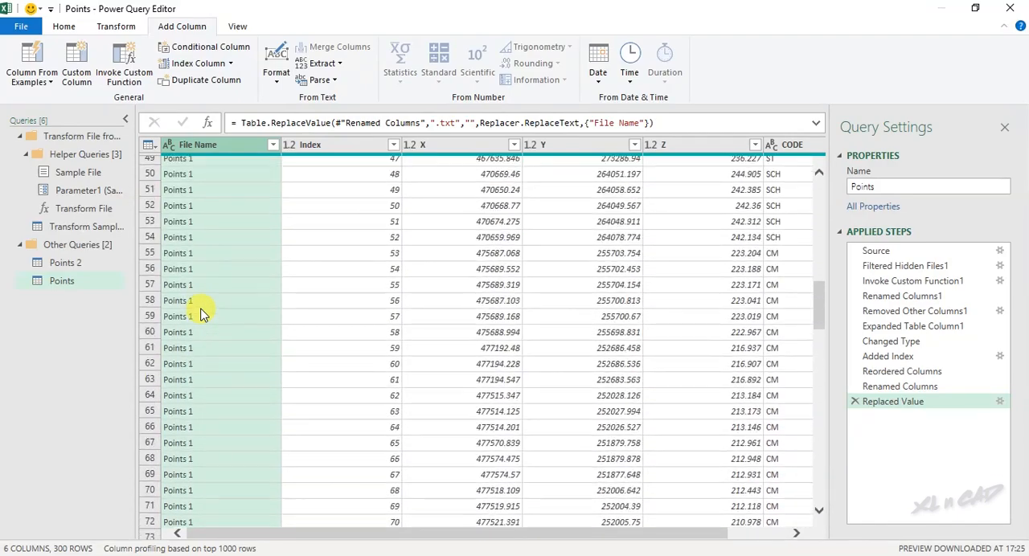
pyautogui.scroll(3)
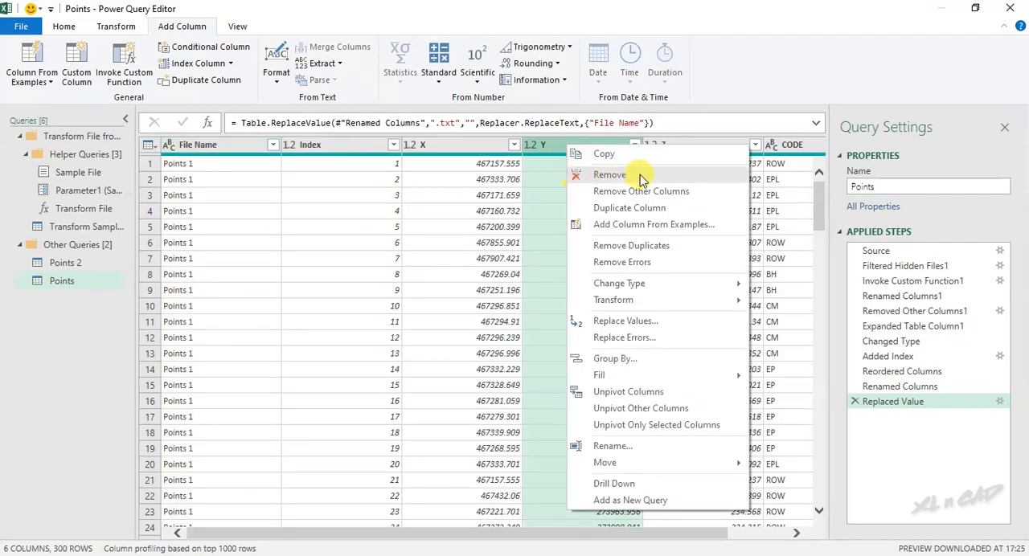
pyautogui.moveTo(660, 181)
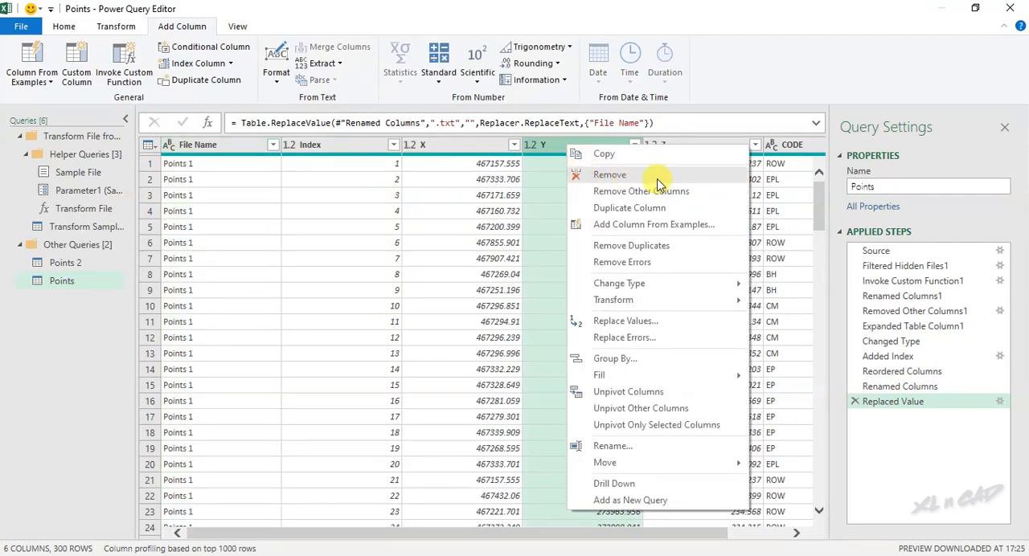
pyautogui.moveTo(454, 146)
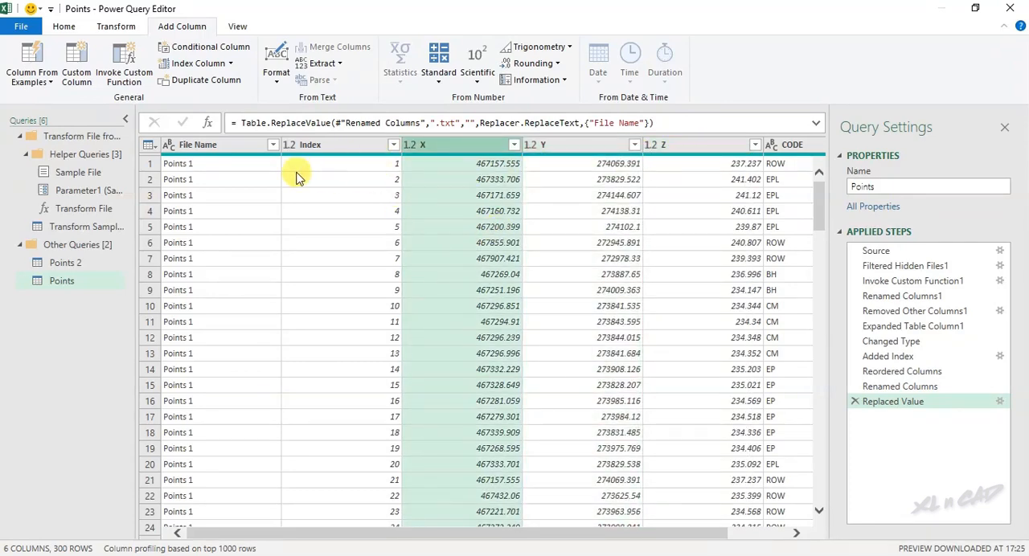
pyautogui.moveTo(772, 151)
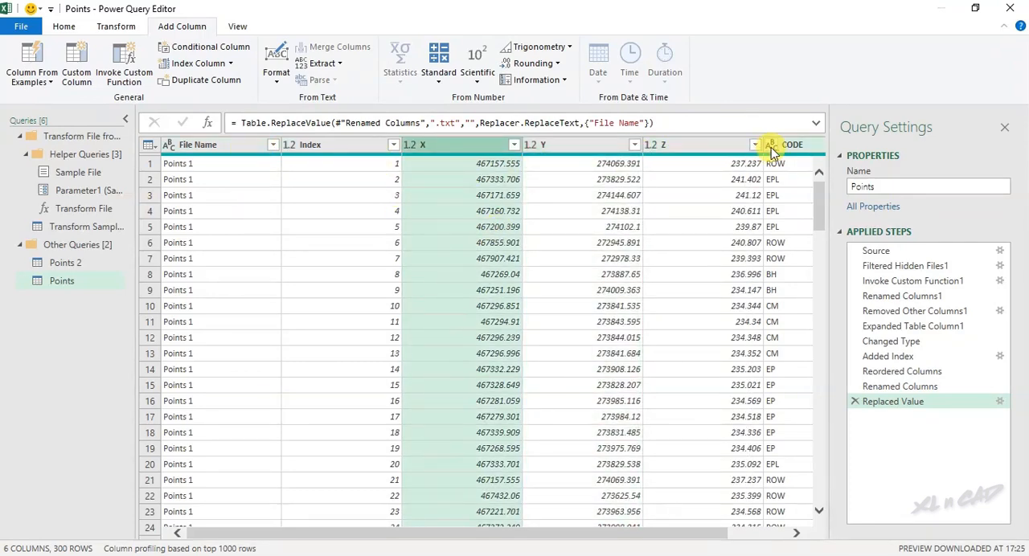
pyautogui.click(63, 26)
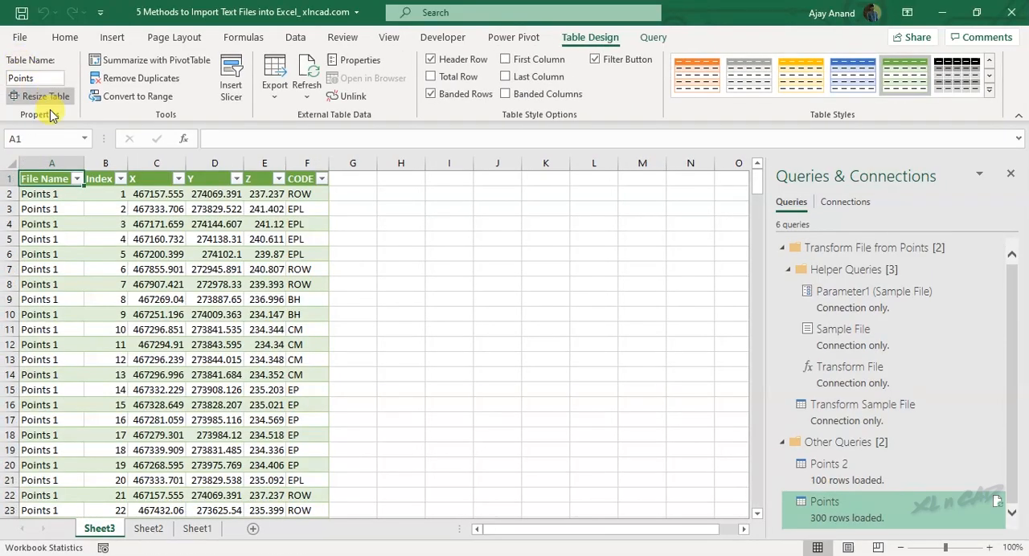
# - Scroll the Points table down to Index 300, past Points 2 and Points 3 rows
pyautogui.scroll(-3)
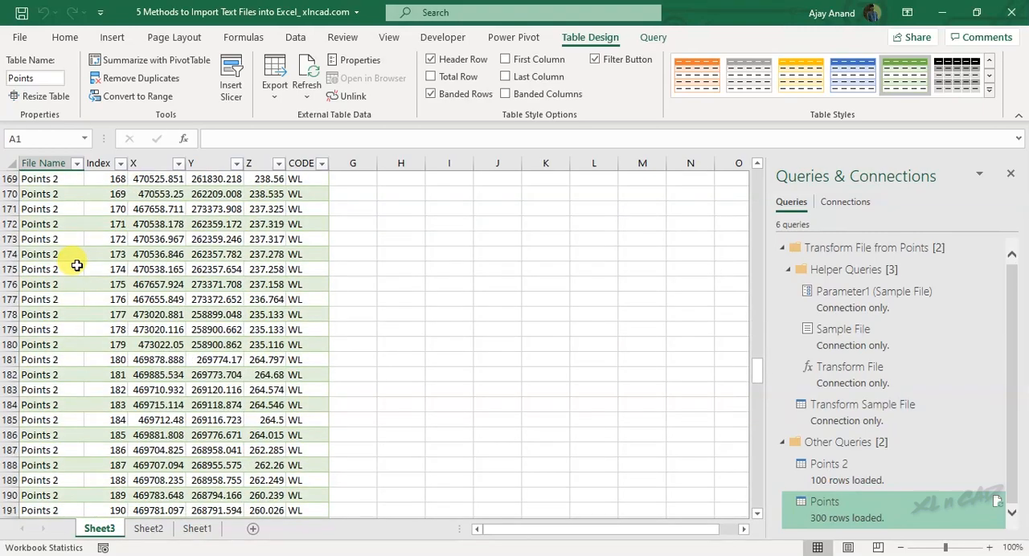
pyautogui.scroll(-3)
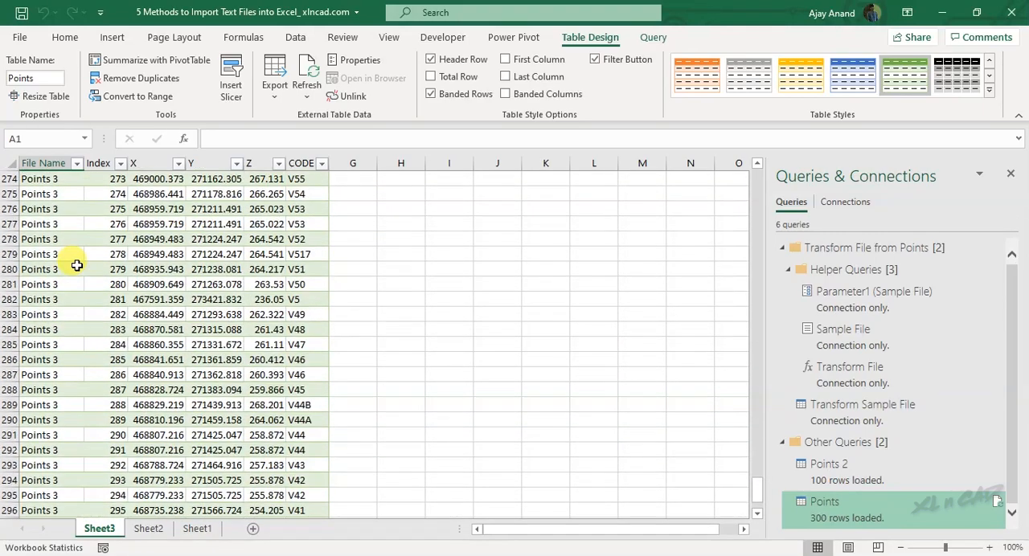
pyautogui.scroll(-3)
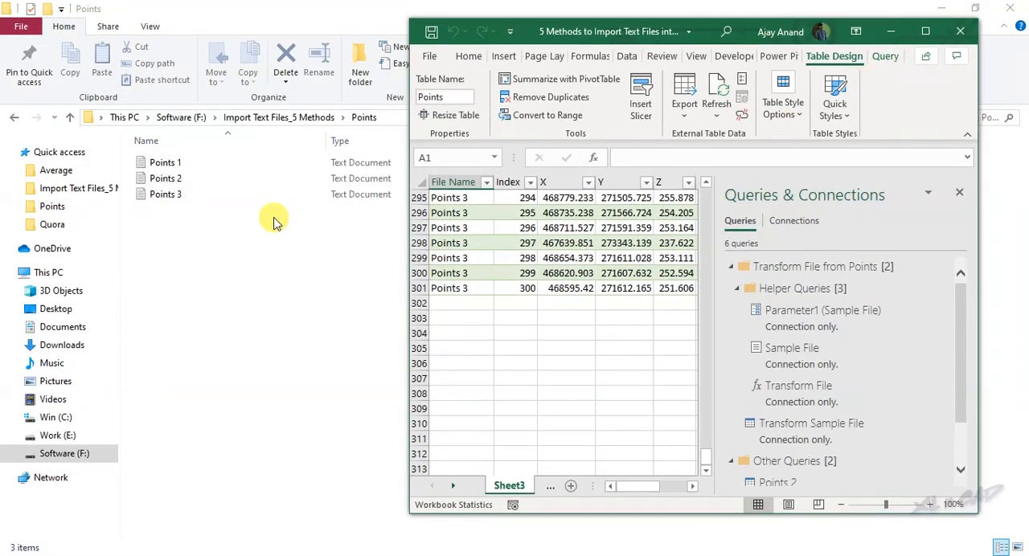
# - Open the Points 3 text file to check its data, then close it
pyautogui.doubleClick(165, 193)
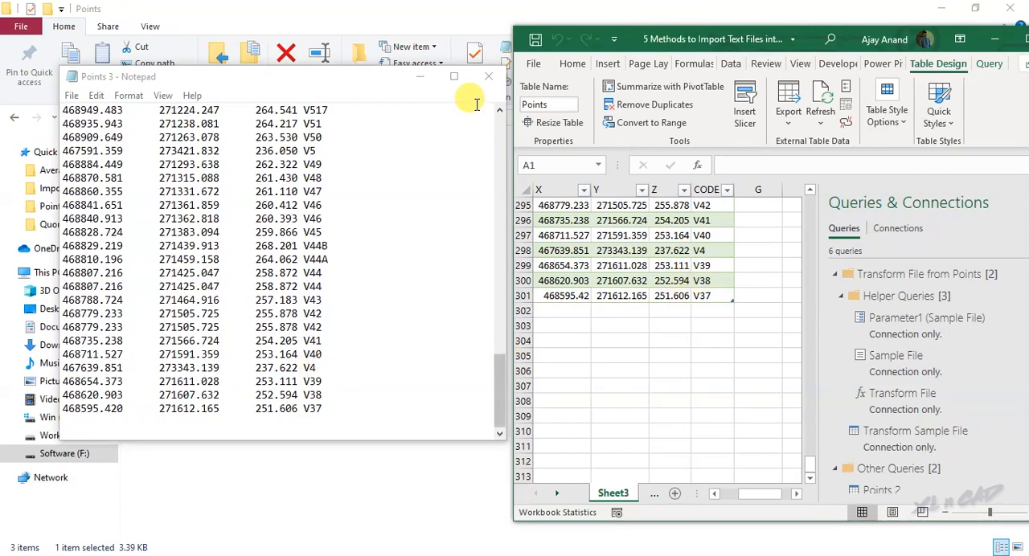
pyautogui.click(488, 76)
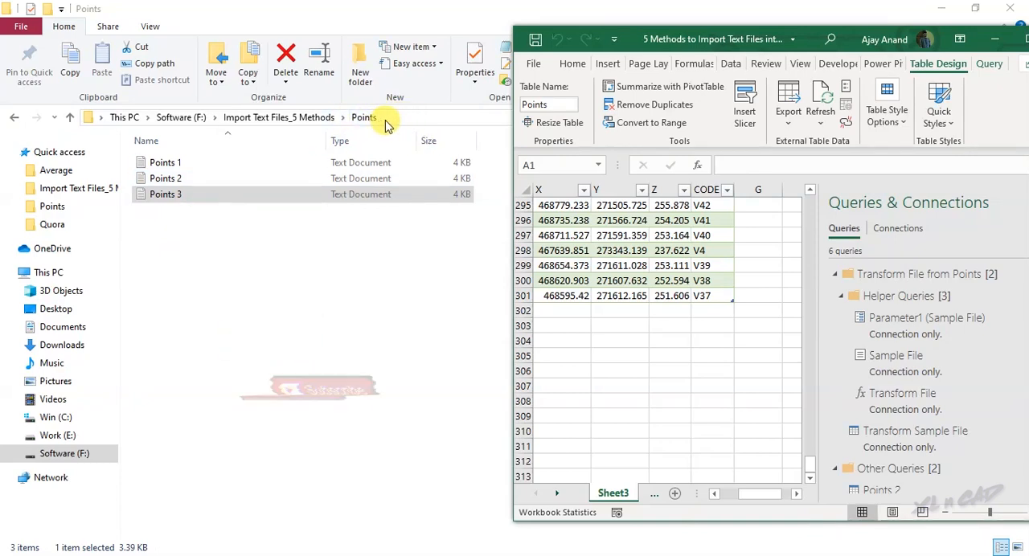
pyautogui.moveTo(205, 273)
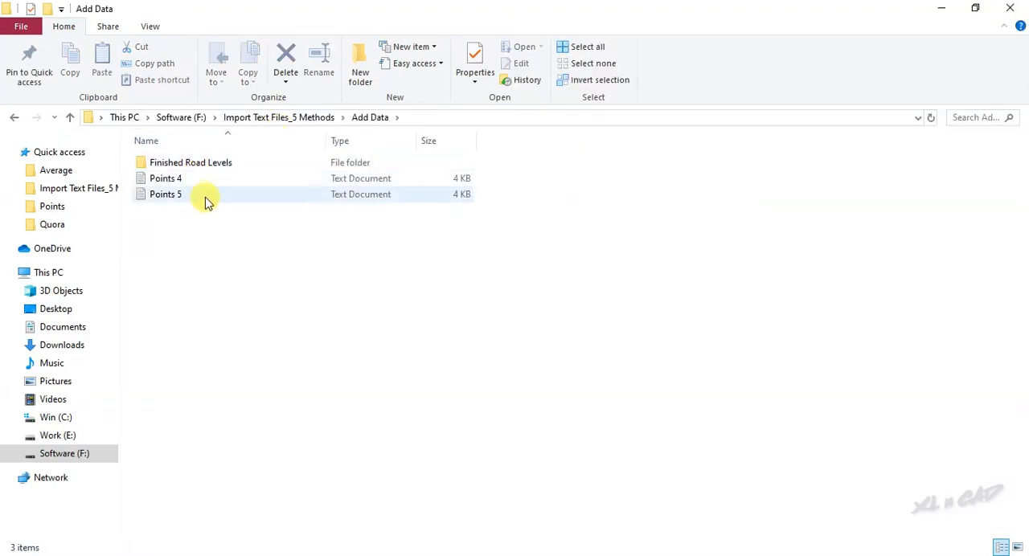
# - Preview Points 5, then copy Points 4 and Points 5 into the Points folder
pyautogui.doubleClick(165, 178)
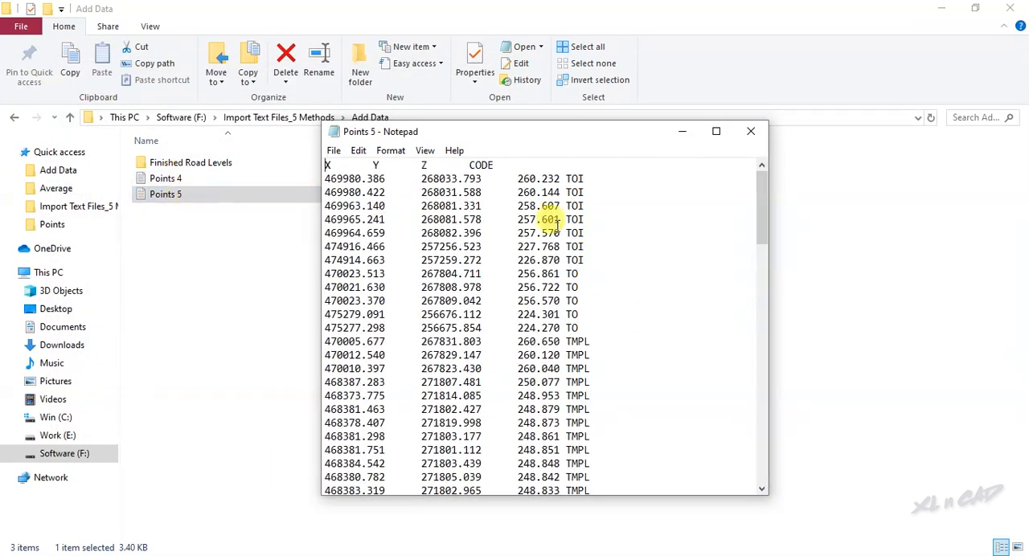
pyautogui.click(750, 131)
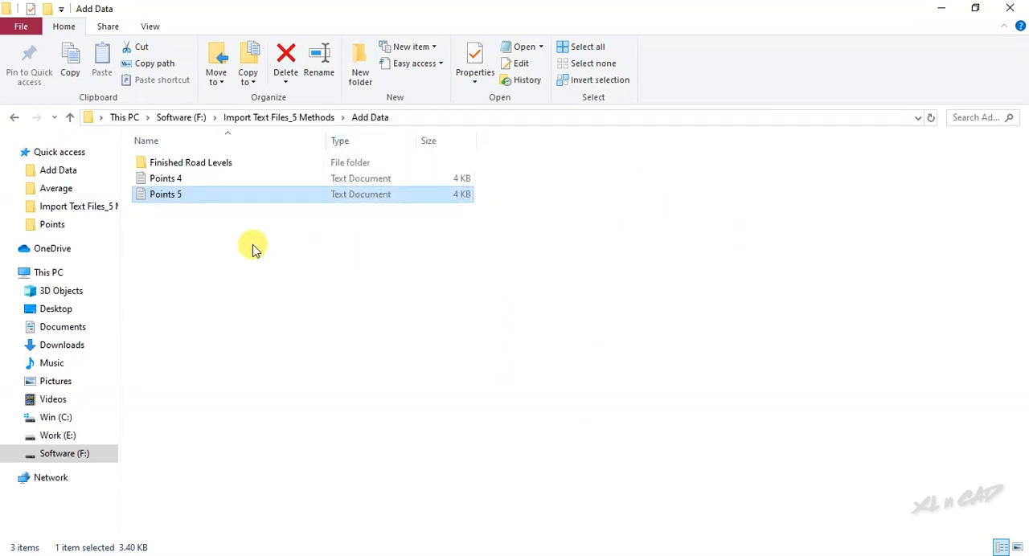
pyautogui.rightClick(165, 178)
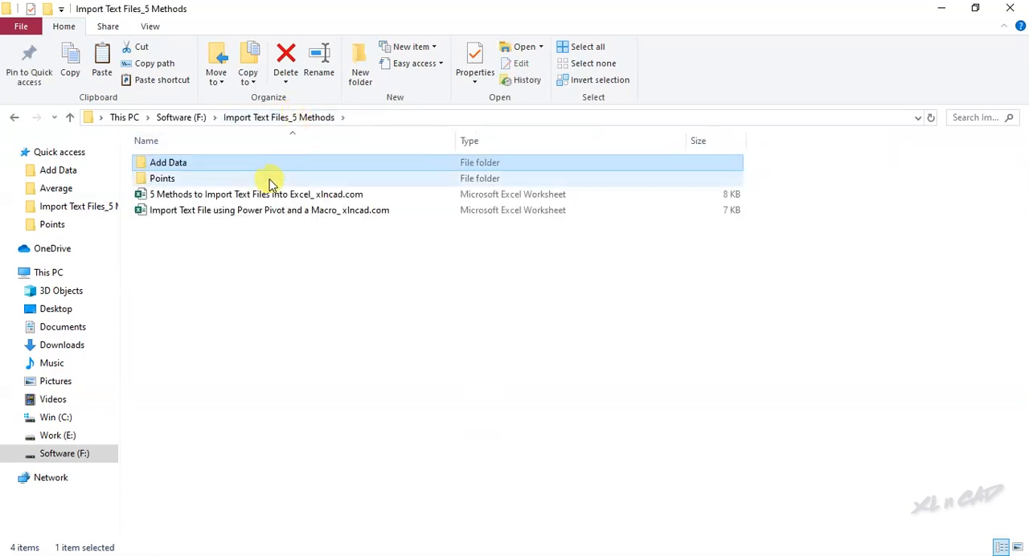
pyautogui.doubleClick(161, 178)
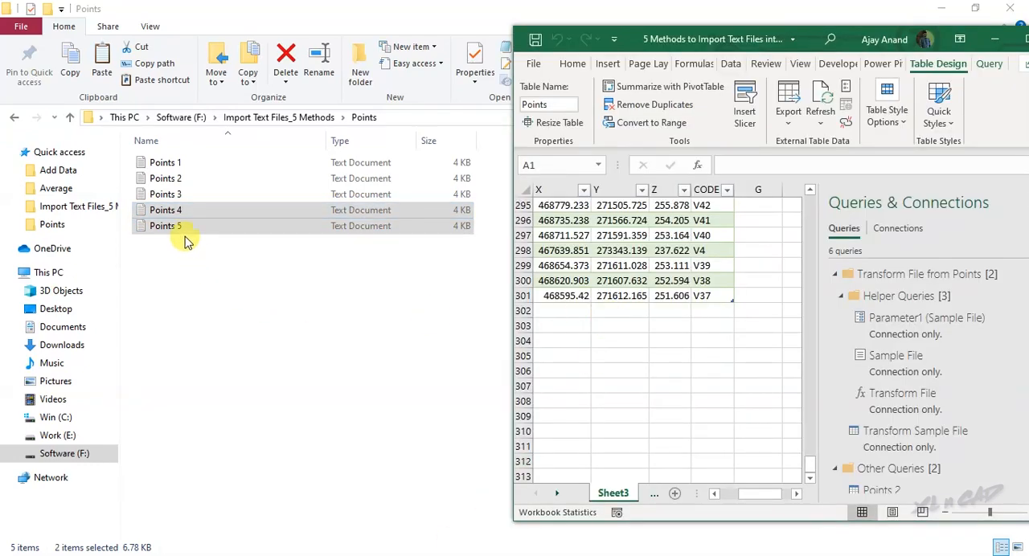
# - Refresh the Points table and scroll down to confirm it reaches row 501
pyautogui.click(166, 210)
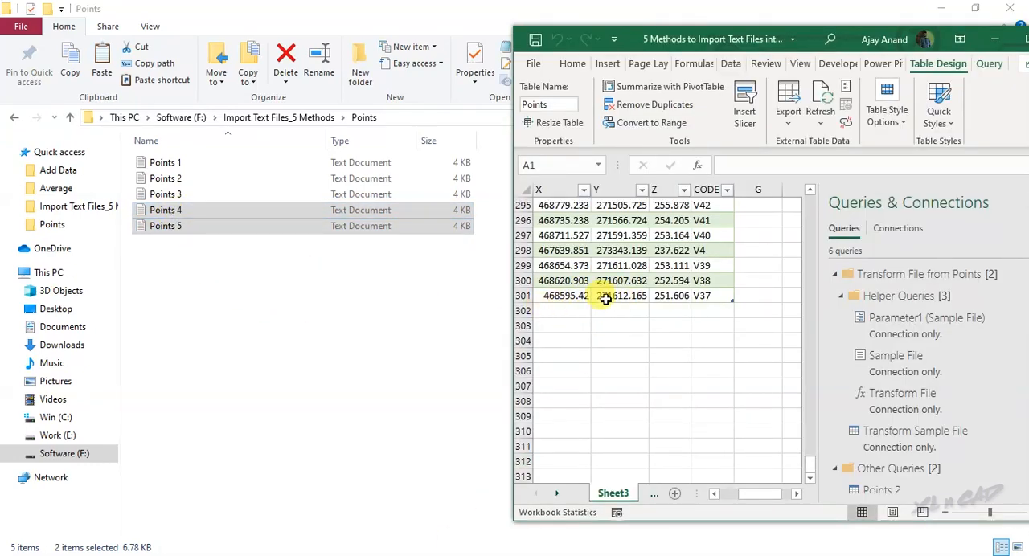
pyautogui.moveTo(820, 101)
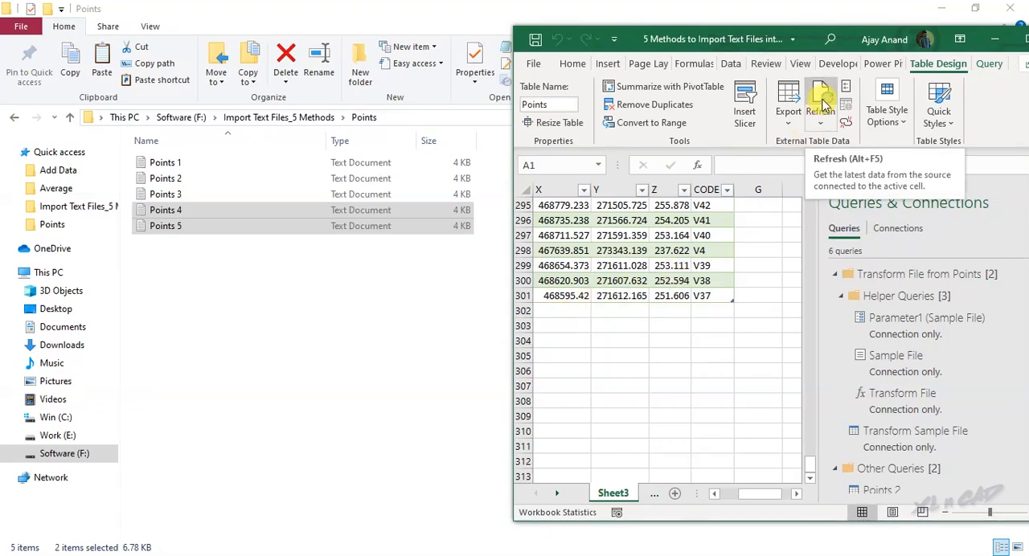
pyautogui.click(821, 97)
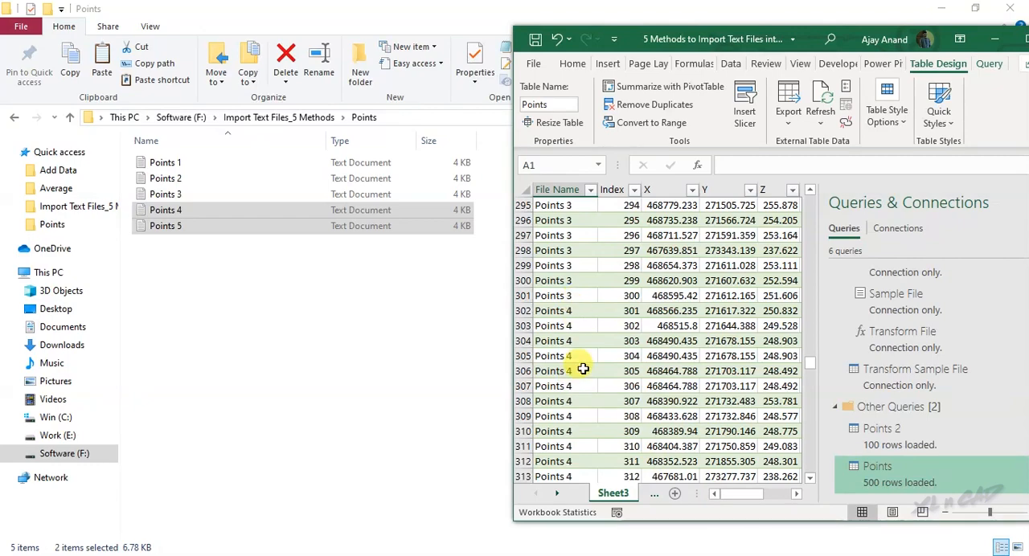
pyautogui.scroll(-3)
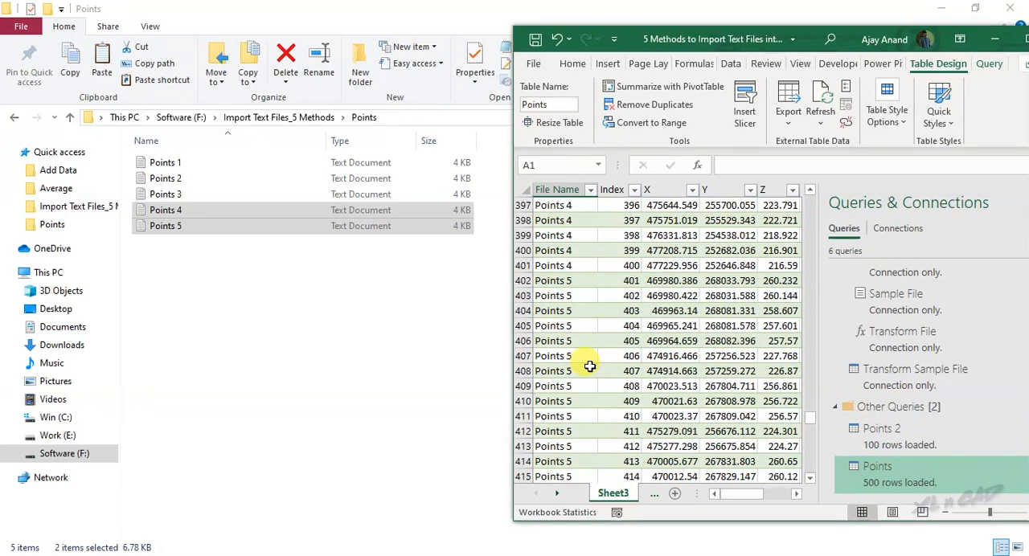
pyautogui.scroll(-3)
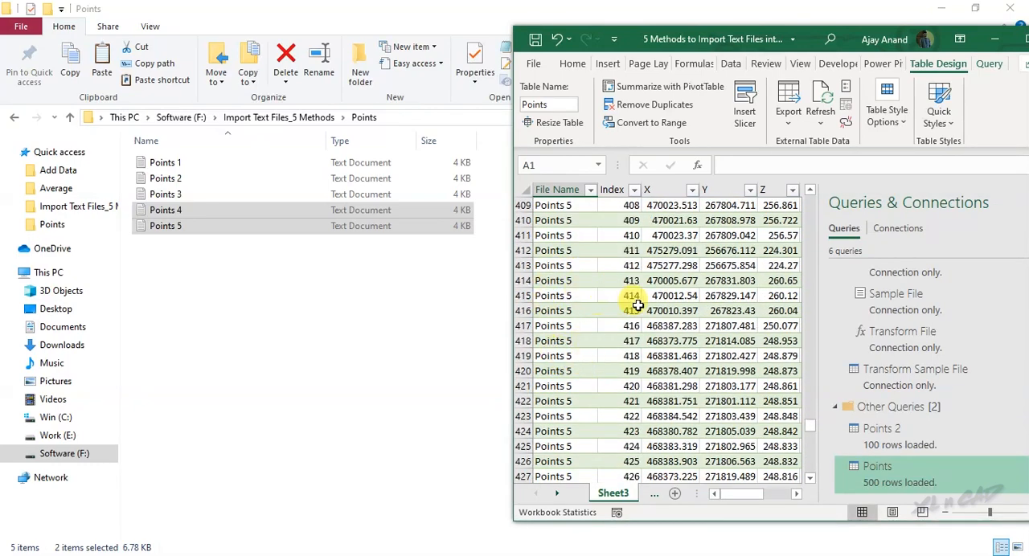
pyautogui.scroll(-3)
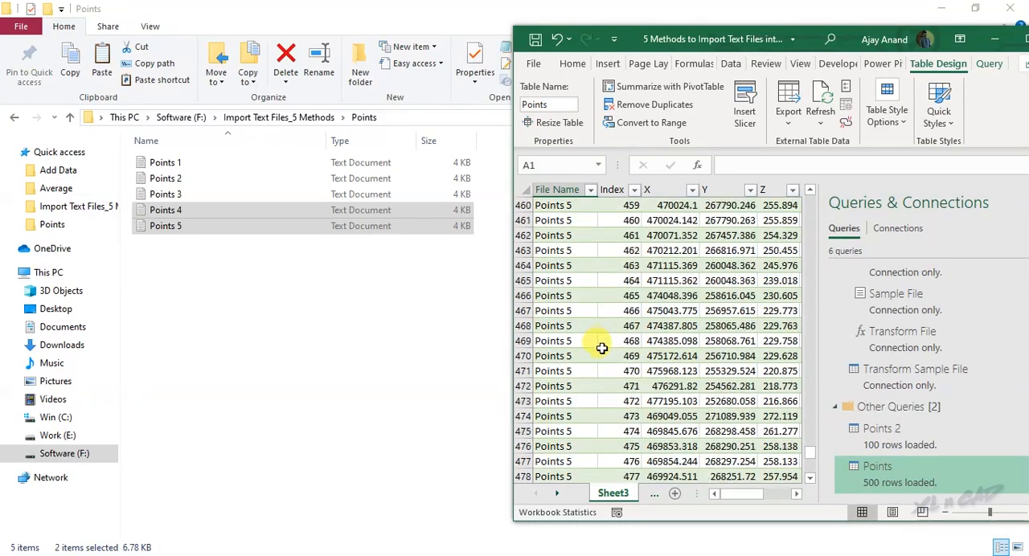
pyautogui.scroll(-3)
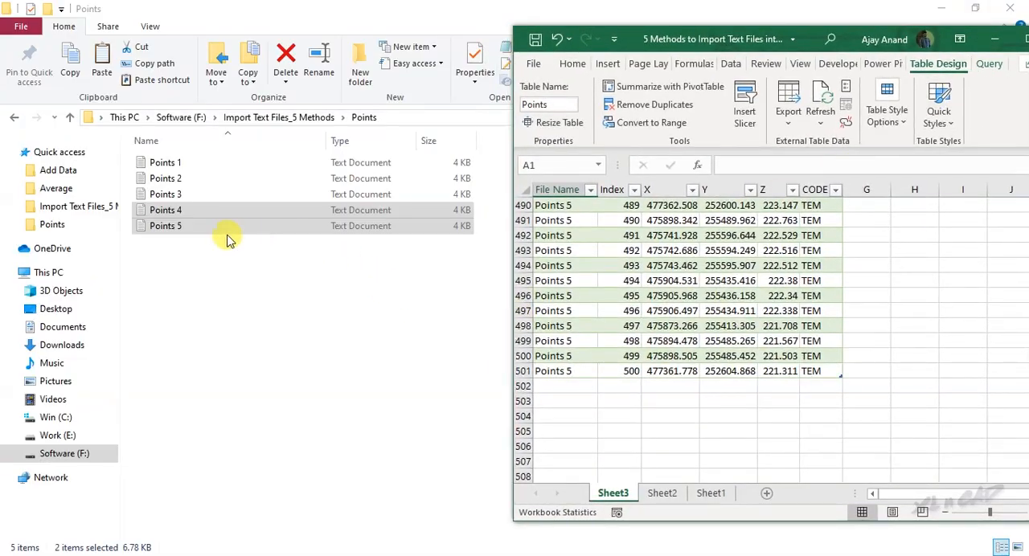
pyautogui.doubleClick(165, 226)
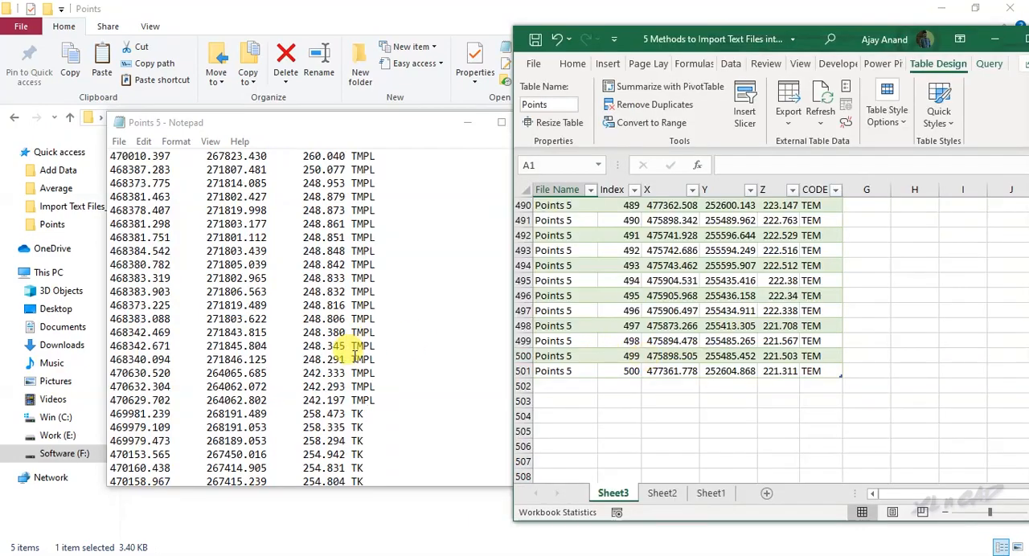
# - Scroll to the last line of Points 5 in Notepad and close it
pyautogui.scroll(-3)
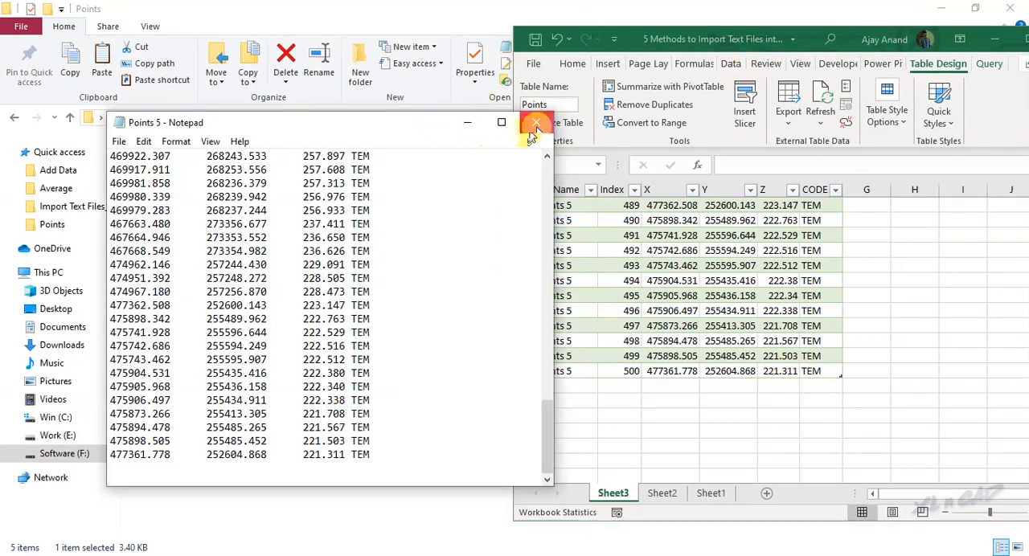
pyautogui.click(535, 122)
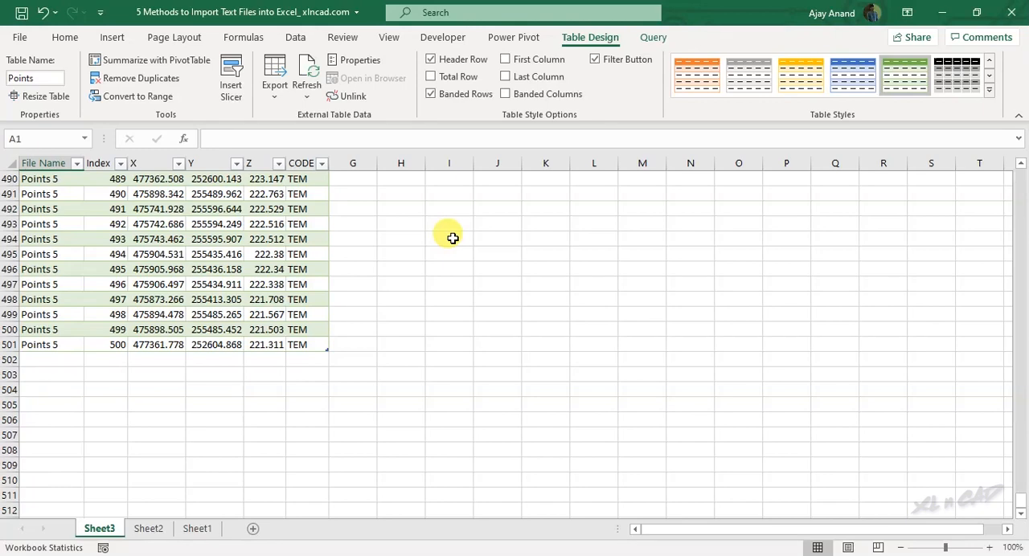
# - Close the current workbook and open the Power Pivot and Macro workbook from Import Text Files_5 Methods
pyautogui.click(1011, 12)
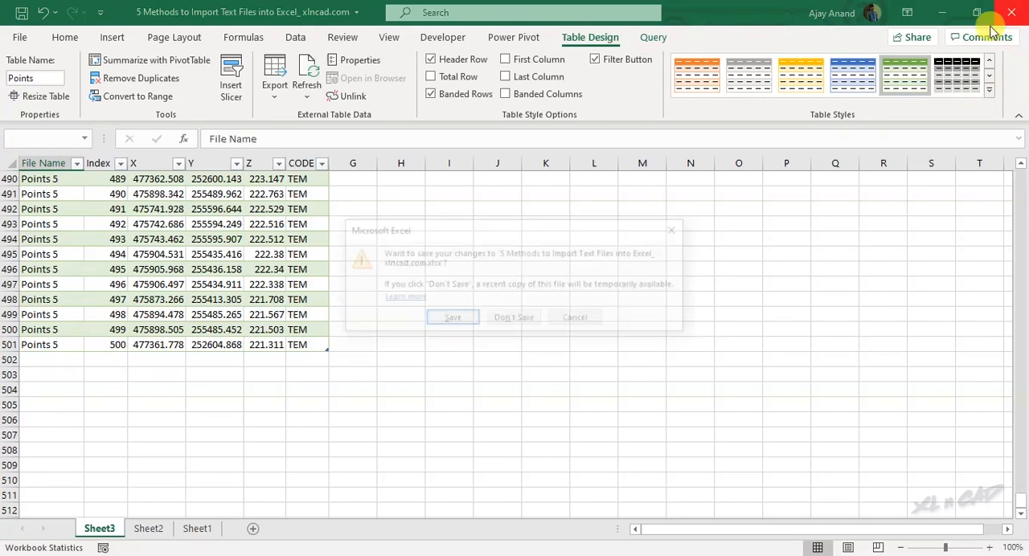
pyautogui.click(513, 317)
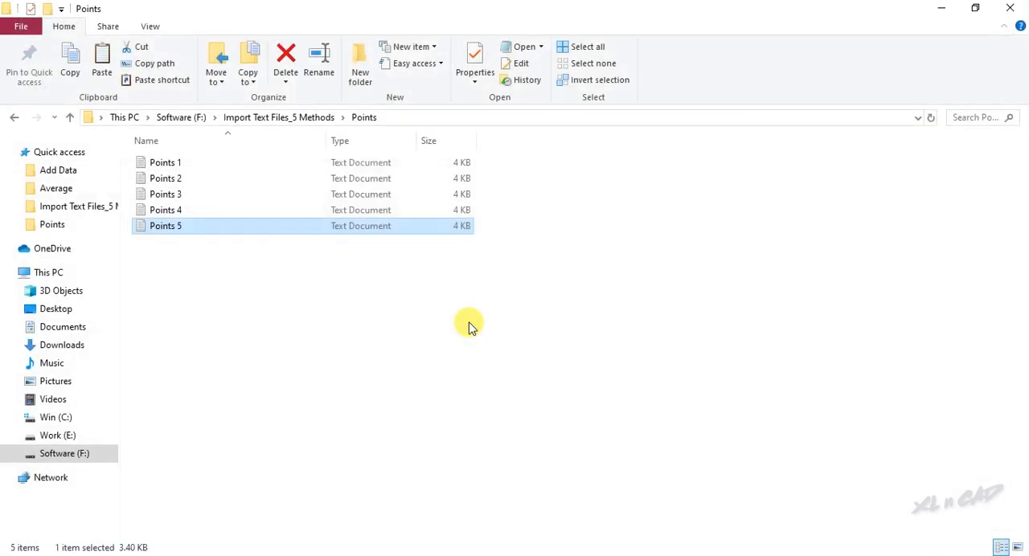
pyautogui.click(13, 117)
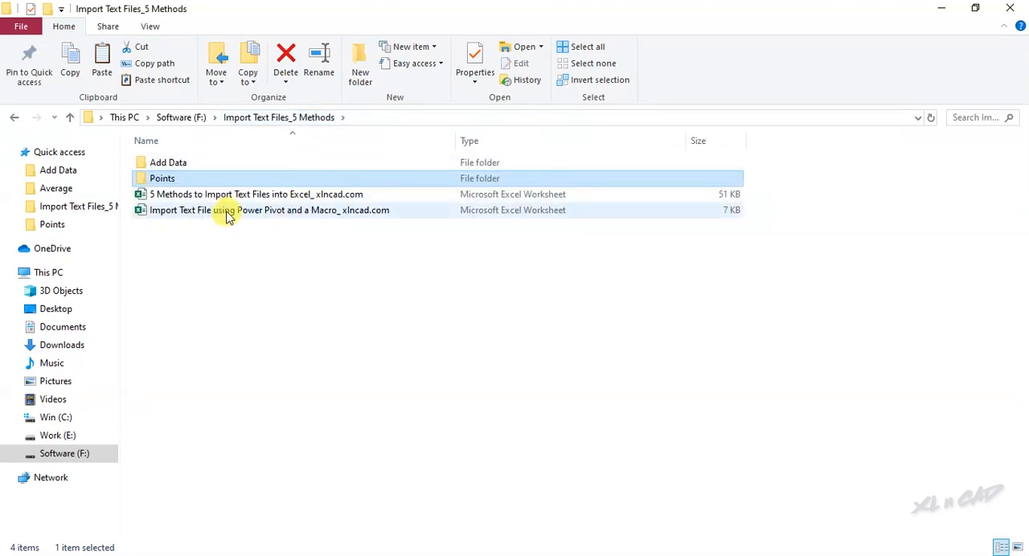
pyautogui.doubleClick(269, 210)
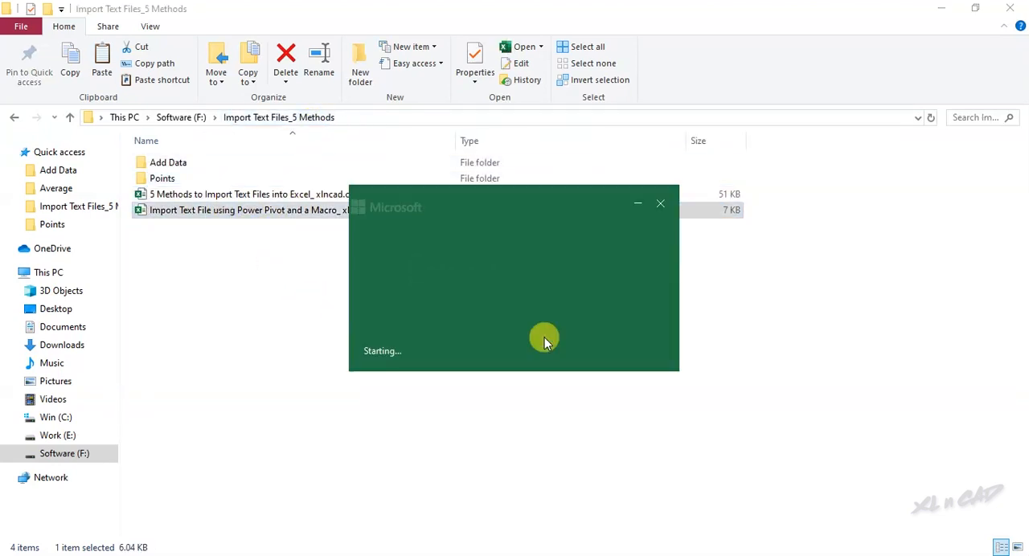
pyautogui.doubleClick(248, 209)
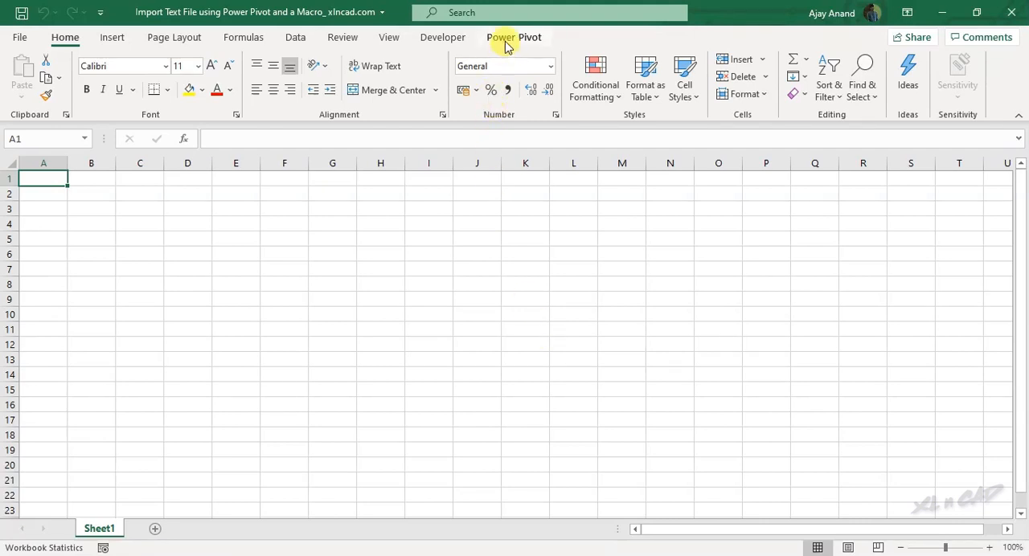
# - Open Power Pivot Manage full screen and choose Text File in the Table Import Wizard
pyautogui.click(514, 37)
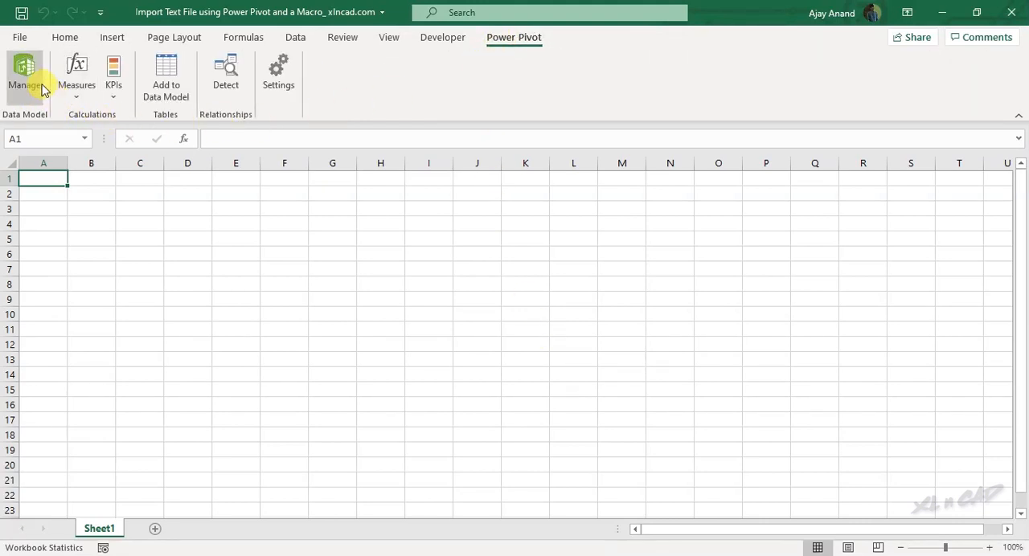
pyautogui.click(24, 77)
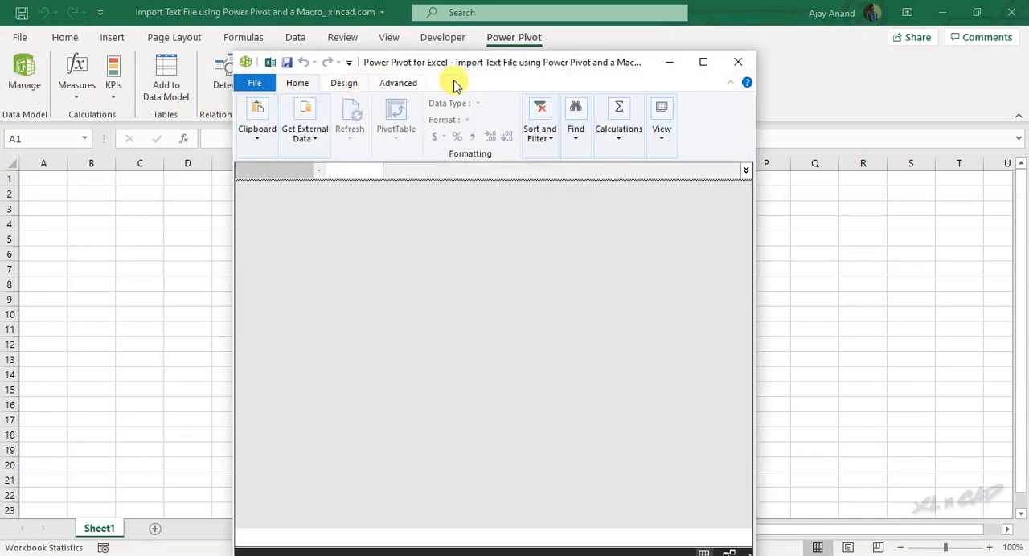
pyautogui.click(703, 62)
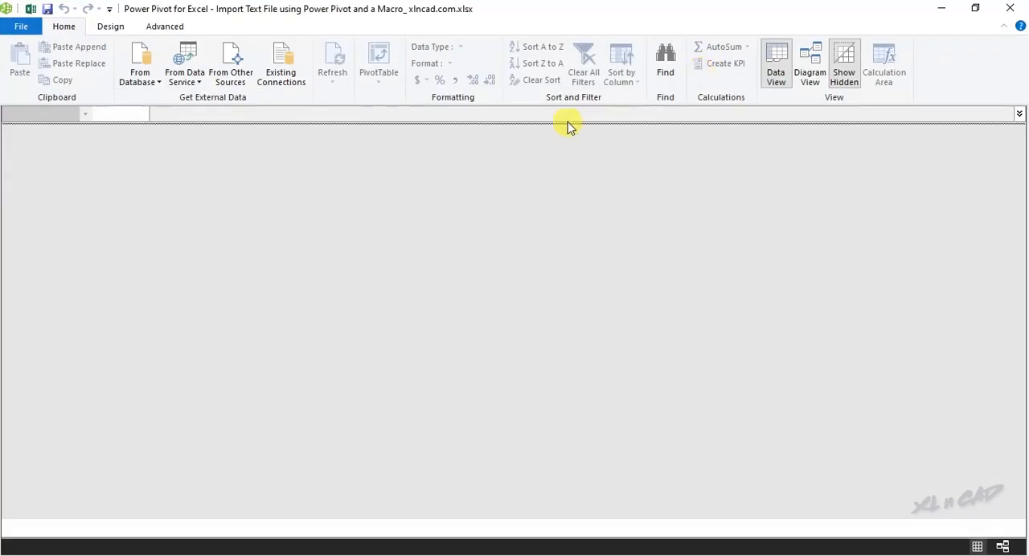
pyautogui.moveTo(230, 65)
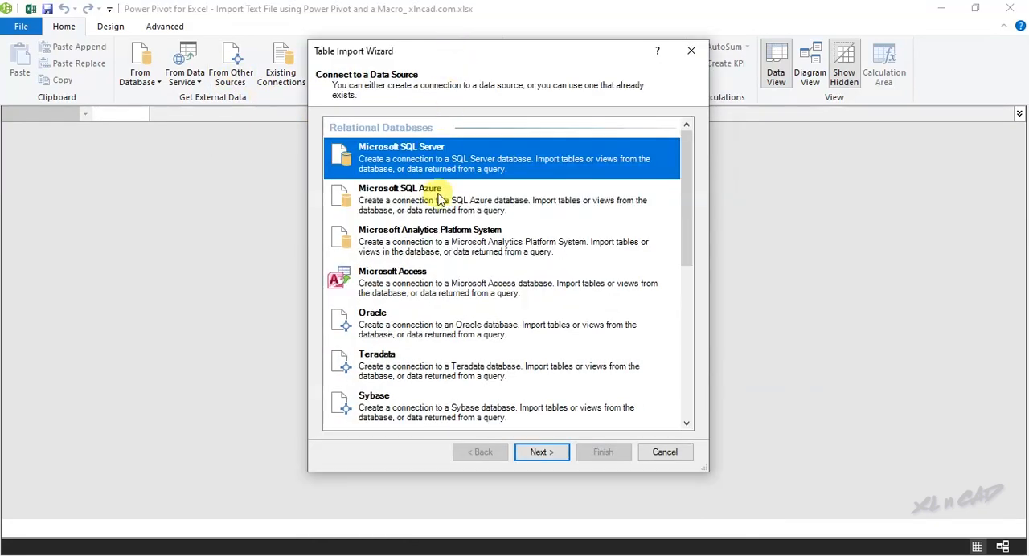
pyautogui.scroll(-3)
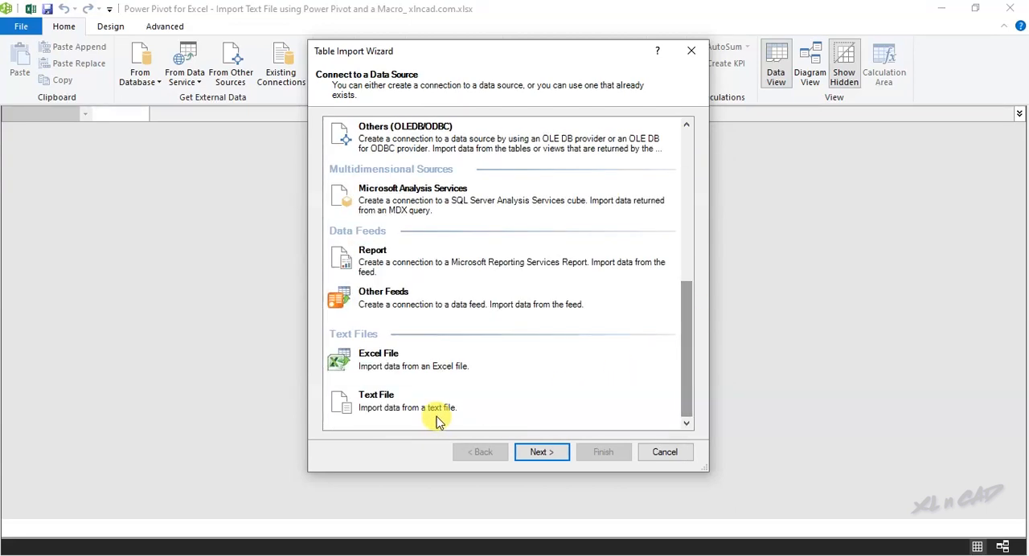
pyautogui.click(434, 402)
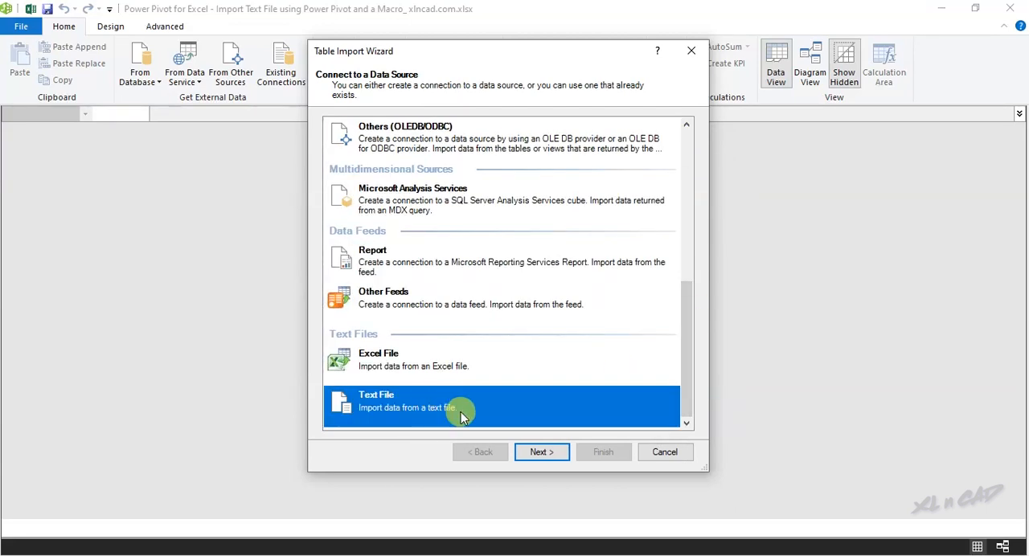
pyautogui.click(541, 452)
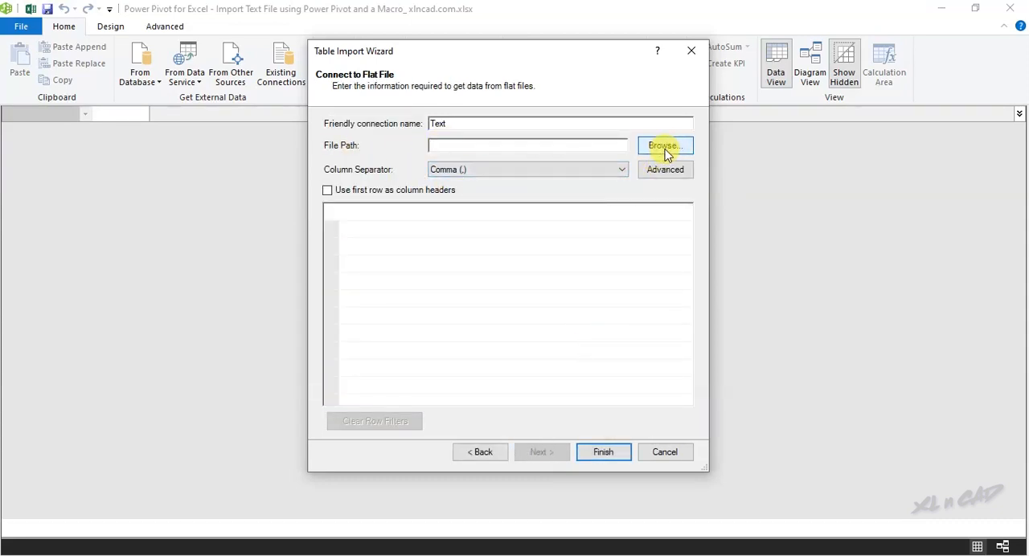
# - Browse to and select Points\Points 5 as the import file
pyautogui.click(664, 146)
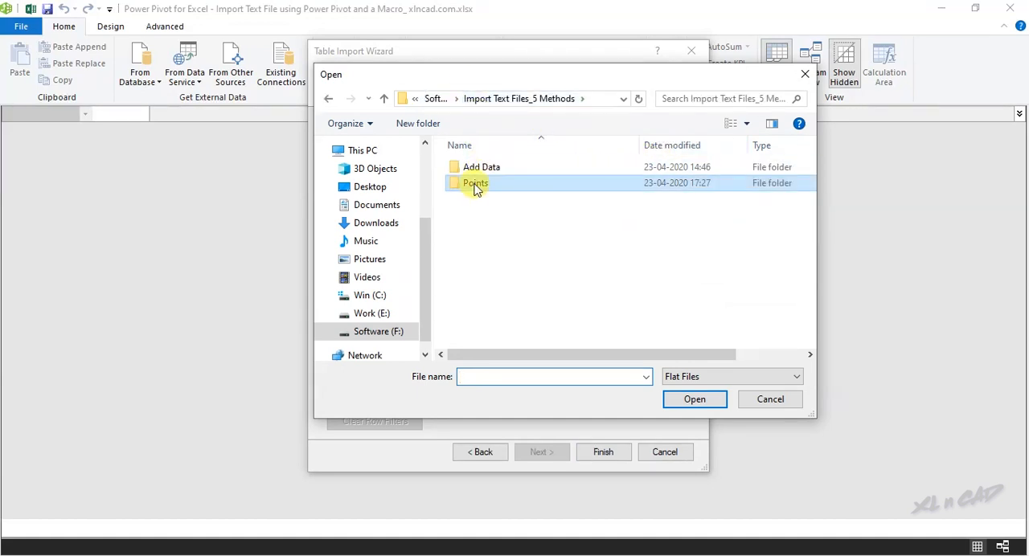
pyautogui.doubleClick(475, 182)
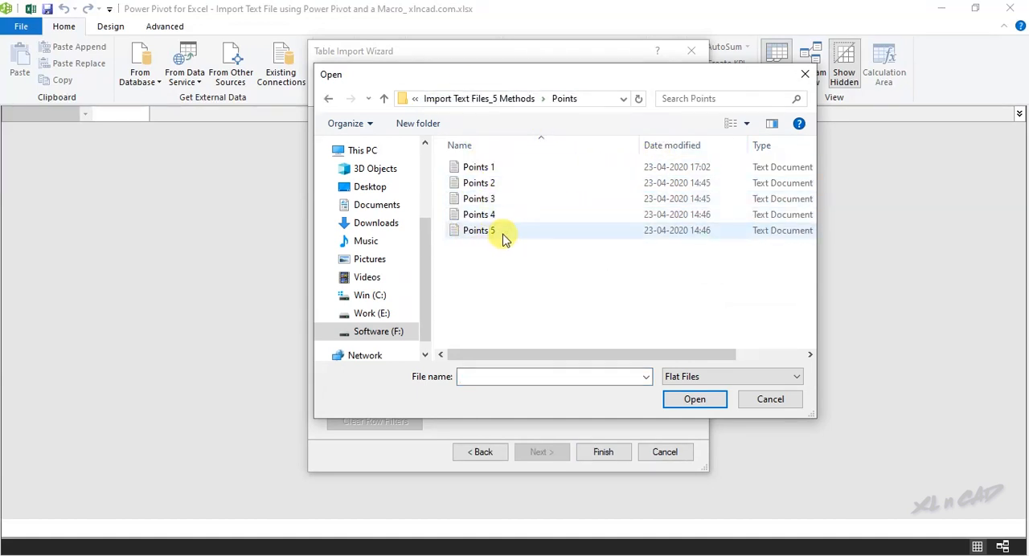
pyautogui.click(480, 231)
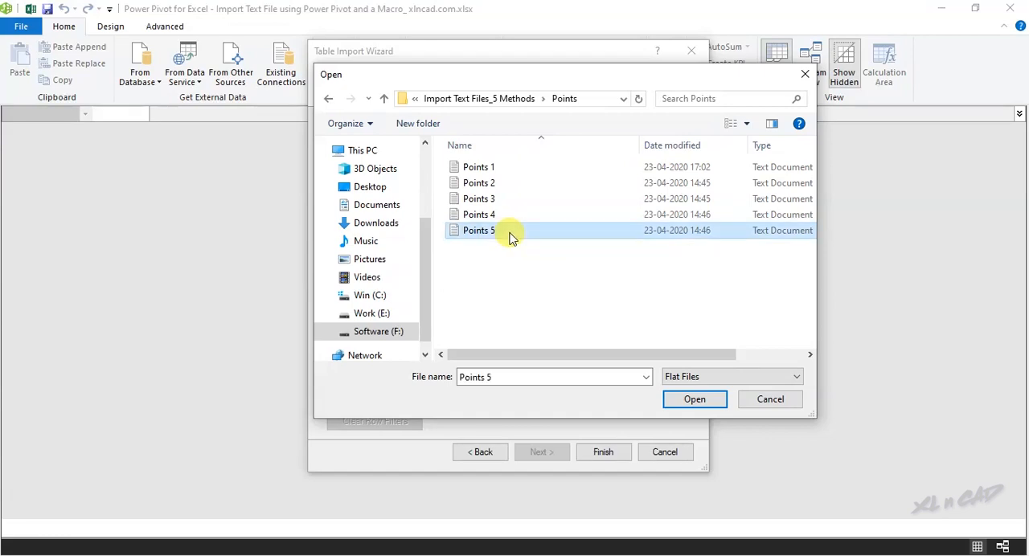
pyautogui.click(694, 399)
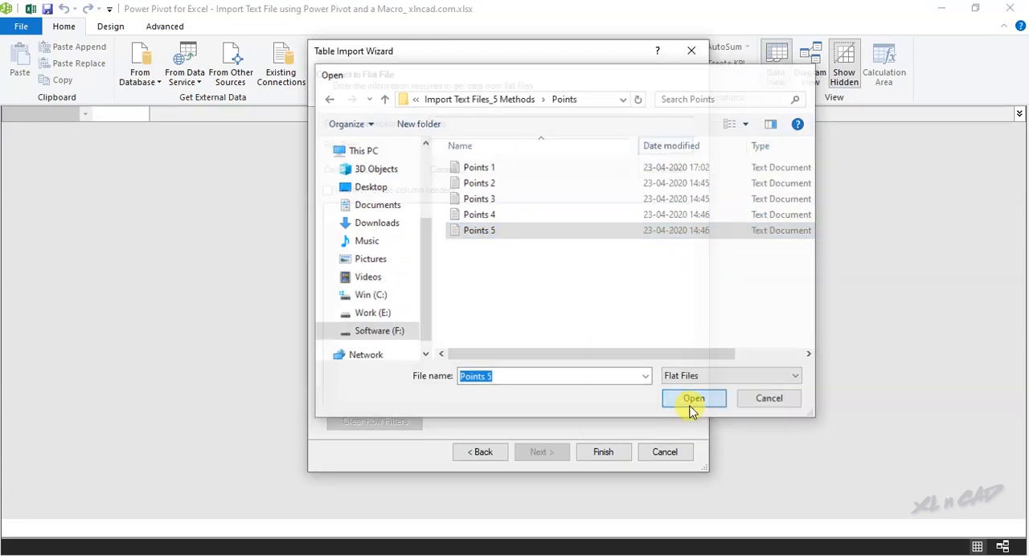
pyautogui.click(693, 398)
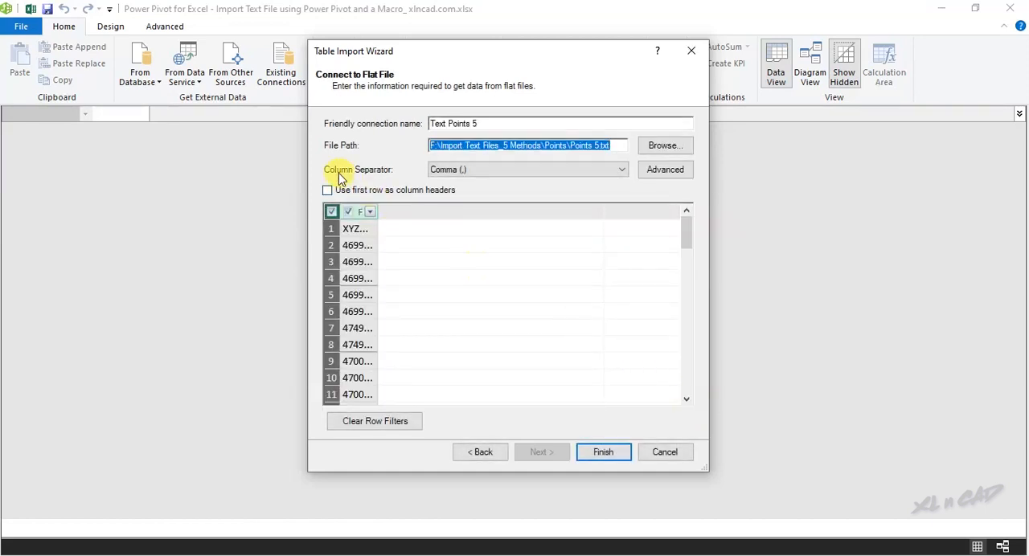
# - Set the column separator to Tab with headers and import the 100 rows
pyautogui.click(527, 169)
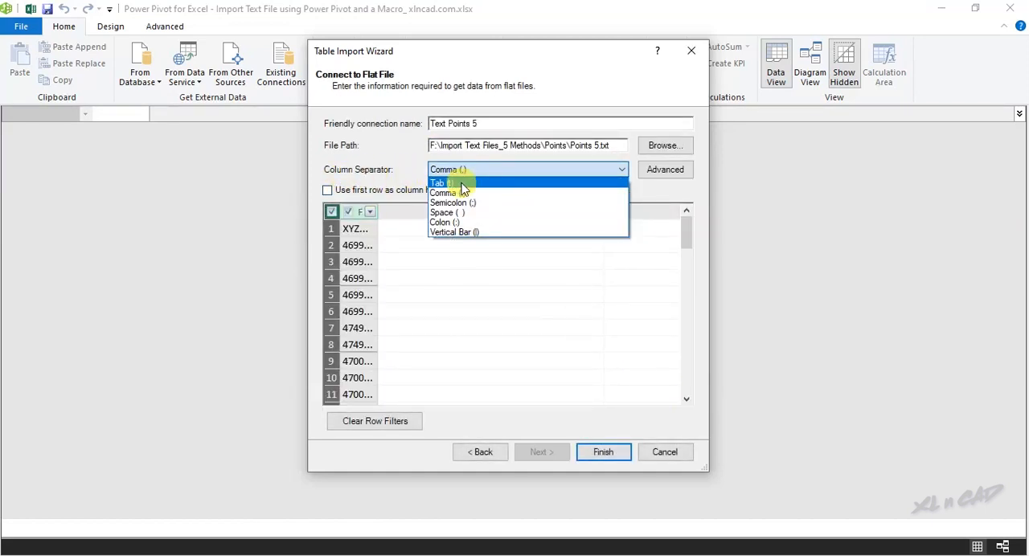
pyautogui.click(440, 183)
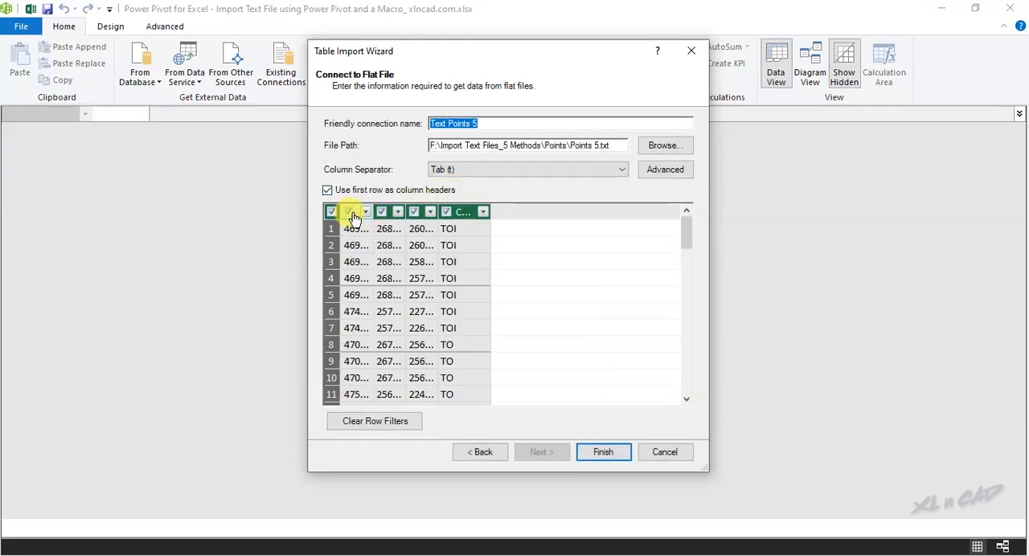
pyautogui.click(351, 211)
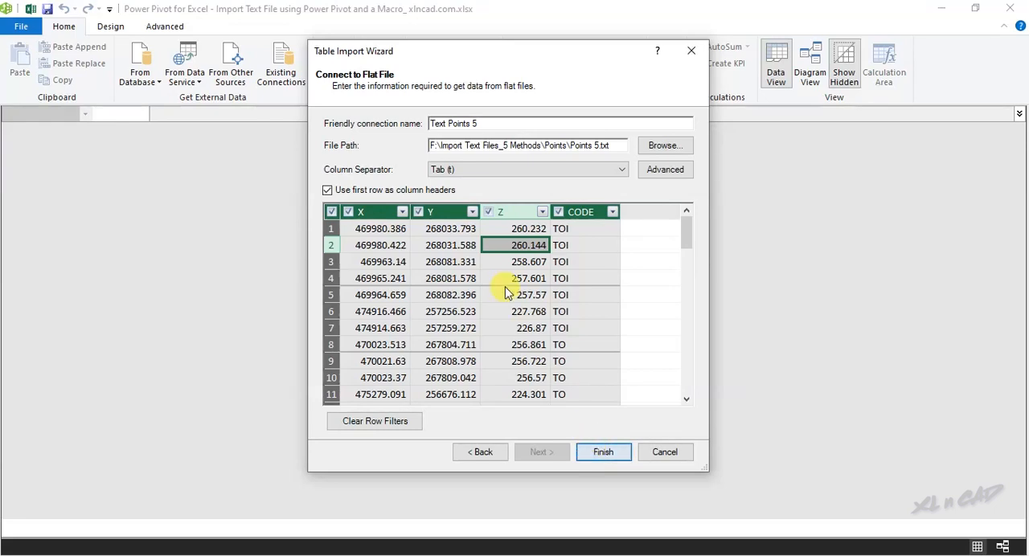
pyautogui.click(604, 452)
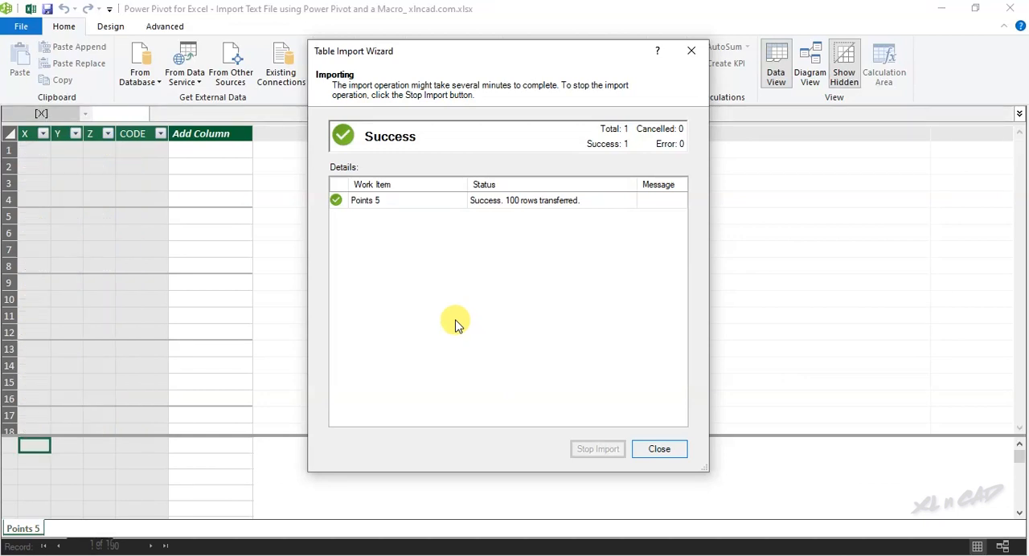
# - Dismiss the import summary, autofit columns X through CODE, and close Power Pivot
pyautogui.click(658, 448)
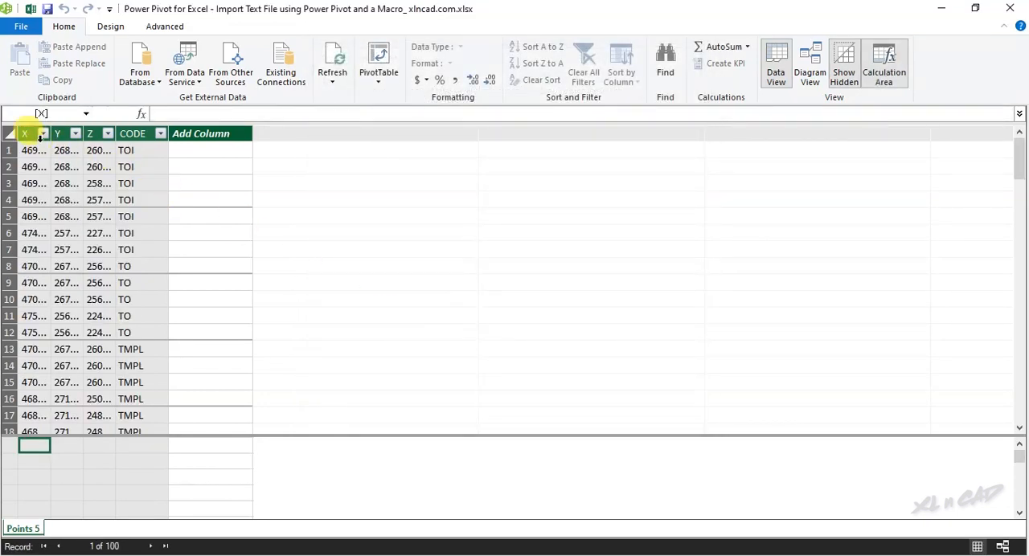
pyautogui.click(160, 134)
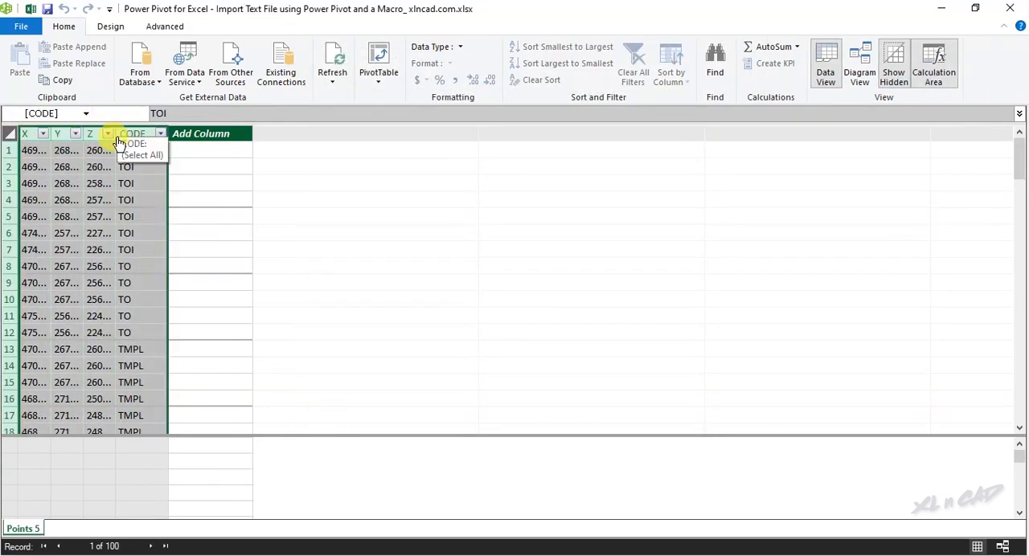
pyautogui.click(143, 199)
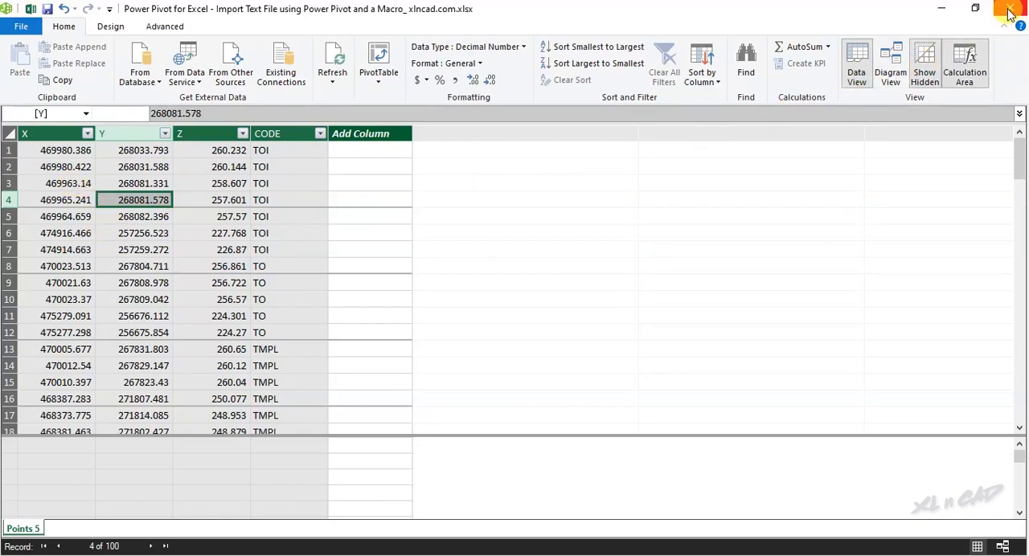
pyautogui.click(1010, 9)
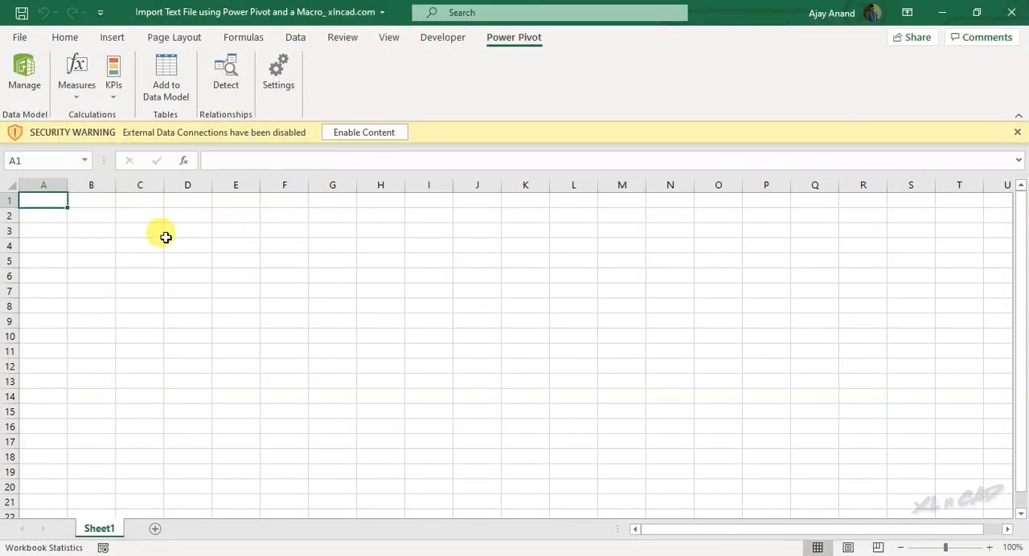
pyautogui.moveTo(296, 37)
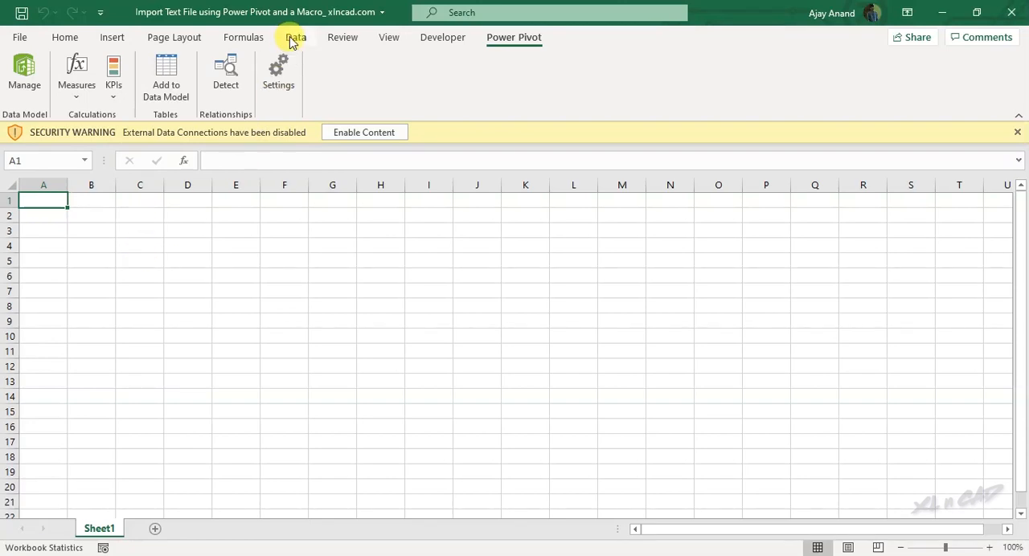
# - Load the Text Points 5 existing connection as a table at Sheet1!$C$3
pyautogui.click(295, 37)
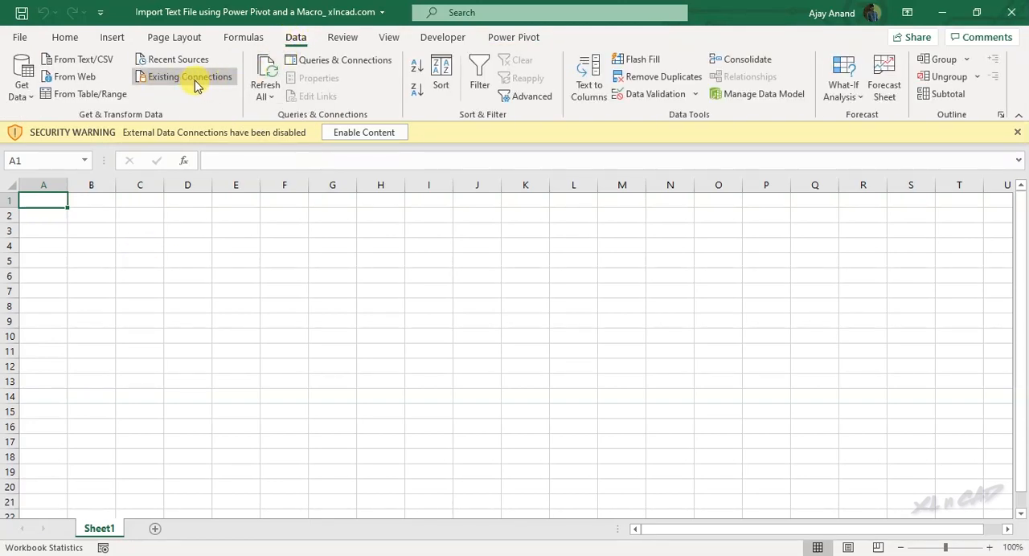
pyautogui.click(190, 76)
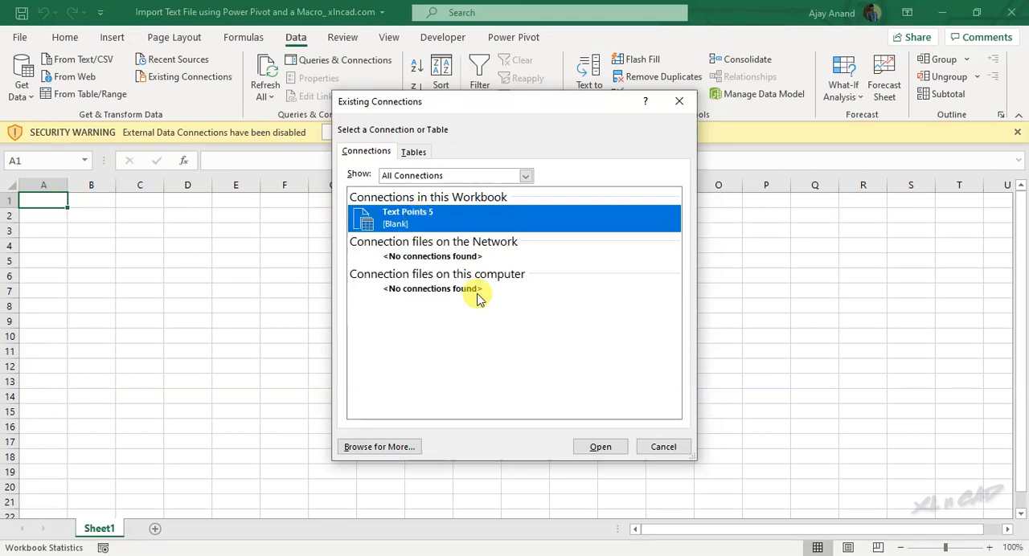
pyautogui.click(600, 446)
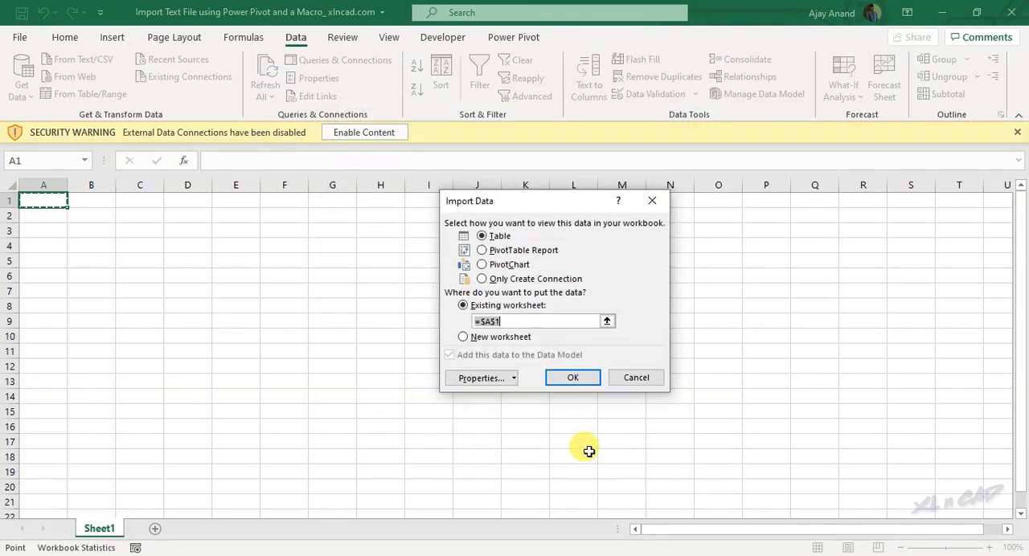
pyautogui.click(492, 320)
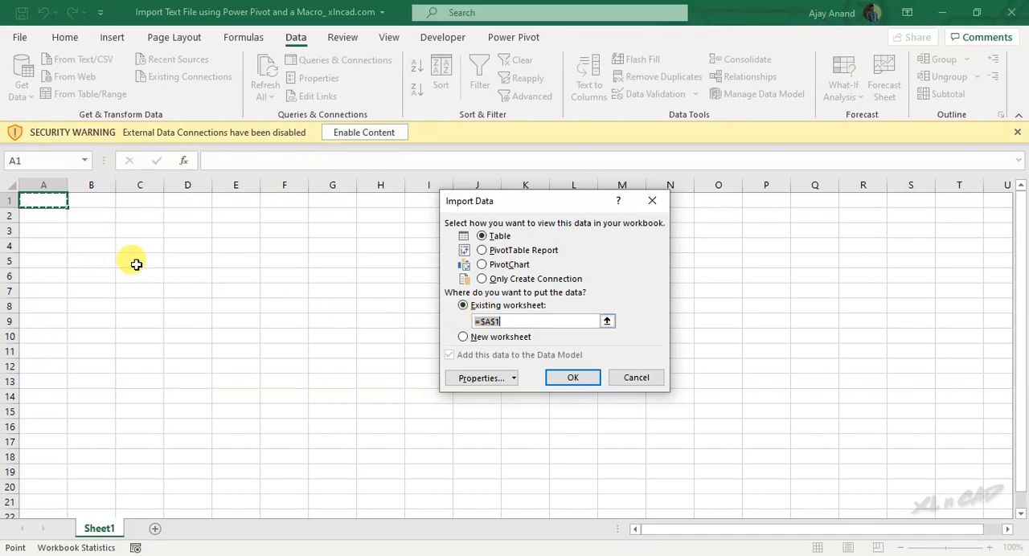
pyautogui.click(607, 320)
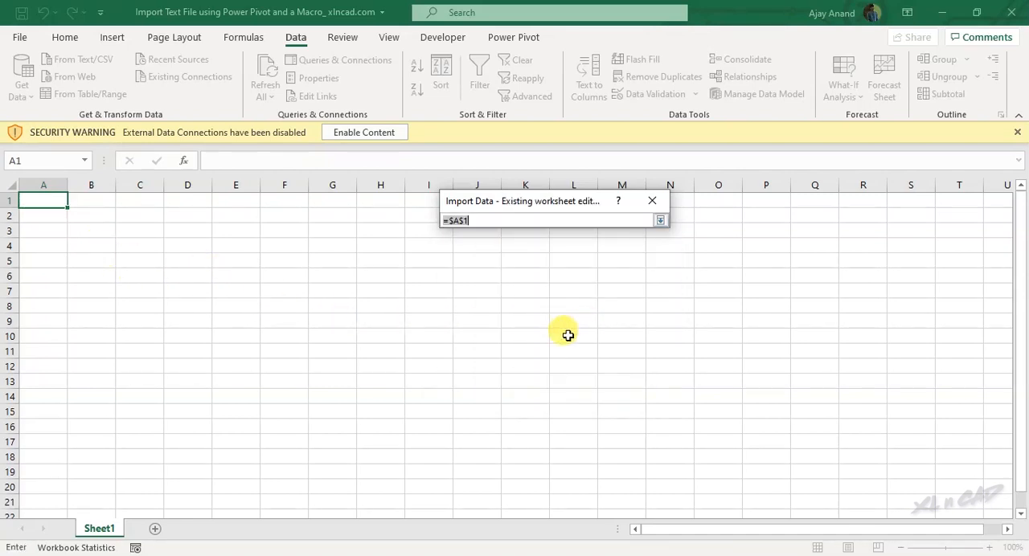
pyautogui.moveTo(145, 229)
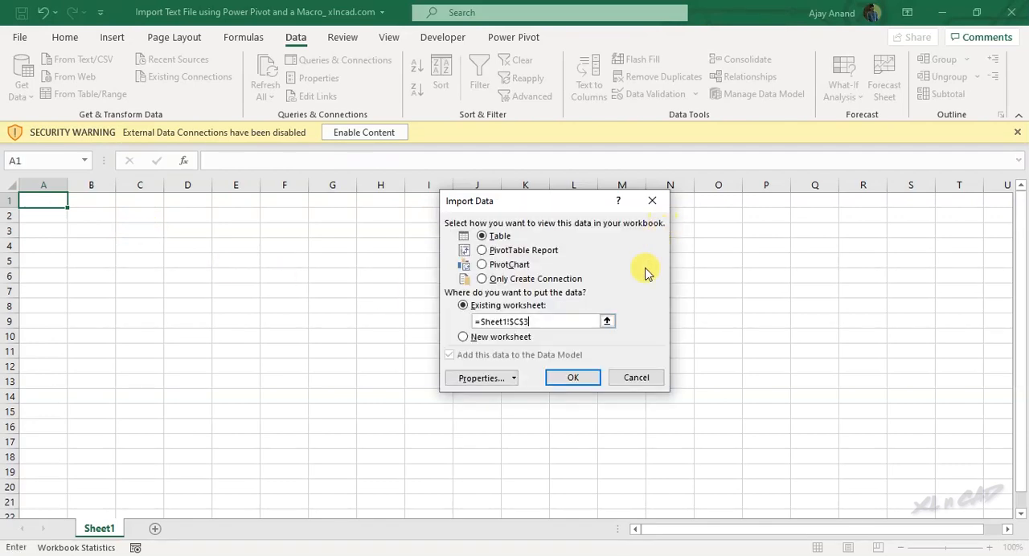
pyautogui.click(572, 377)
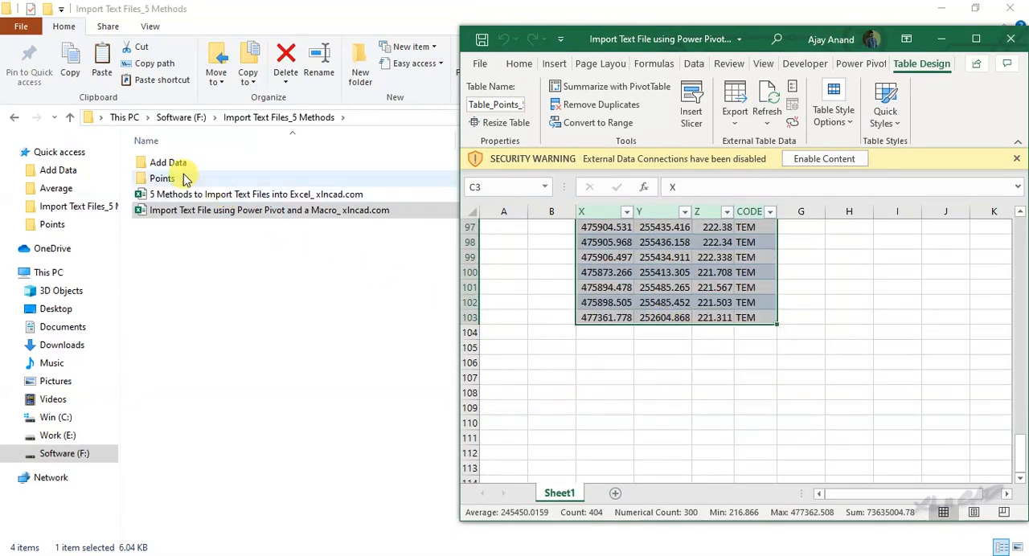
# - Open the Points folder to reach the Points 5 text file
pyautogui.doubleClick(162, 178)
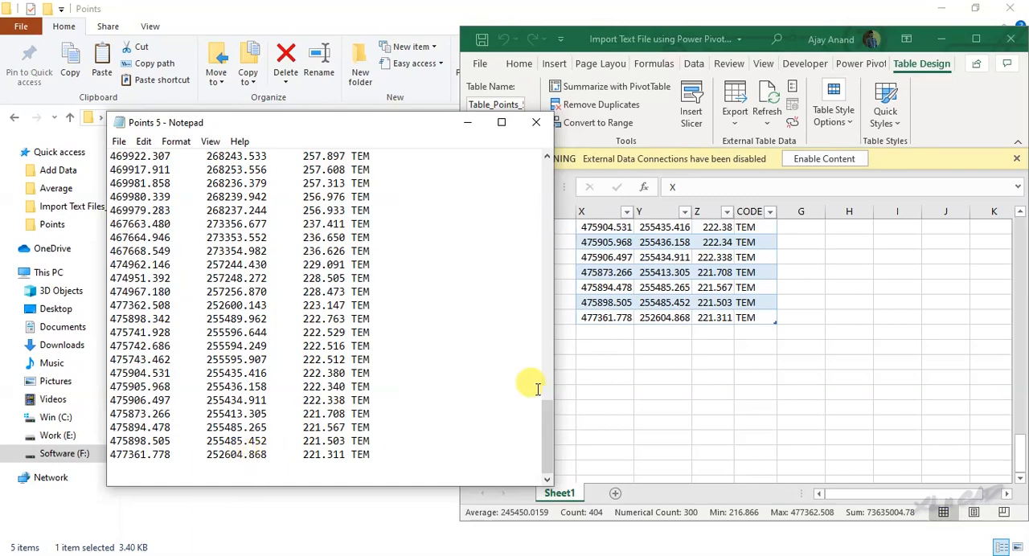
pyautogui.moveTo(392, 458)
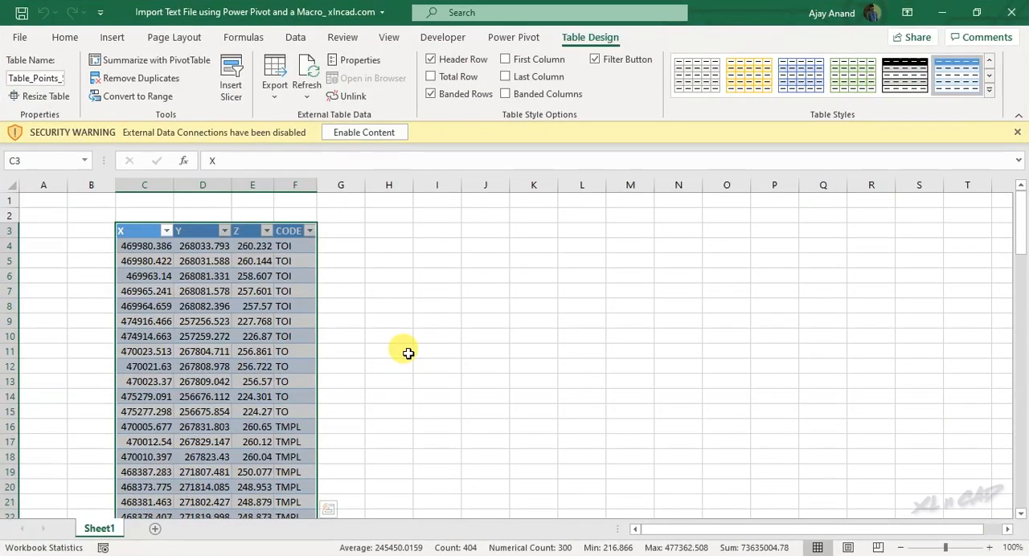
# - Open the Visual Basic editor and insert a module from ThisWorkbook's right-click menu
pyautogui.click(443, 37)
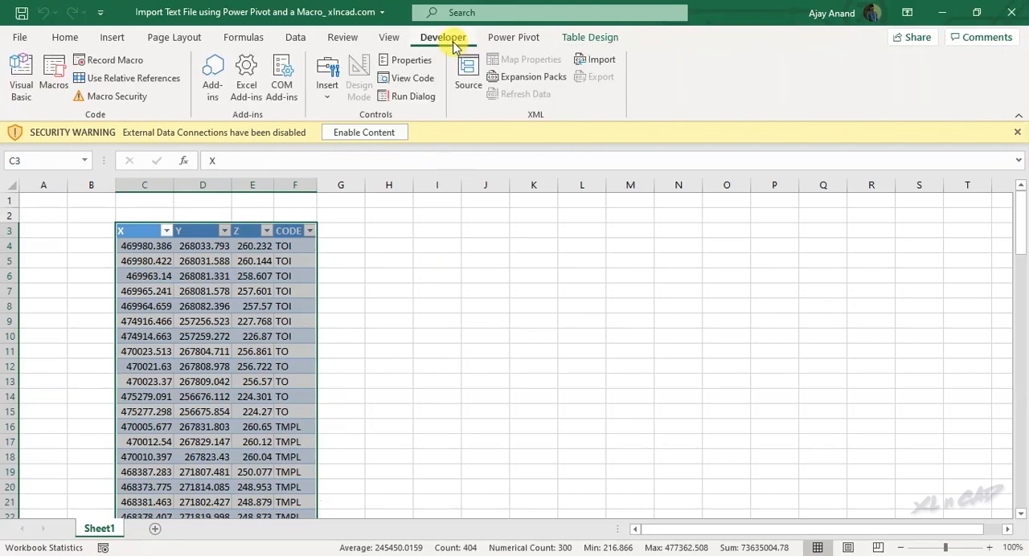
pyautogui.moveTo(21, 72)
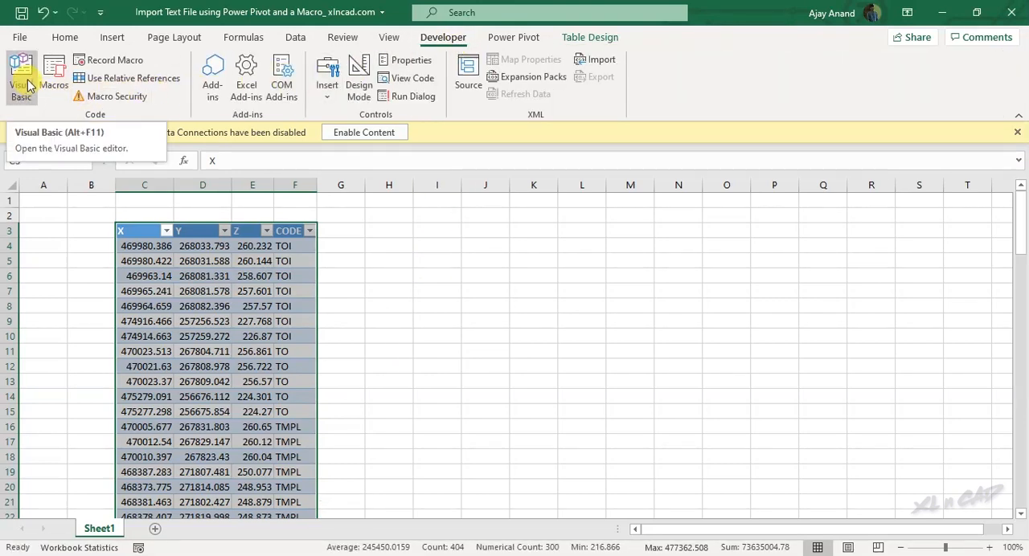
pyautogui.click(21, 73)
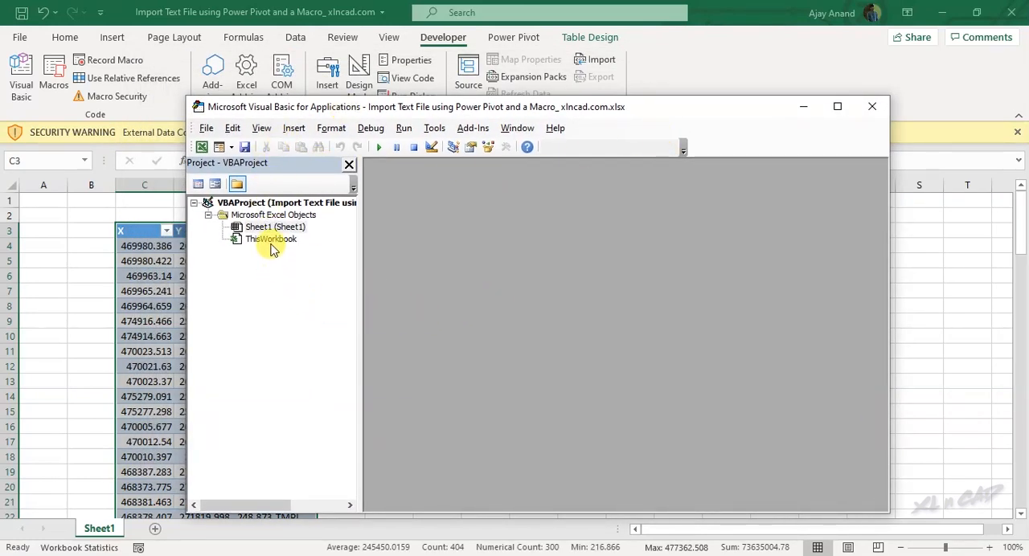
pyautogui.rightClick(271, 239)
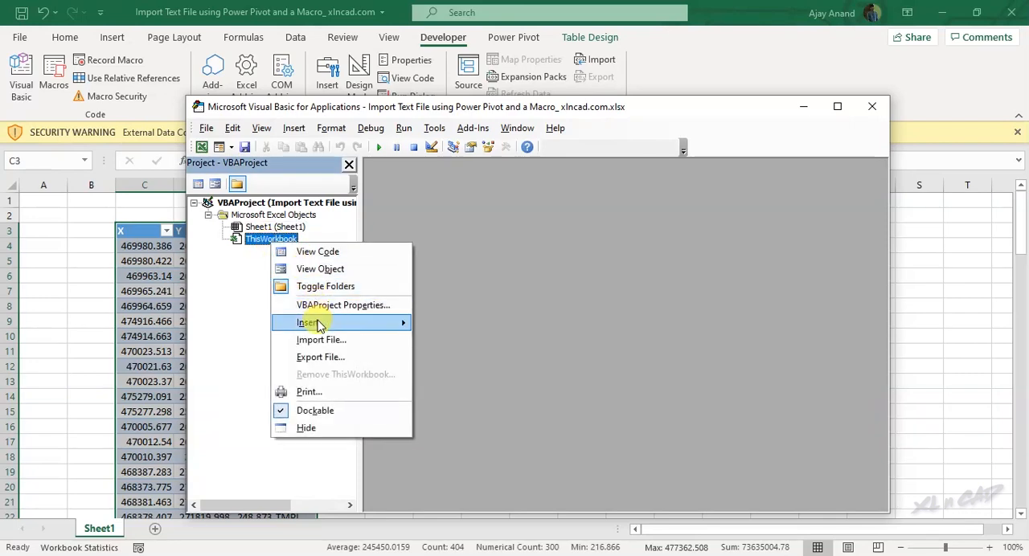
pyautogui.moveTo(308, 322)
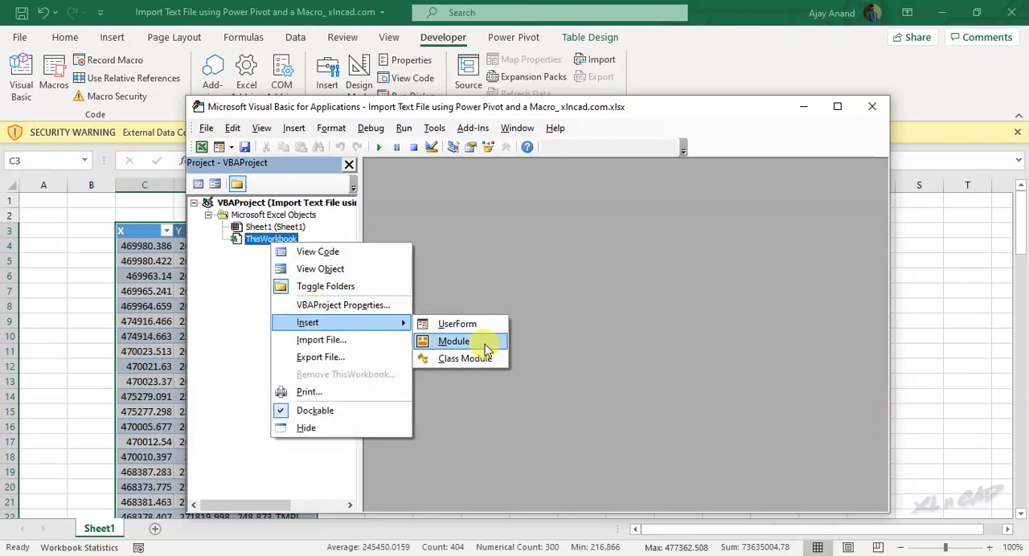
pyautogui.click(453, 341)
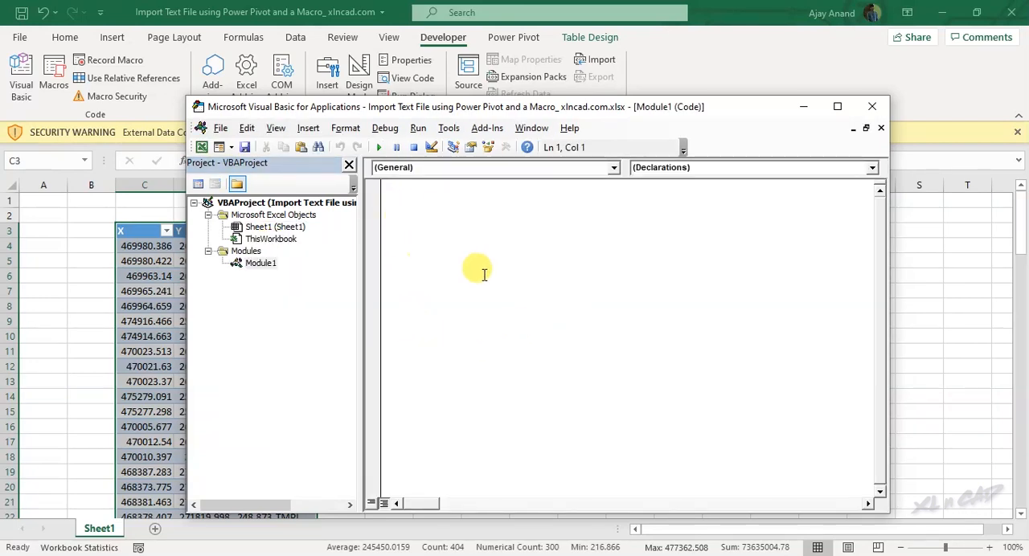
# - Write Sub ImportTextFile(), declare Dim Temp As String, and start an Open "" statement
pyautogui.write('Sub')
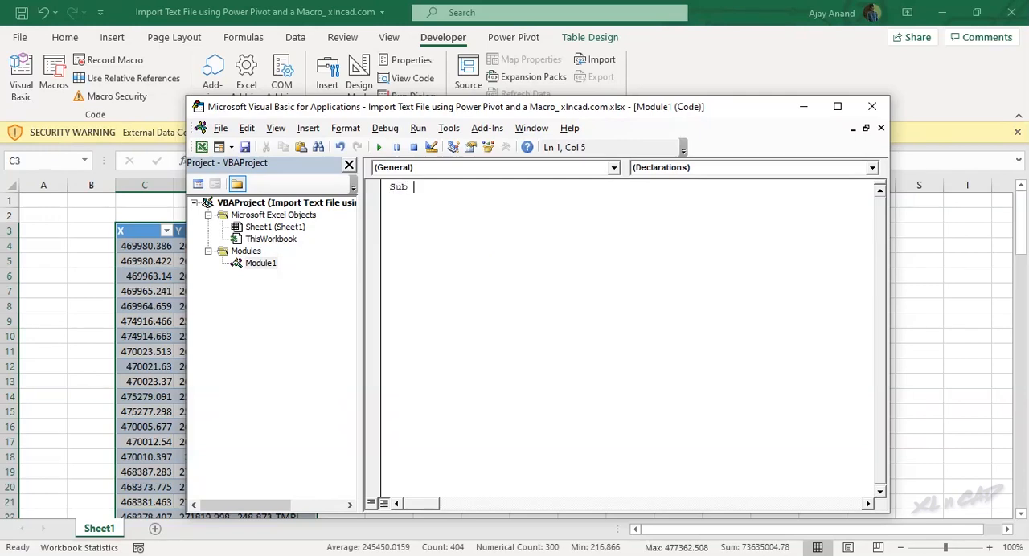
pyautogui.write('Import')
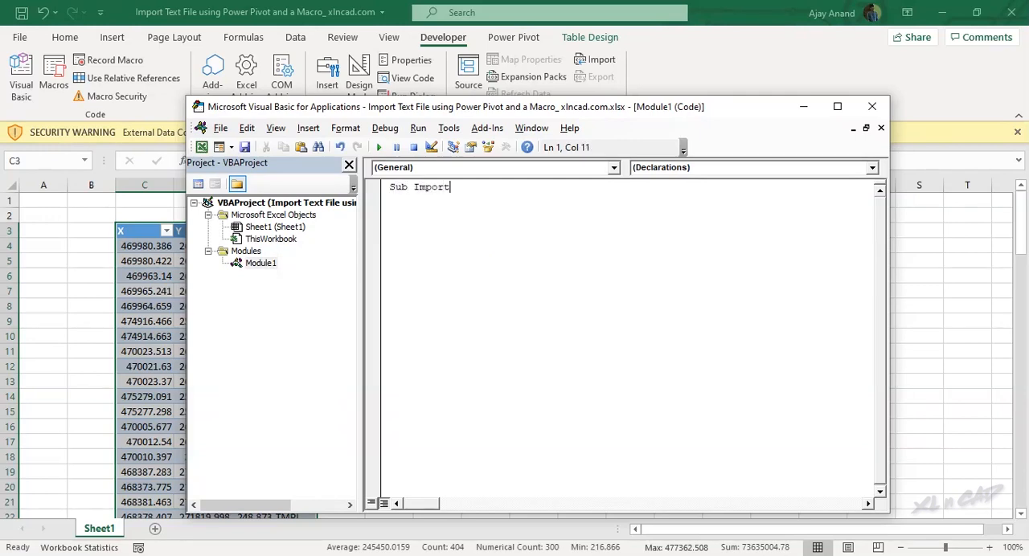
pyautogui.write('TextFile()')
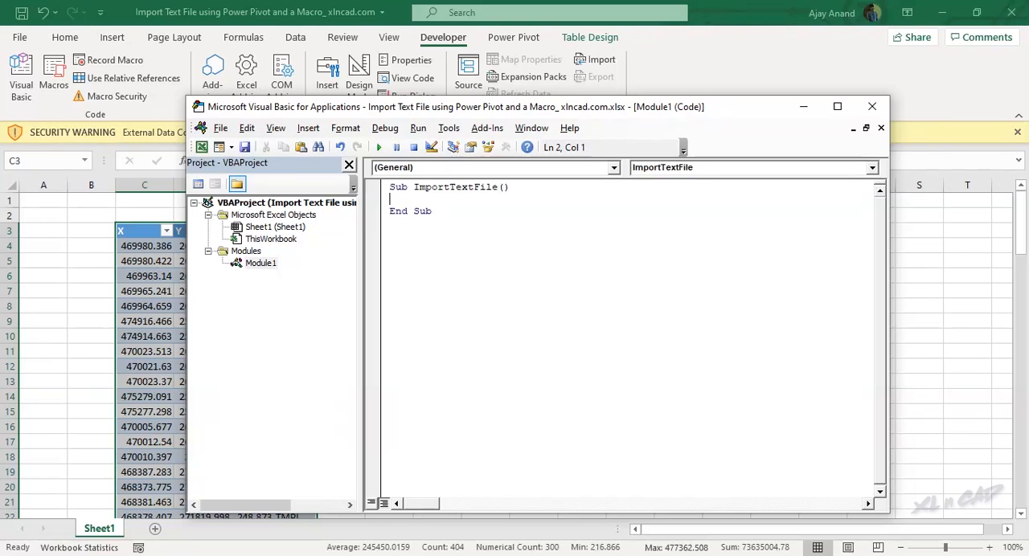
pyautogui.write('Dim')
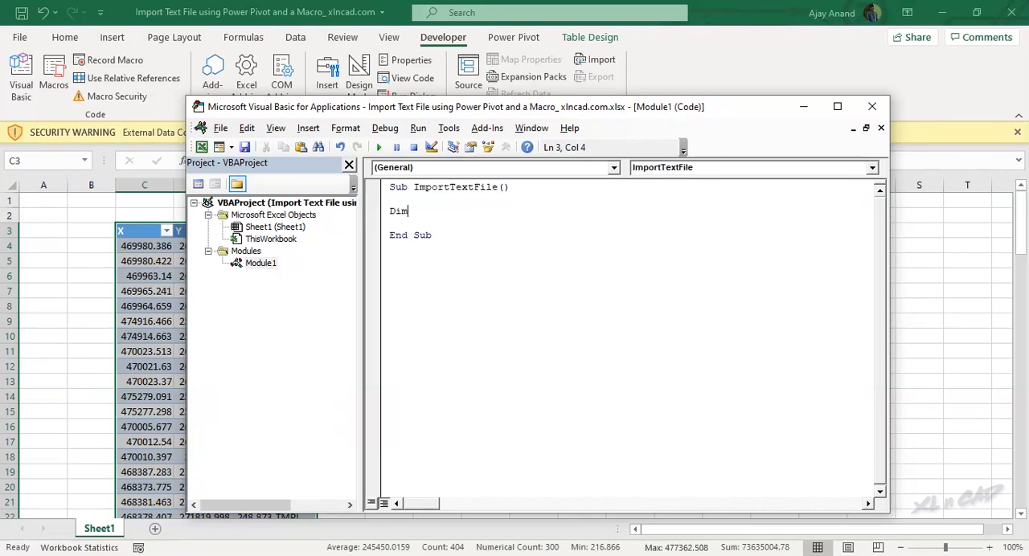
pyautogui.write('Temp as')
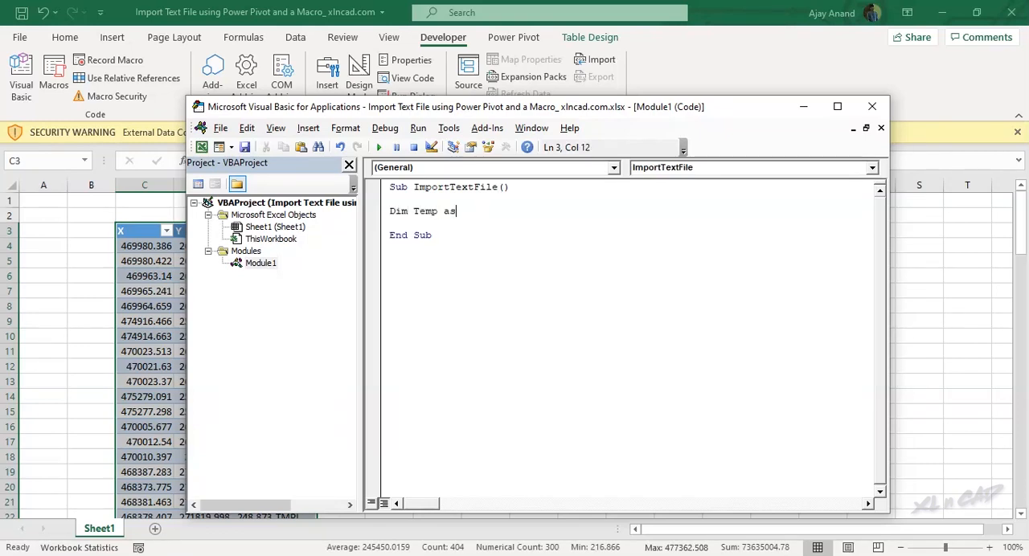
pyautogui.write('String')
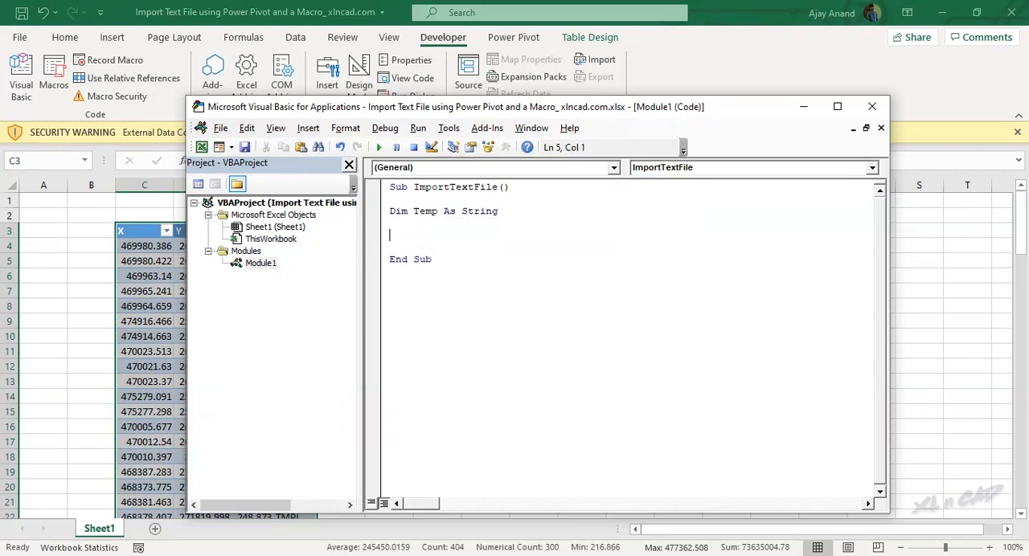
pyautogui.write('Open')
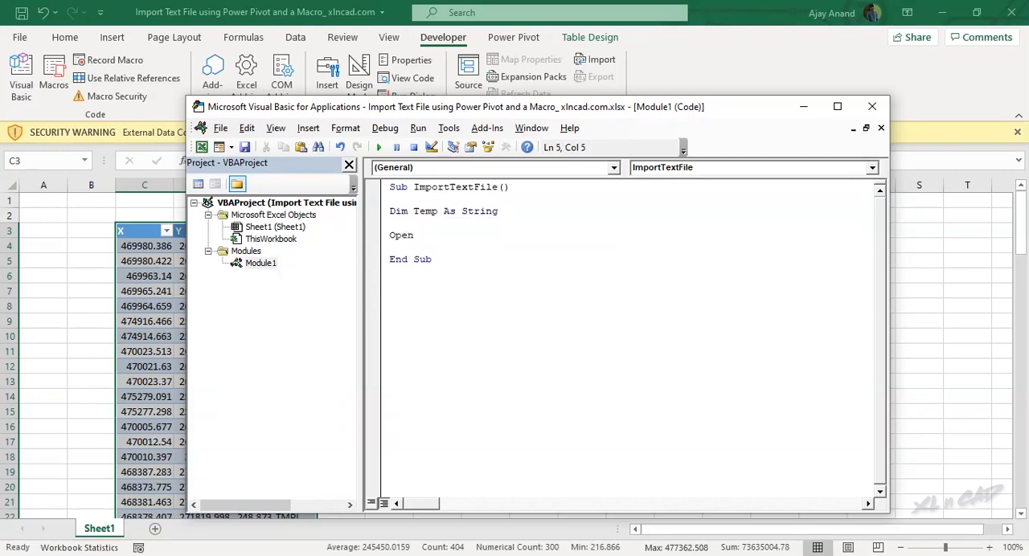
pyautogui.write('"')
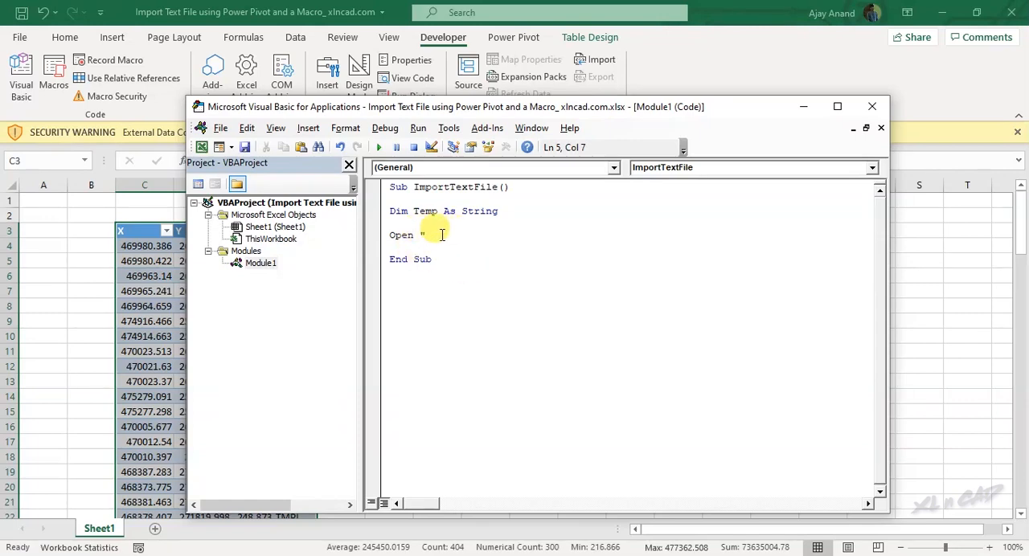
pyautogui.write('"')
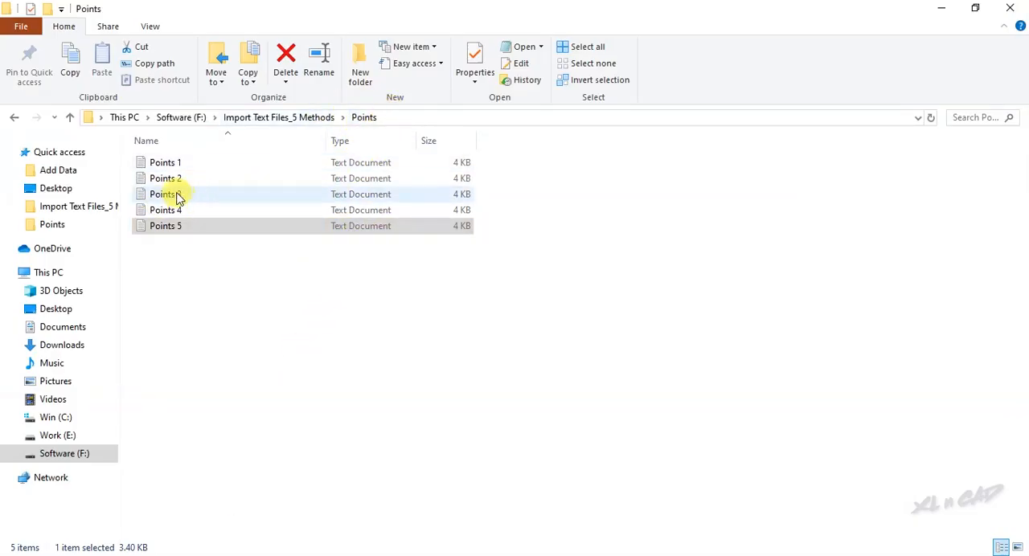
pyautogui.moveTo(418, 210)
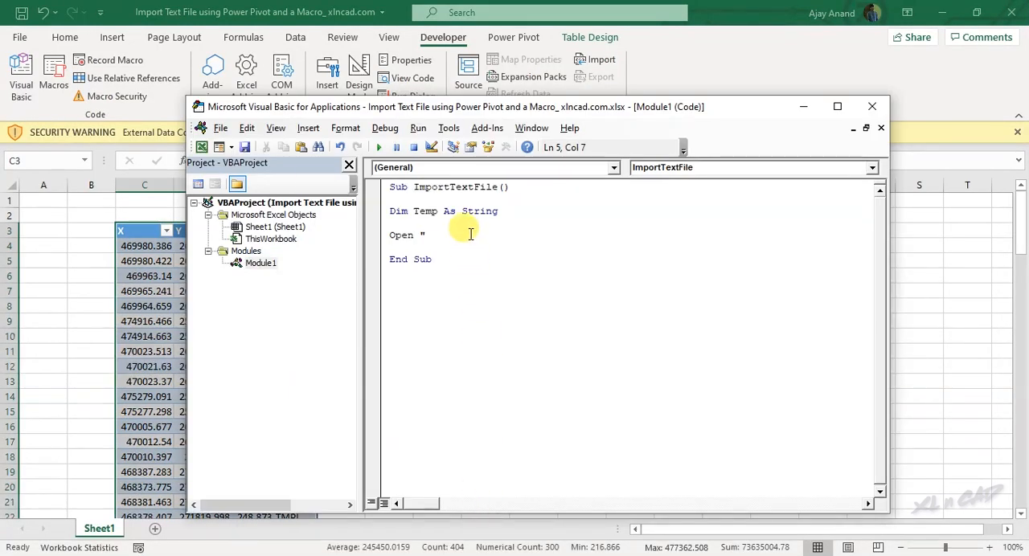
# - Enter the path F:\Import Text Files_5 Methods\Points\Points 3.txt followed by For Input As
pyautogui.write('F:\\Import Text Files_5 Methods\\Points')
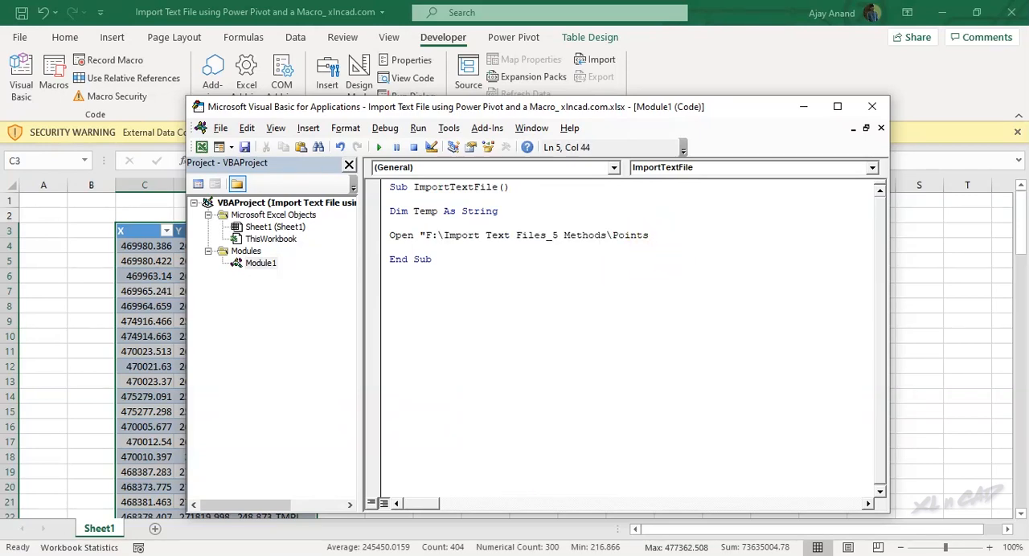
pyautogui.write('Points')
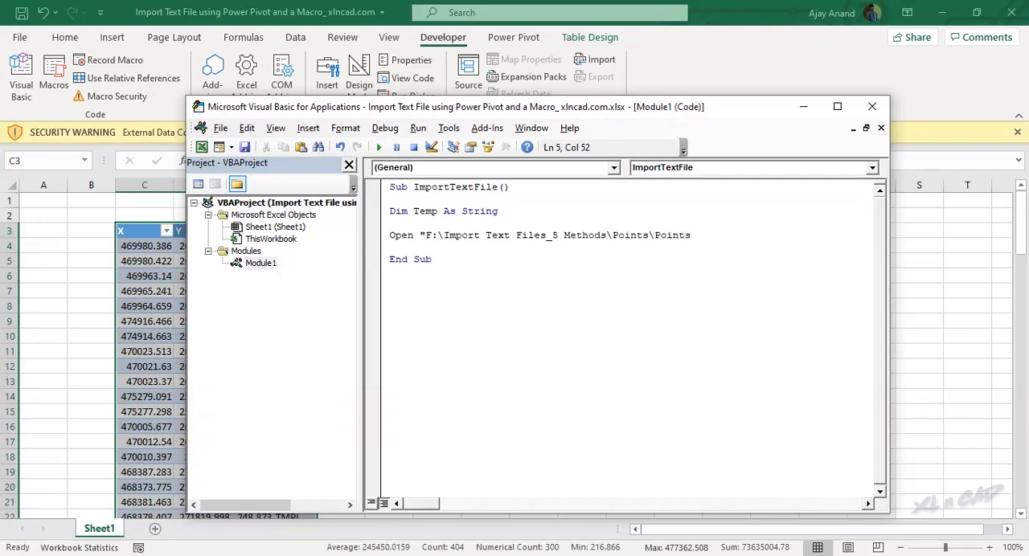
pyautogui.write('3.txt"')
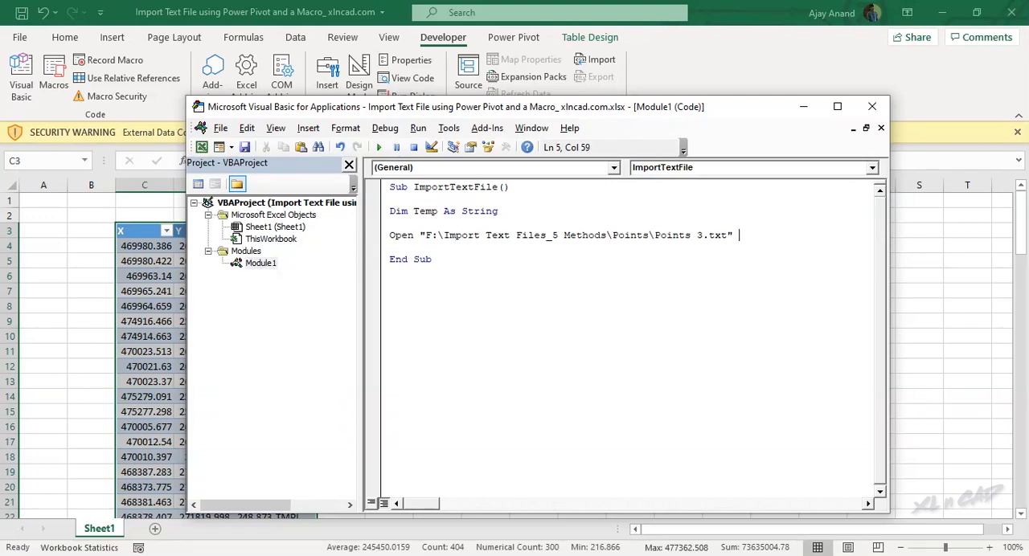
pyautogui.write('For In')
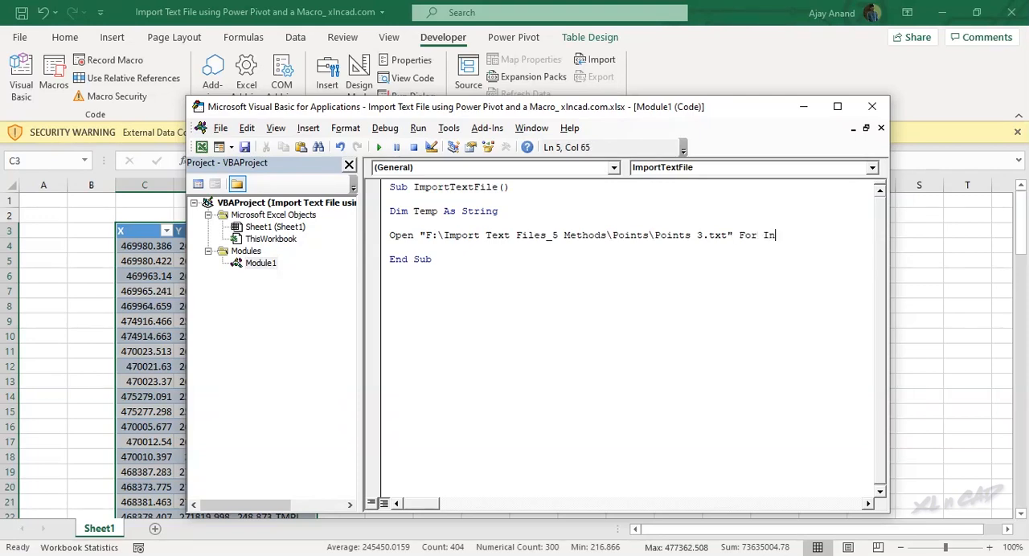
pyautogui.write('put as')
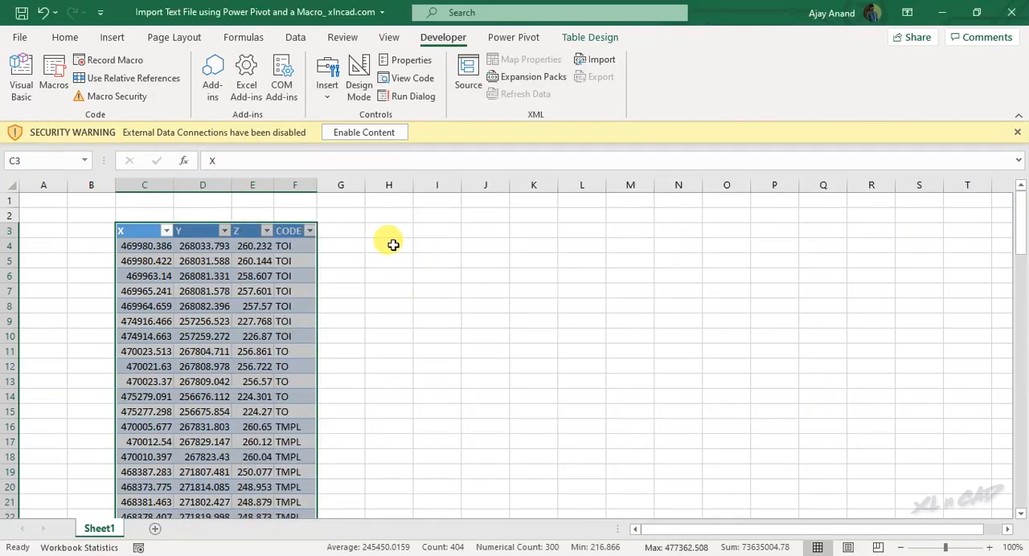
pyautogui.moveTo(474, 513)
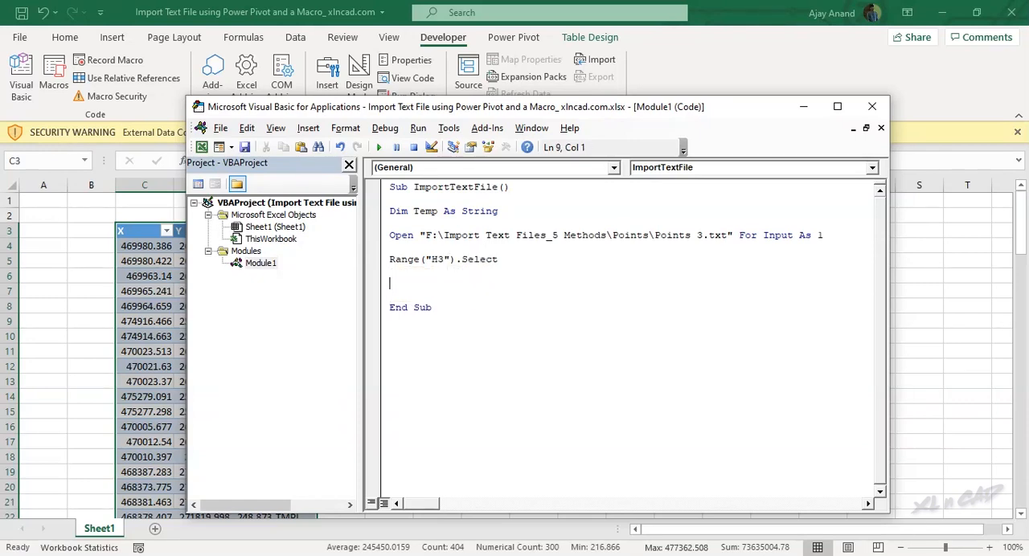
# - Add a Do Until EOF(1) loop reading Input #1, Temp into ActiveCell.Value
pyautogui.write('Do Until')
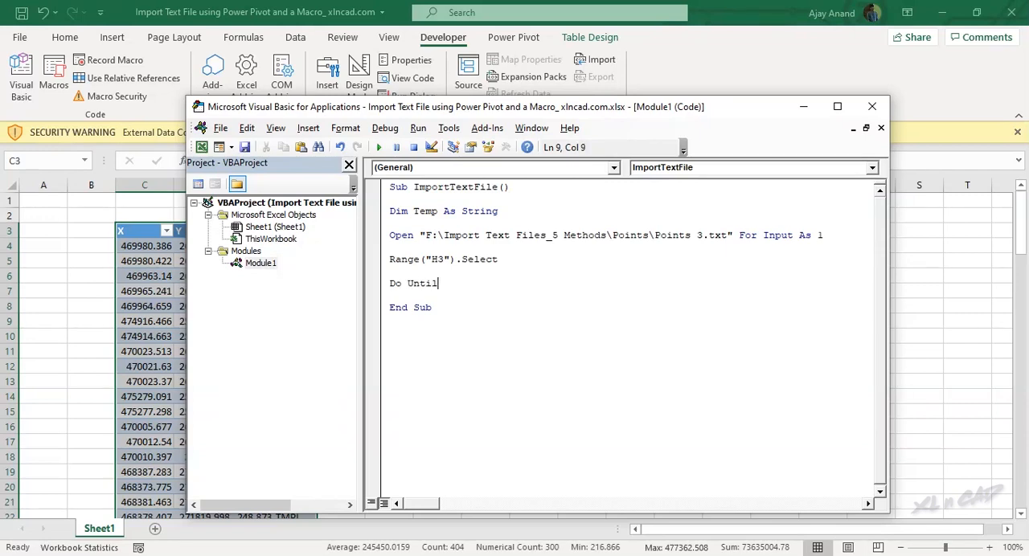
pyautogui.write('EOF')
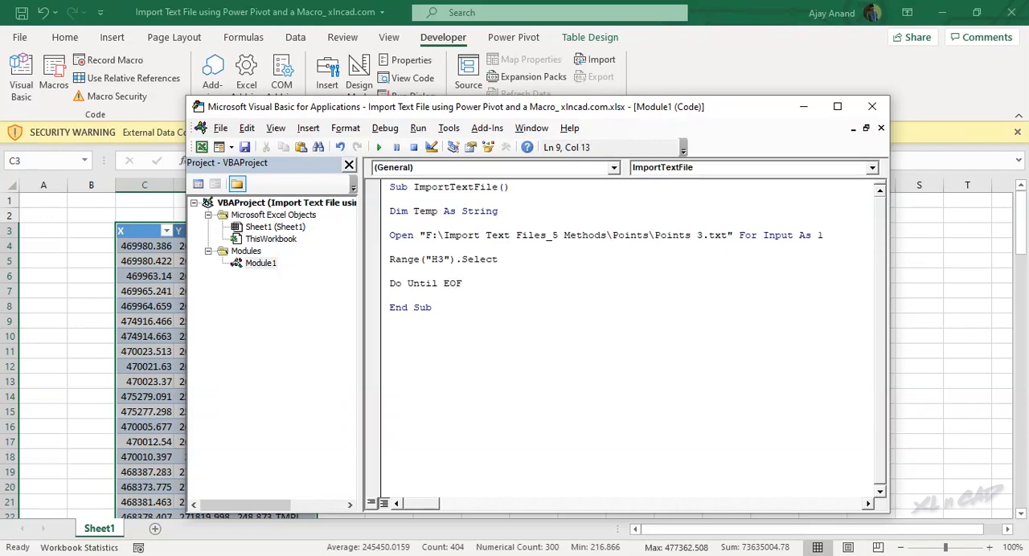
pyautogui.write('(1)')
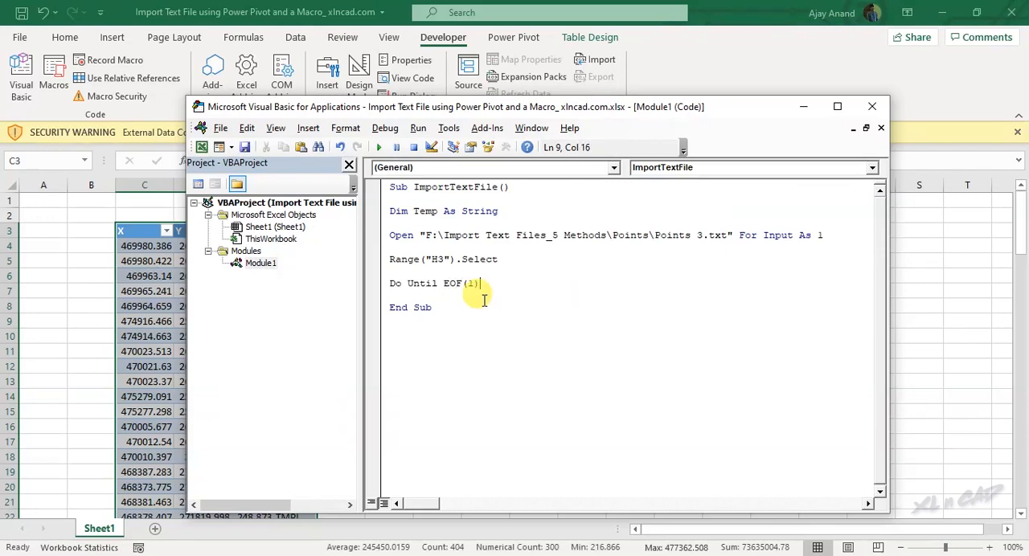
pyautogui.write('Input #1')
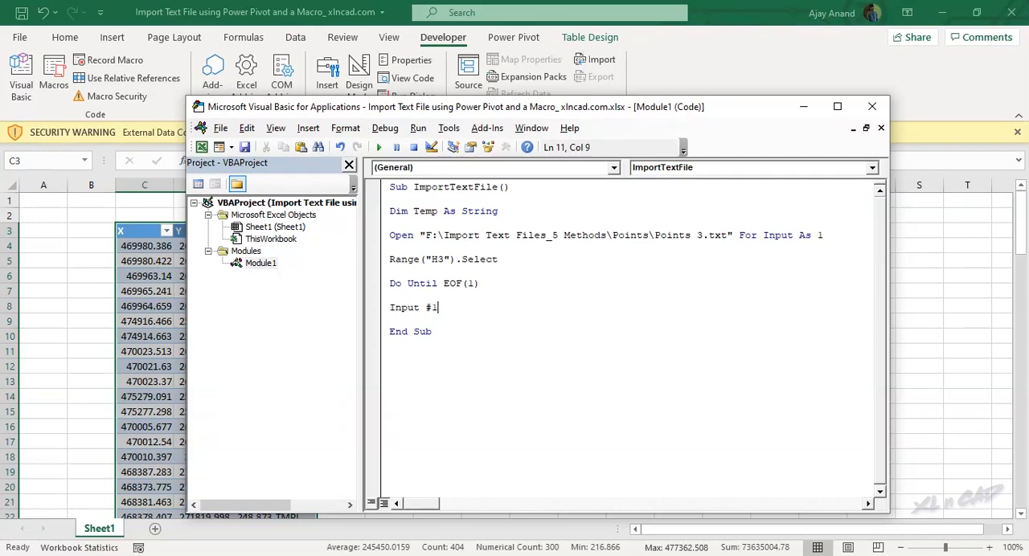
pyautogui.write(', T')
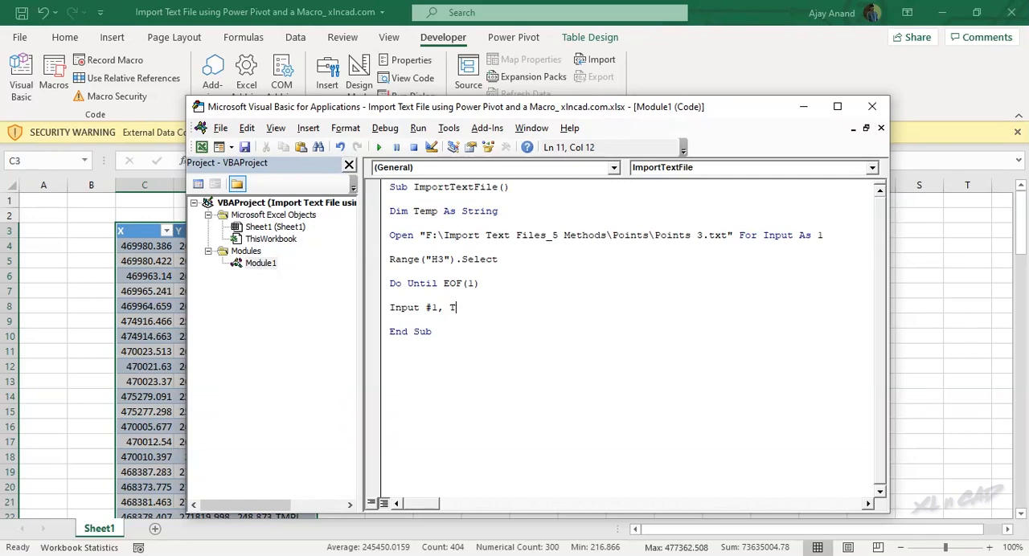
pyautogui.write('emp')
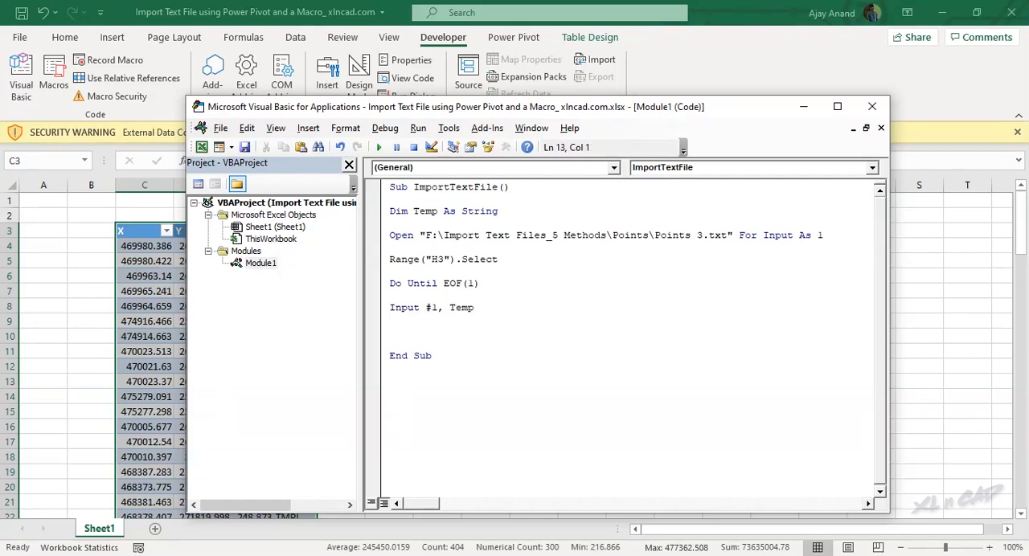
pyautogui.write('Activecell.')
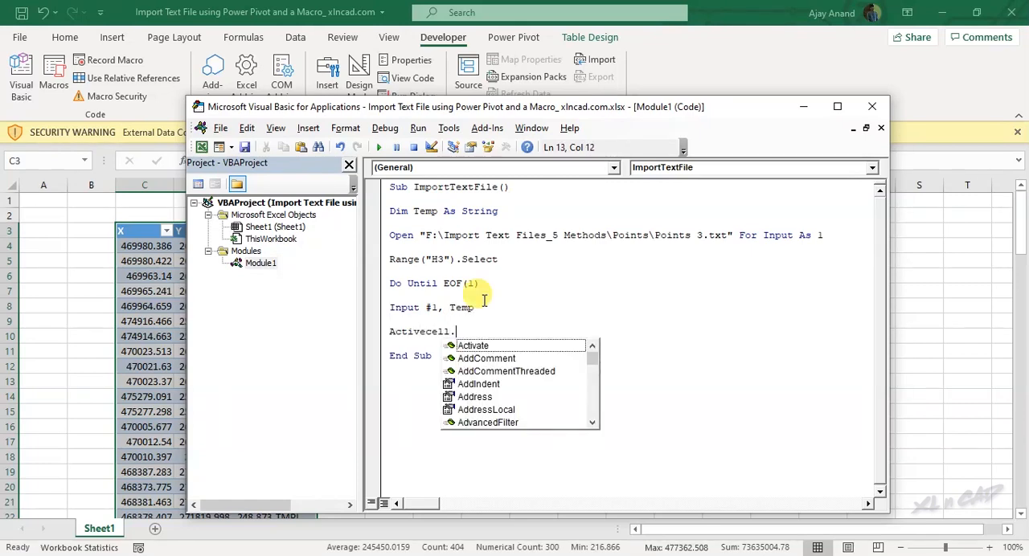
pyautogui.write('Value = Temp')
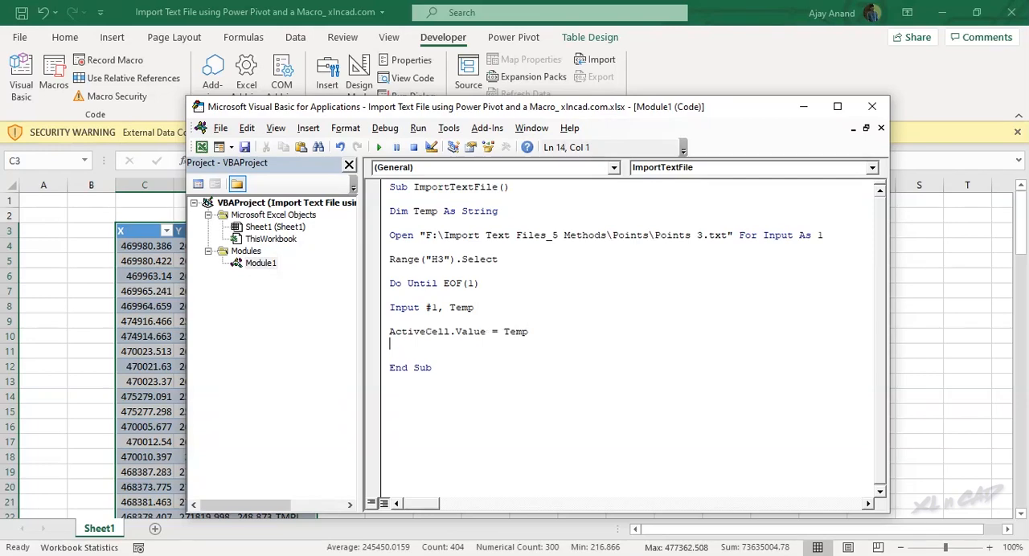
# - Move down with ActiveCell.Offset(1,0).Select, end the Loop, and Close(1)
pyautogui.write('Activecell')
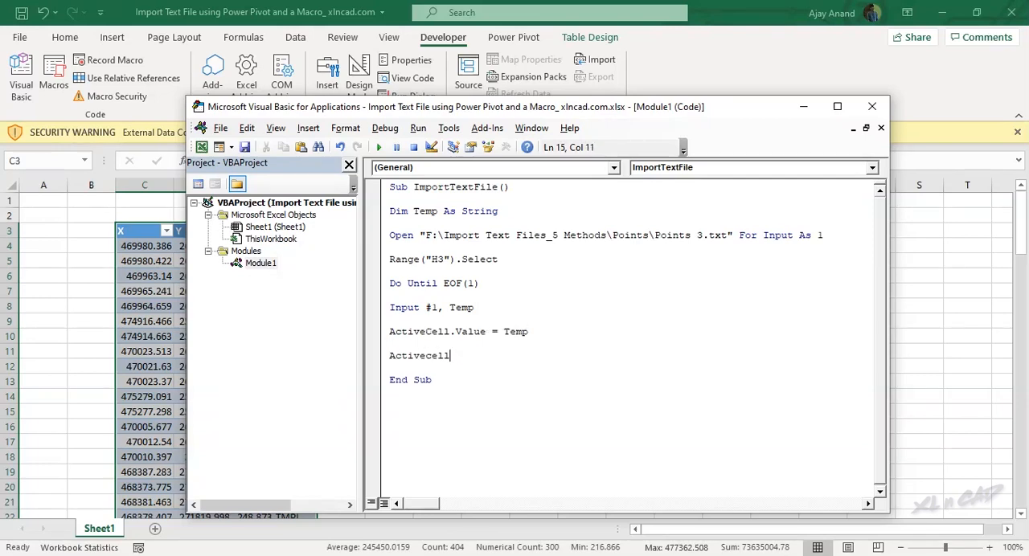
pyautogui.write('.Offset(1')
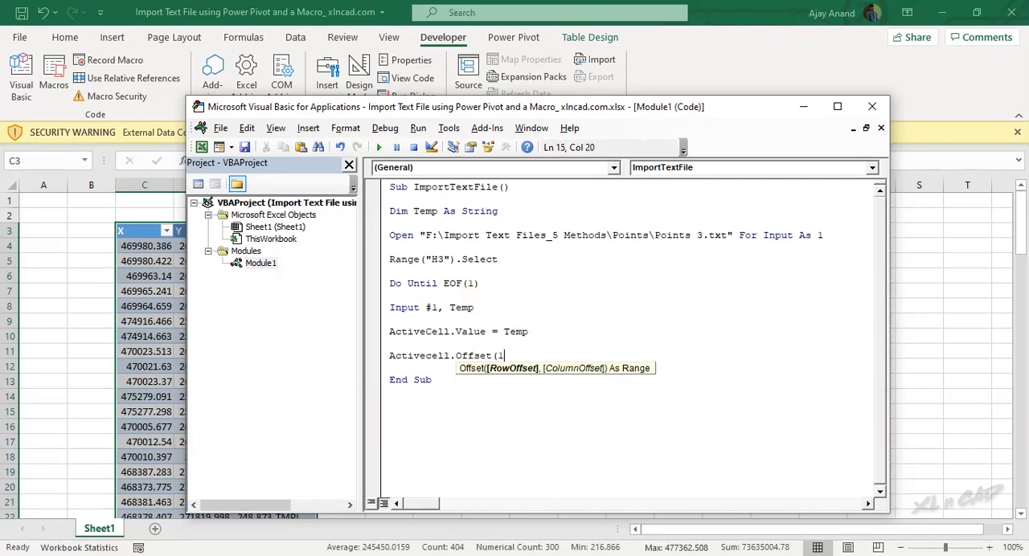
pyautogui.write(',0).Select')
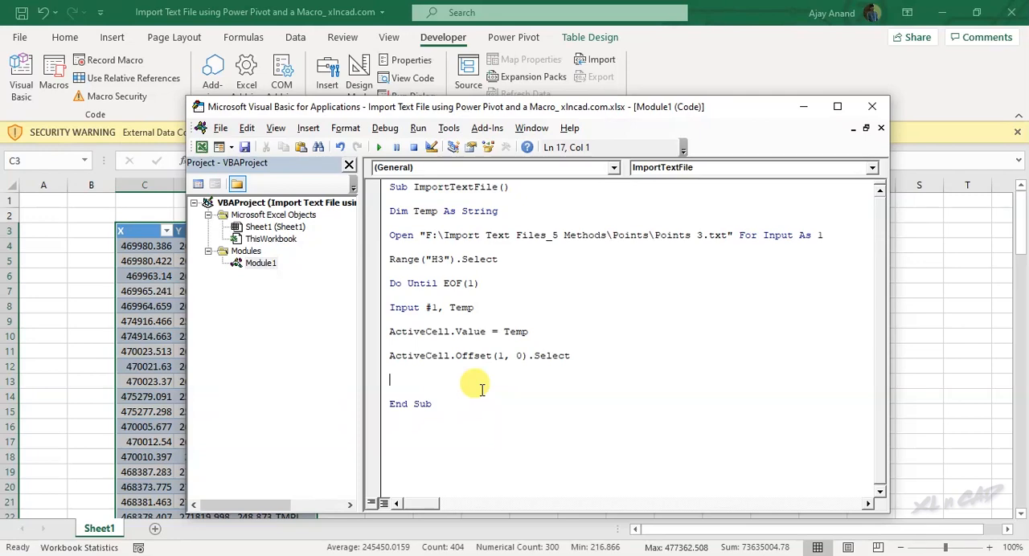
pyautogui.write('Loop')
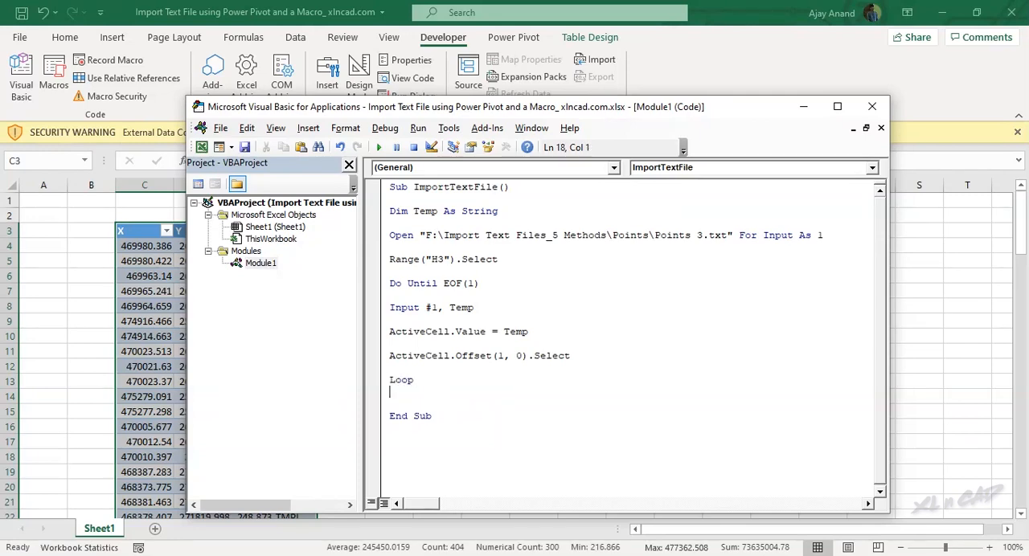
pyautogui.write('Close')
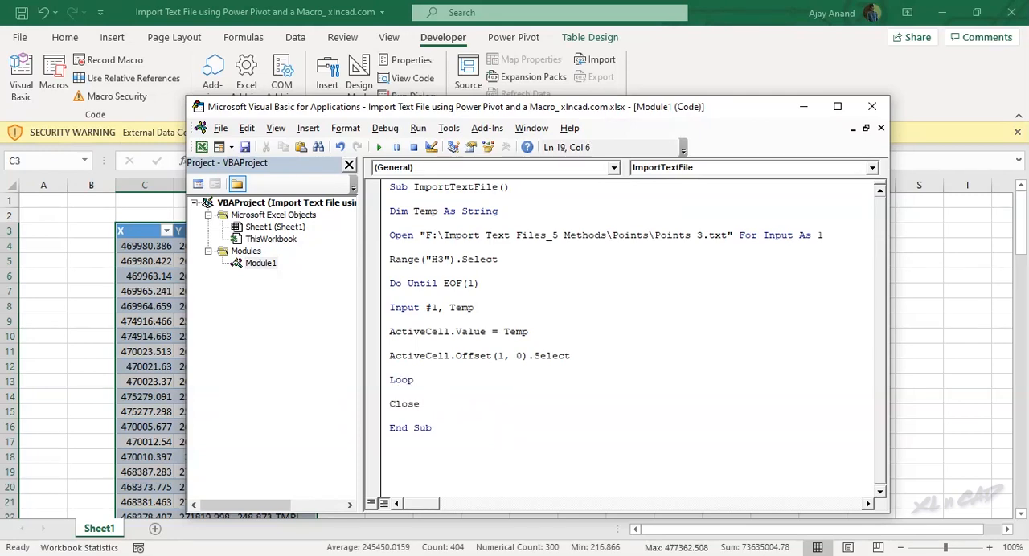
pyautogui.write('(1)')
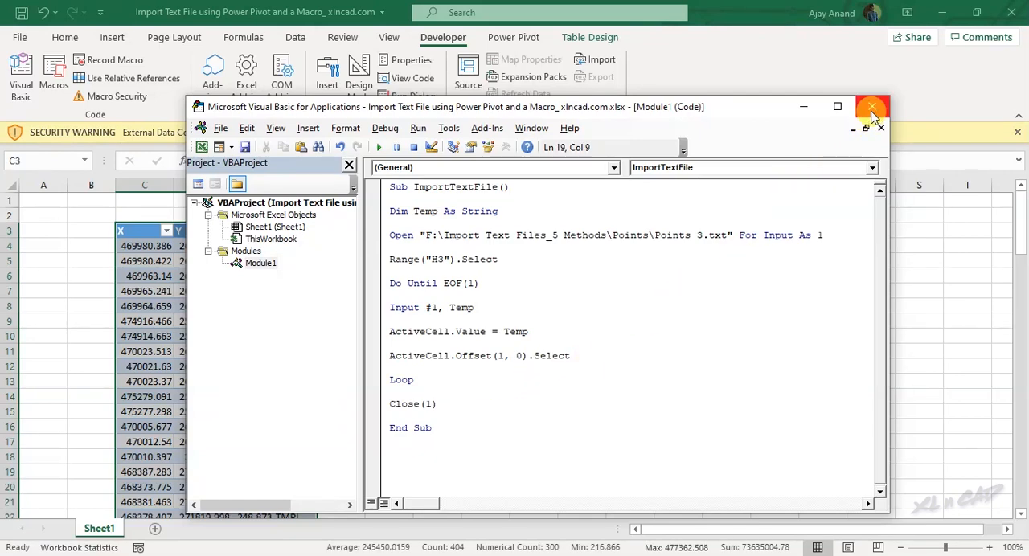
# - Close the VBA editor and run the ImportTextFile macro from Developer > Macros
pyautogui.click(872, 107)
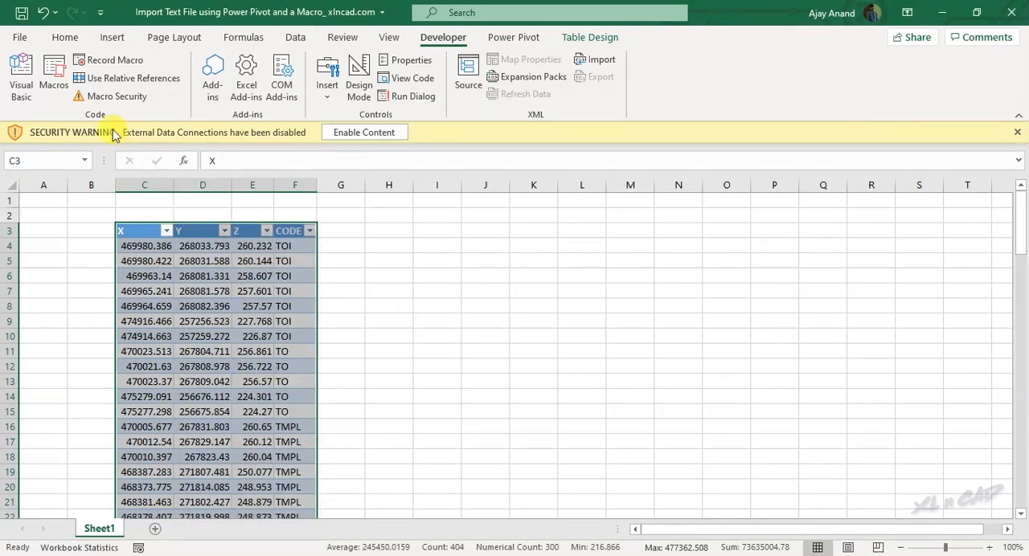
pyautogui.click(53, 76)
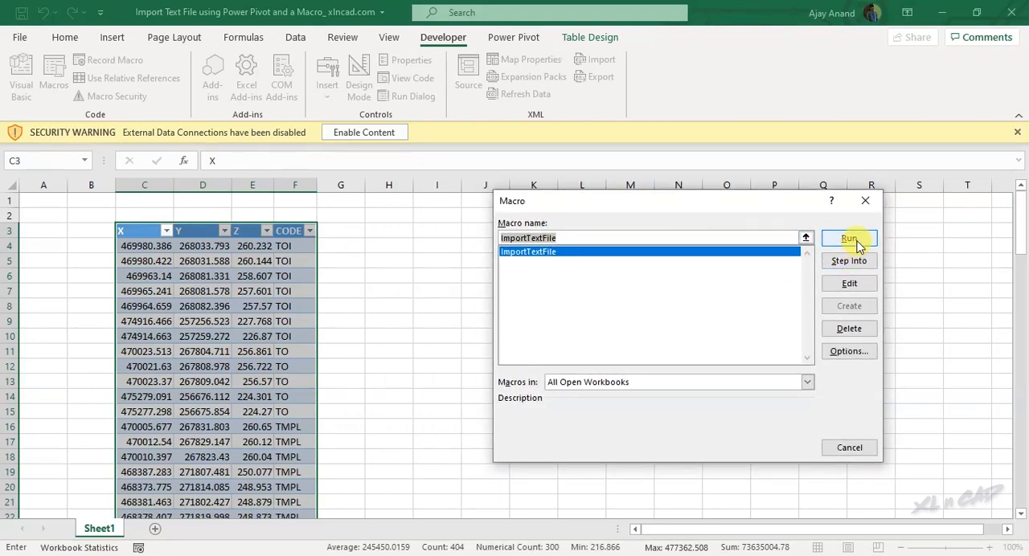
pyautogui.click(849, 238)
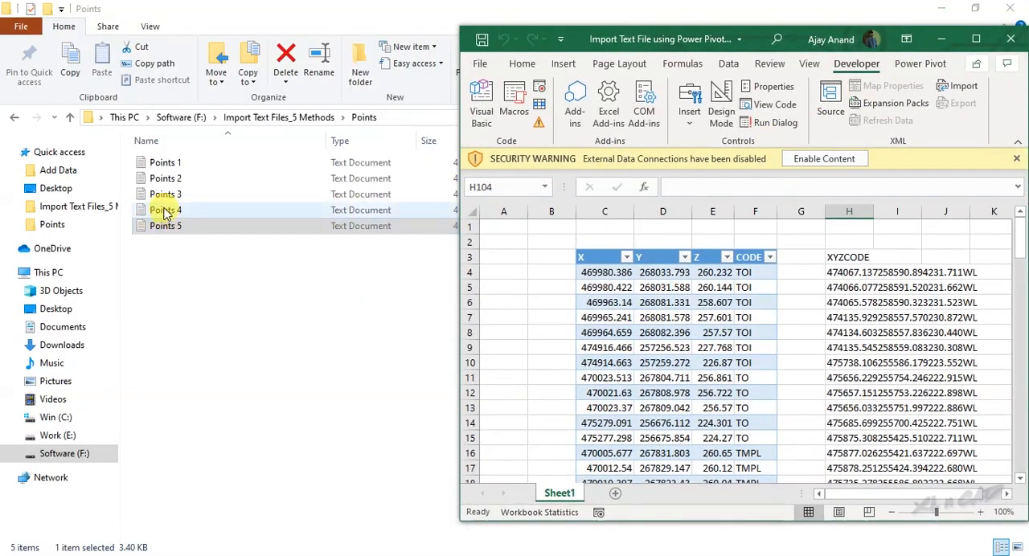
# - Open Points 3.txt in Notepad and scroll down to compare it with column H
pyautogui.doubleClick(165, 194)
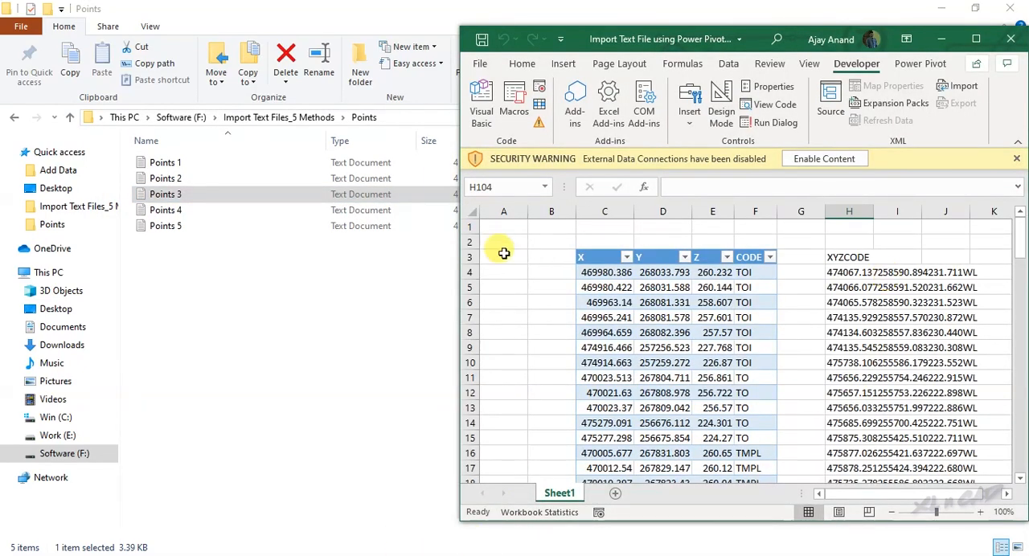
pyautogui.doubleClick(164, 193)
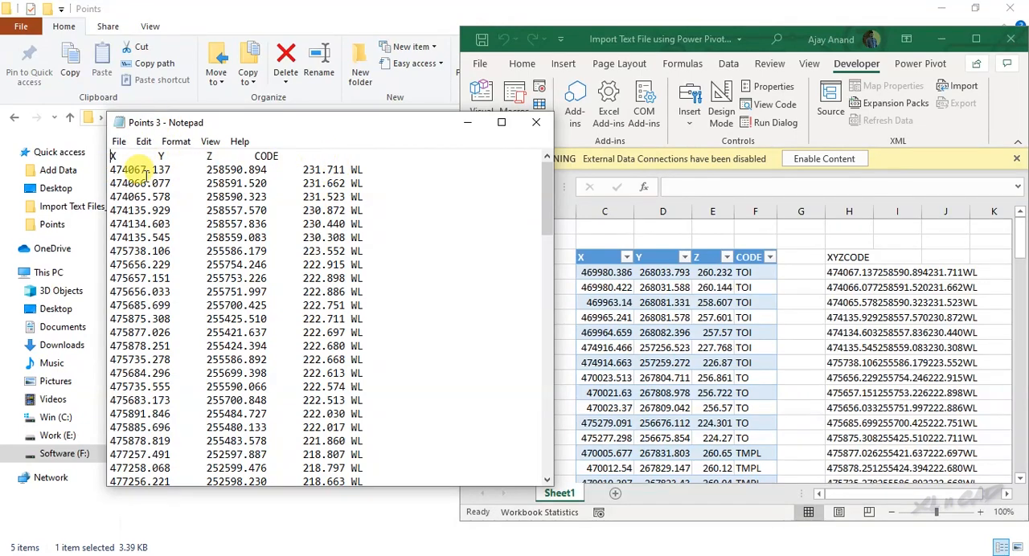
pyautogui.scroll(-3)
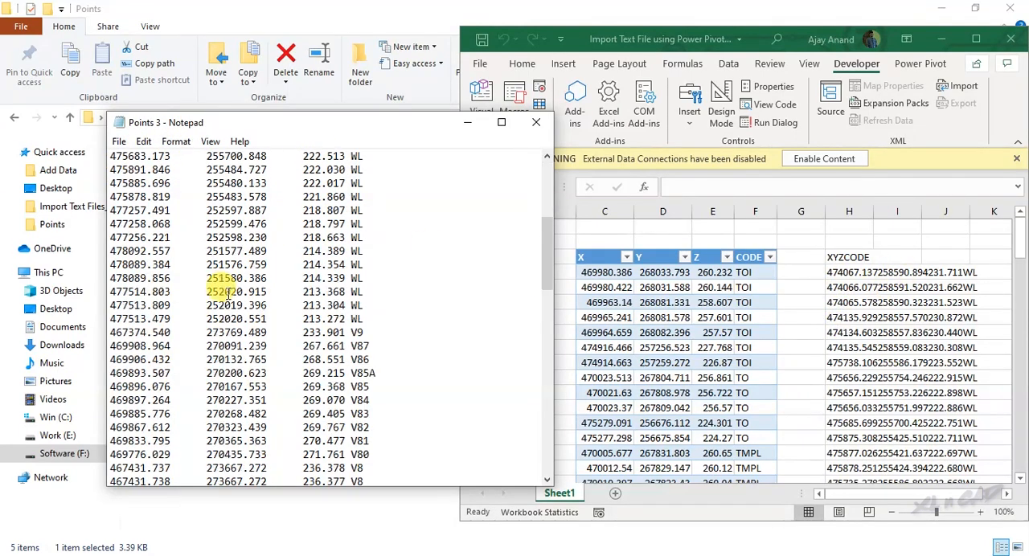
pyautogui.scroll(-3)
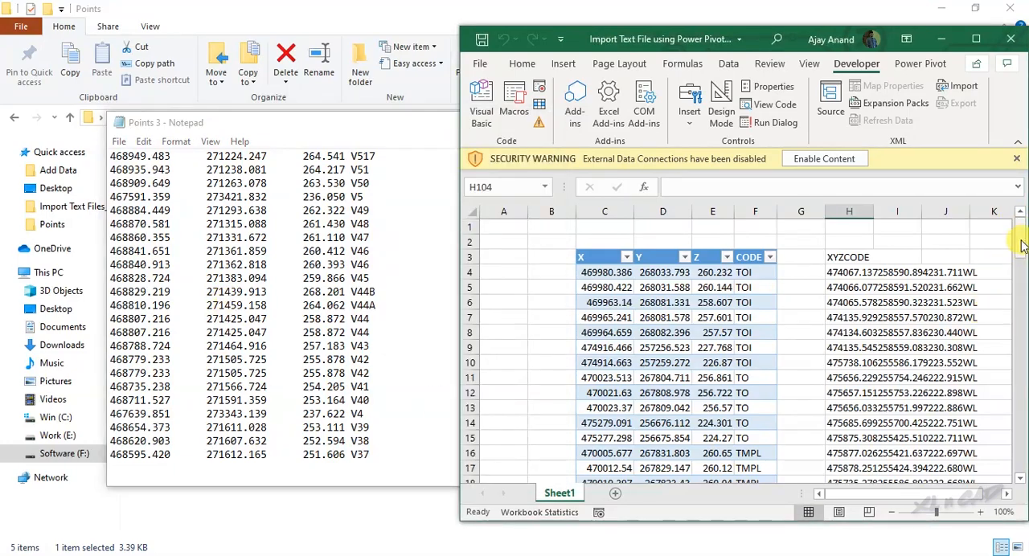
pyautogui.scroll(-3)
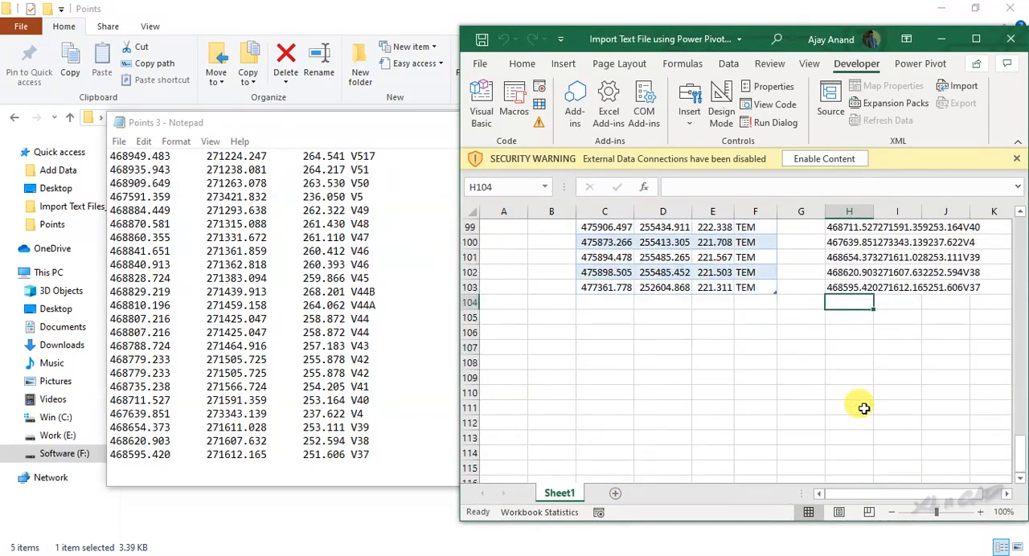